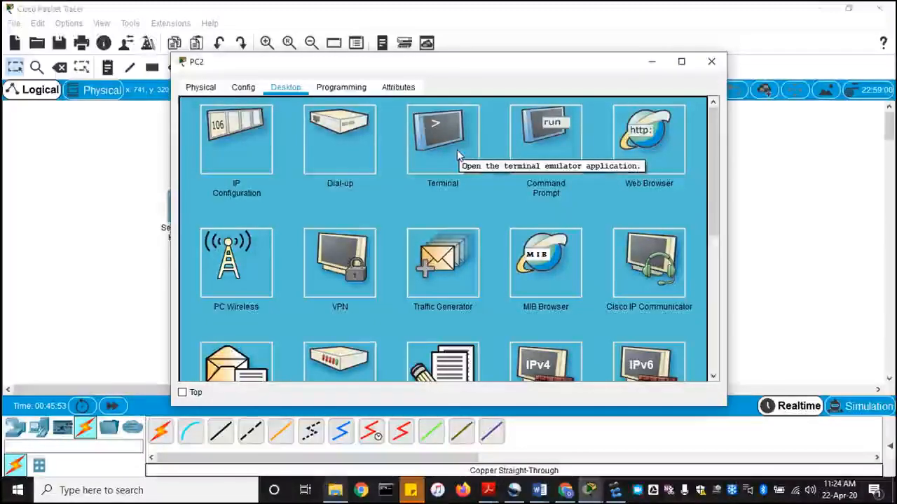
mouse_move(442, 166)
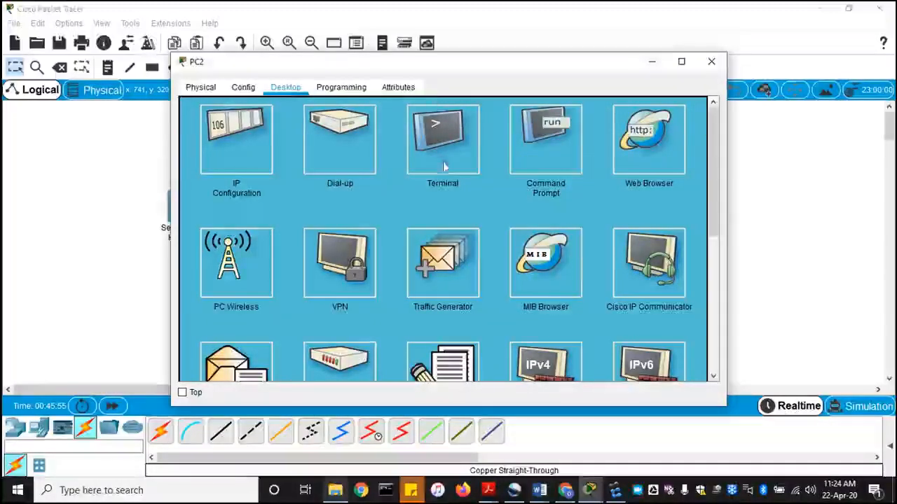
mouse_move(438, 136)
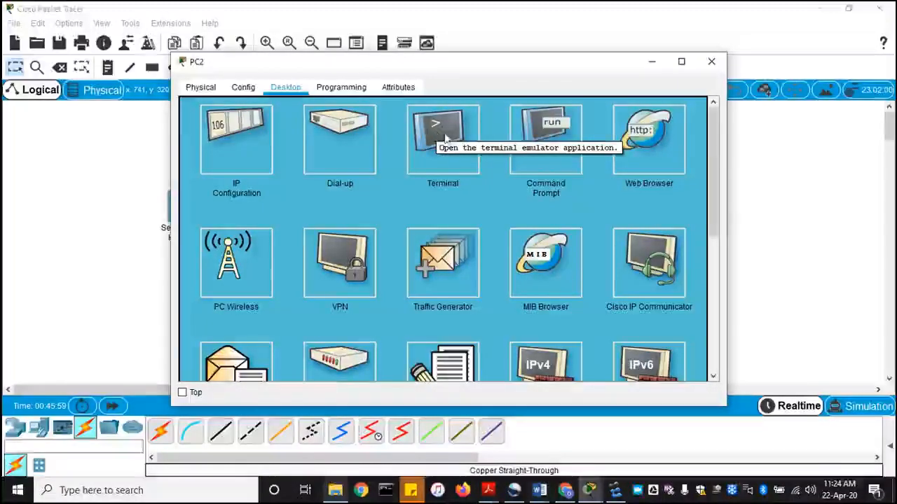
mouse_move(454, 154)
type("ipconfig")
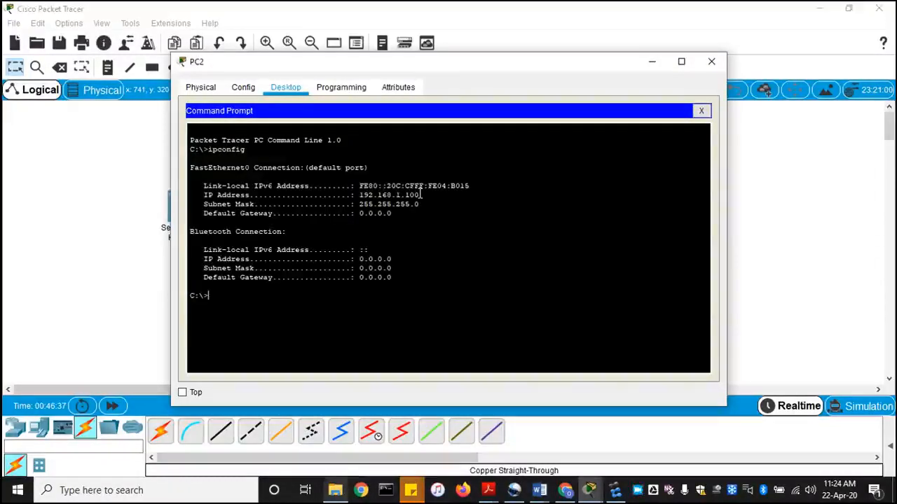
Ping 192.168.1.10 from PC2's Command Prompt and get 4 of 4 replies.
double_click(388, 194)
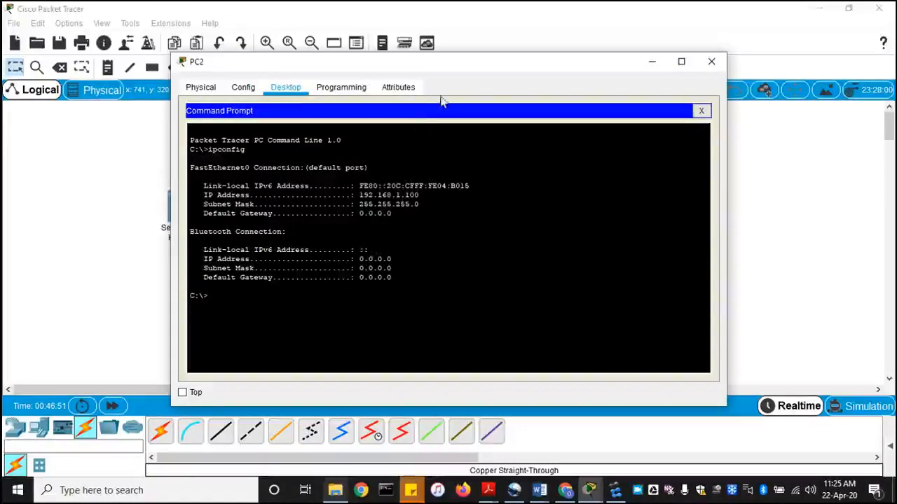
left_click_drag(441, 61, 497, 74)
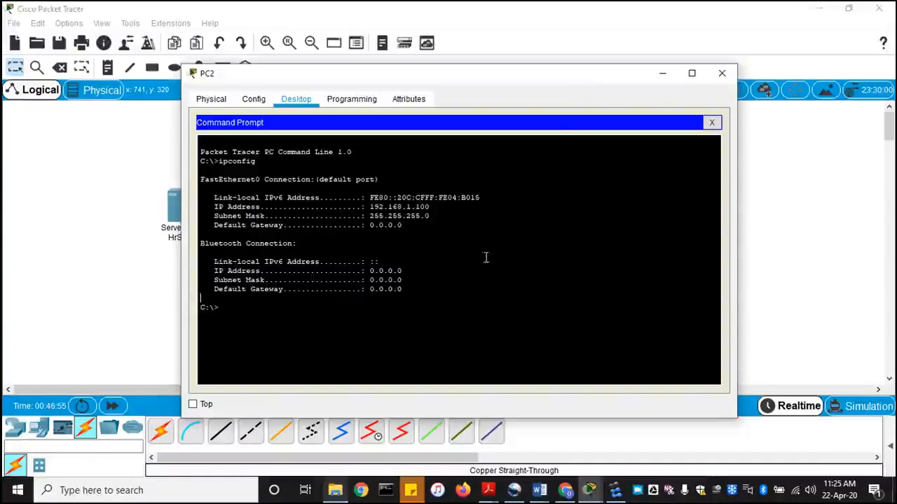
mouse_move(342, 323)
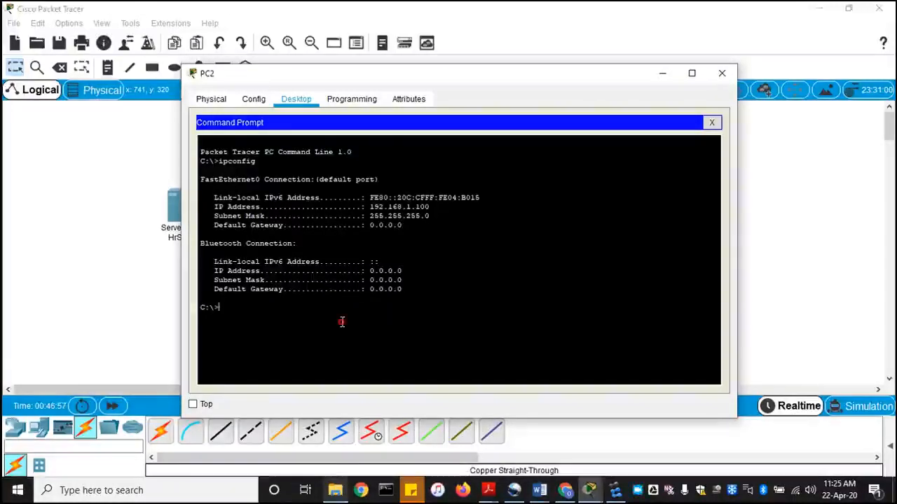
type("pi")
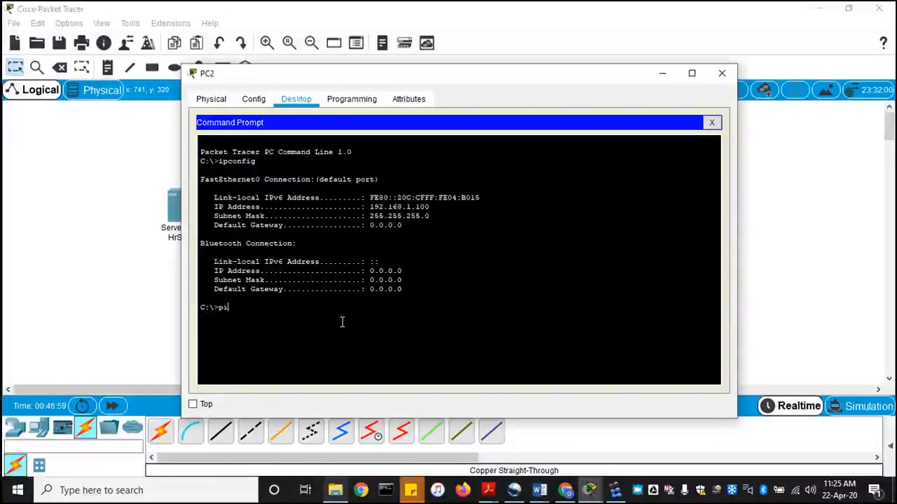
type("ping 8")
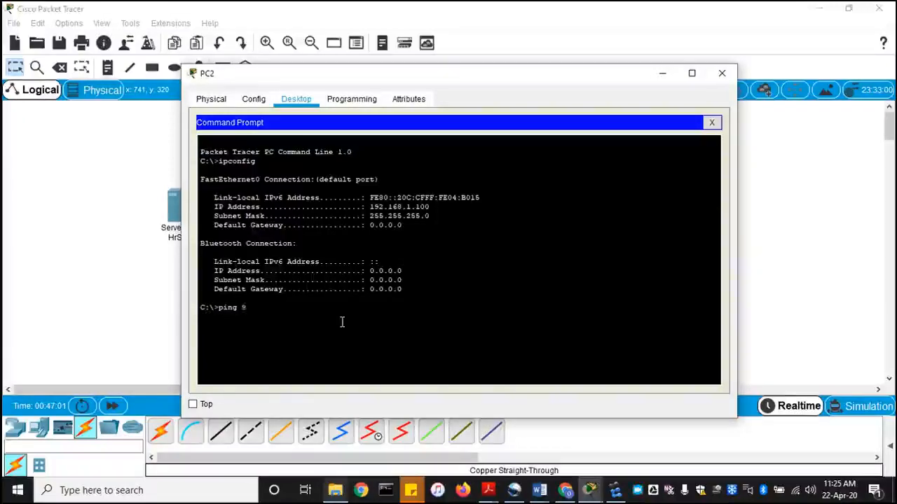
type("192")
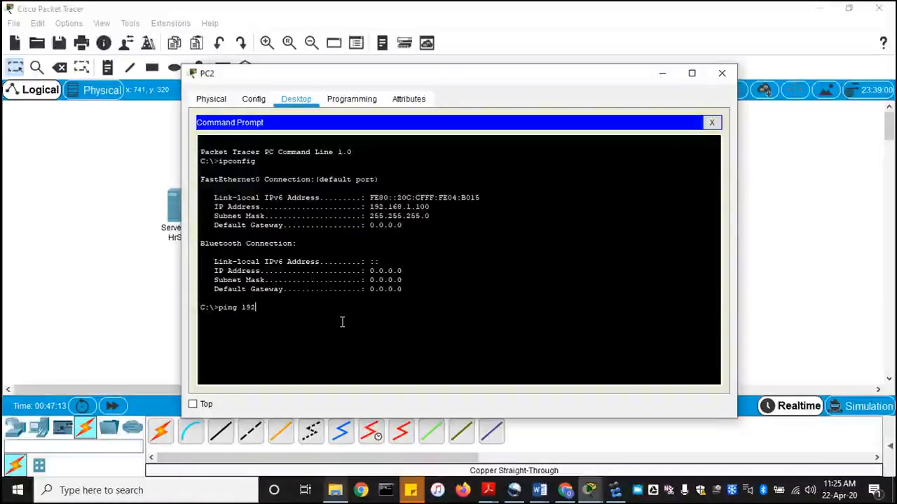
type(".168")
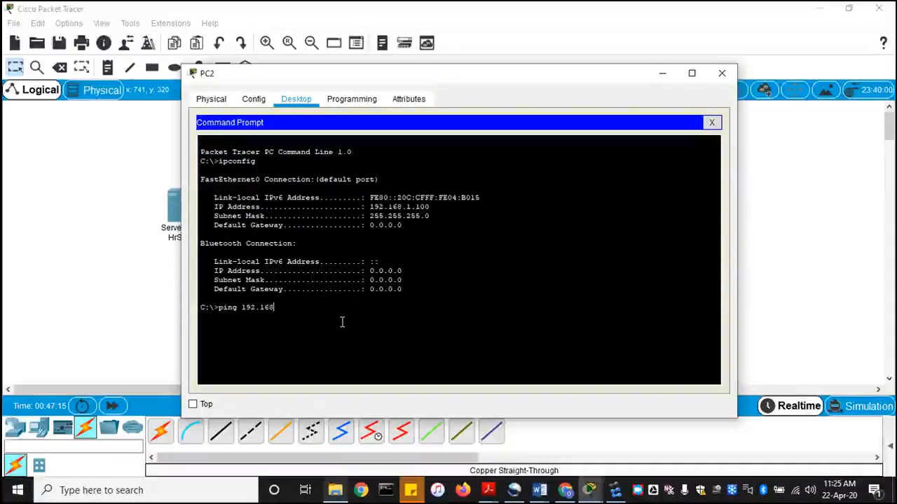
type(".1.10")
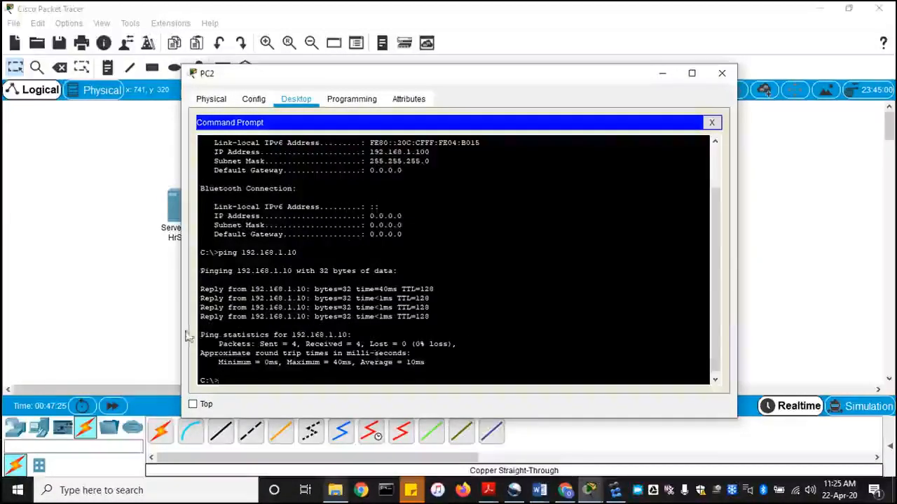
left_click_drag(200, 334, 393, 344)
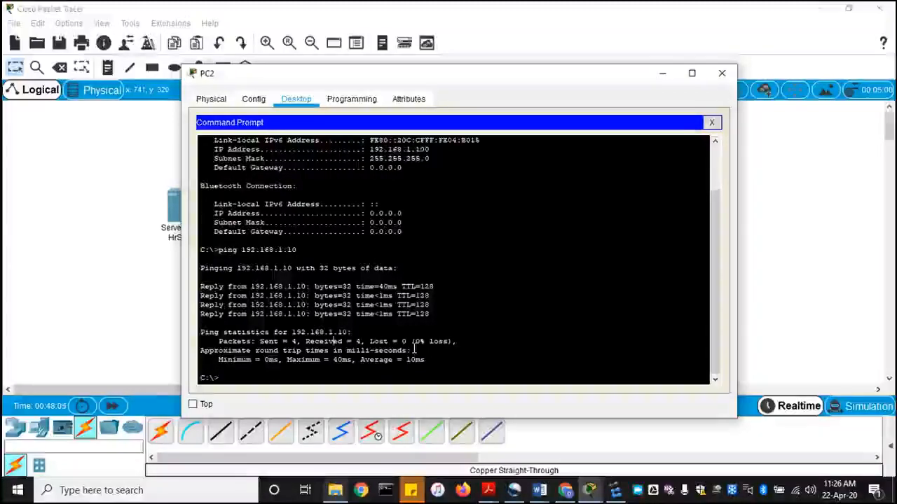
type("ping 192.168.1.10")
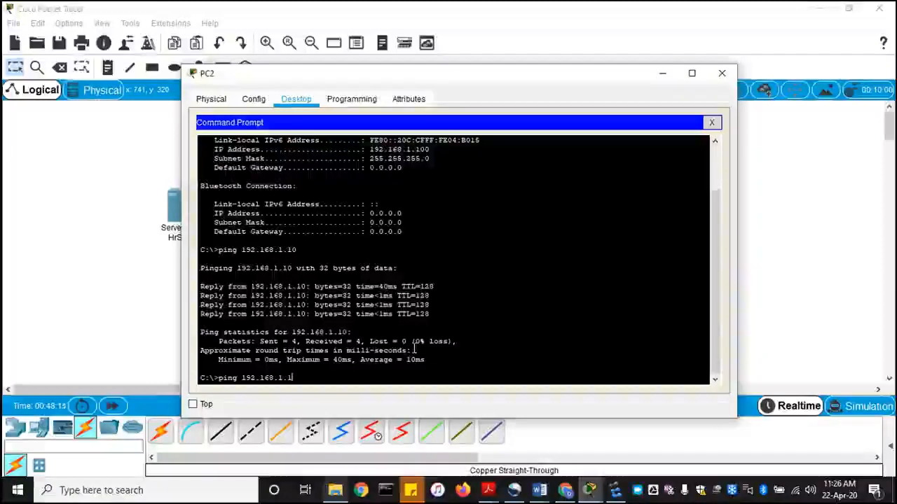
type("01")
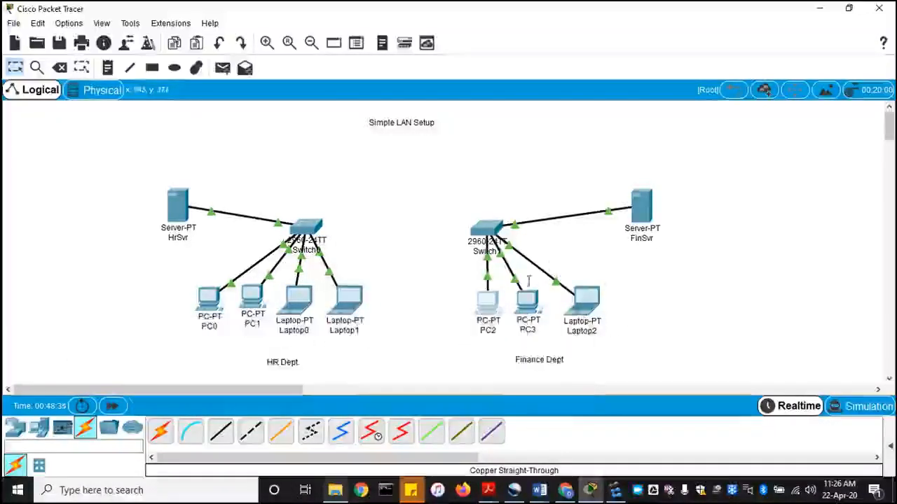
On Laptop2, run ipconfig and ping 192.168.1.10, 192.168.1.100 and 192.168.1.101.
double_click(582, 294)
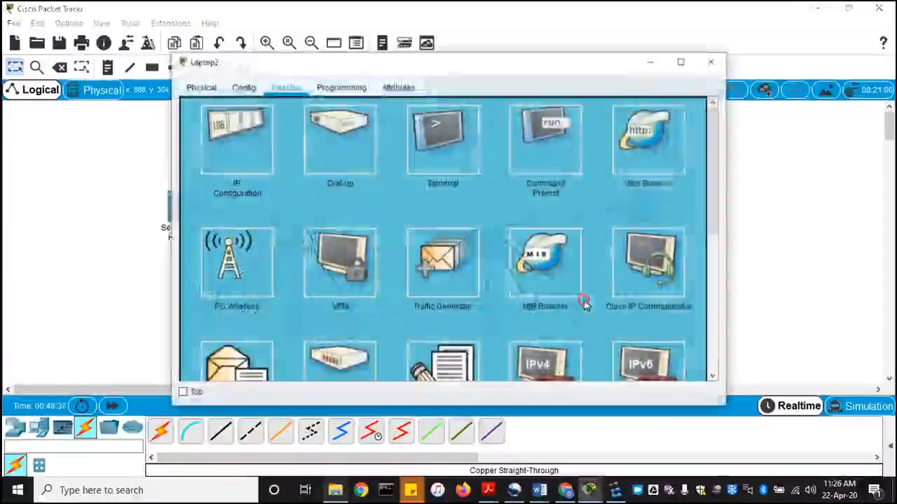
left_click(442, 141)
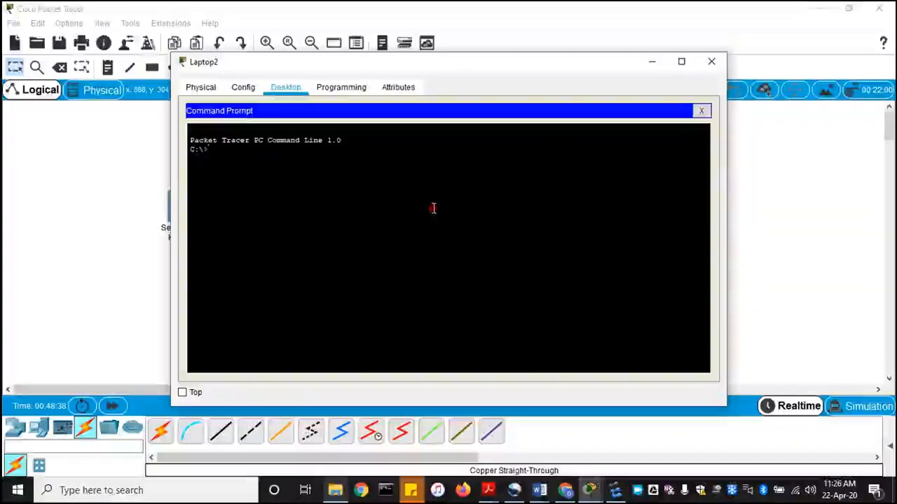
type("ipconfig")
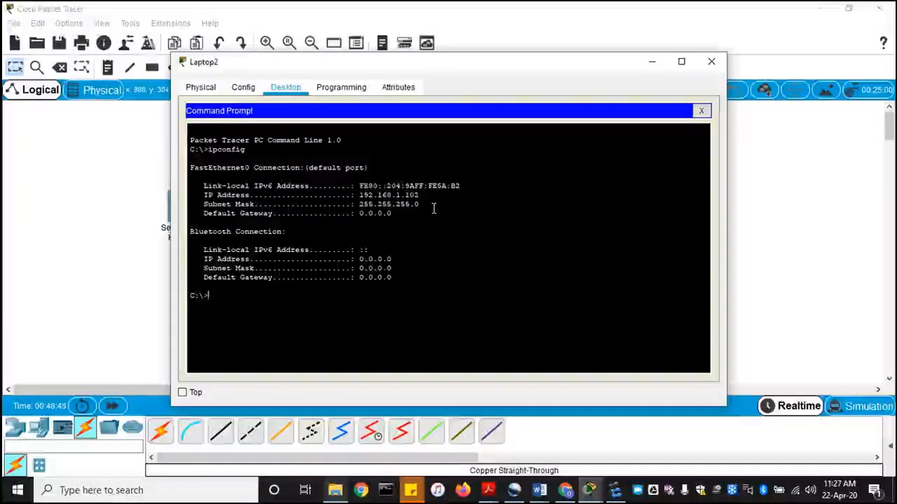
type("ping 192.168.1.100")
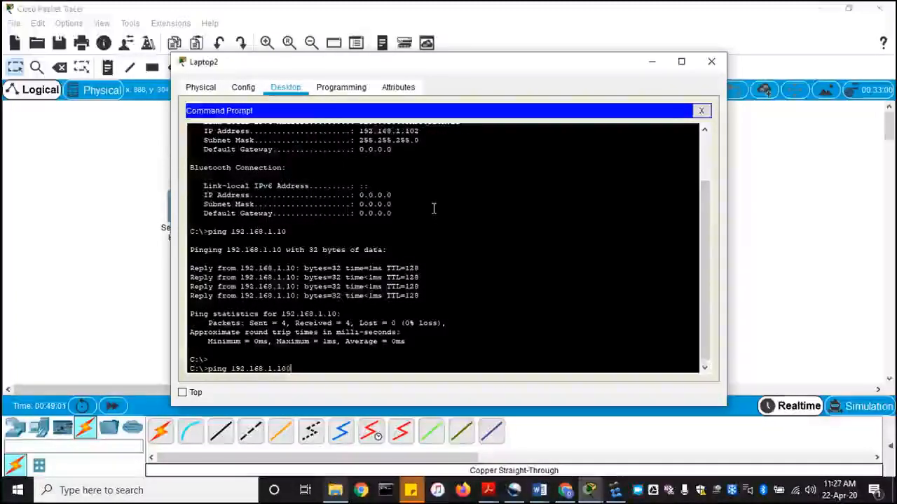
key("enter")
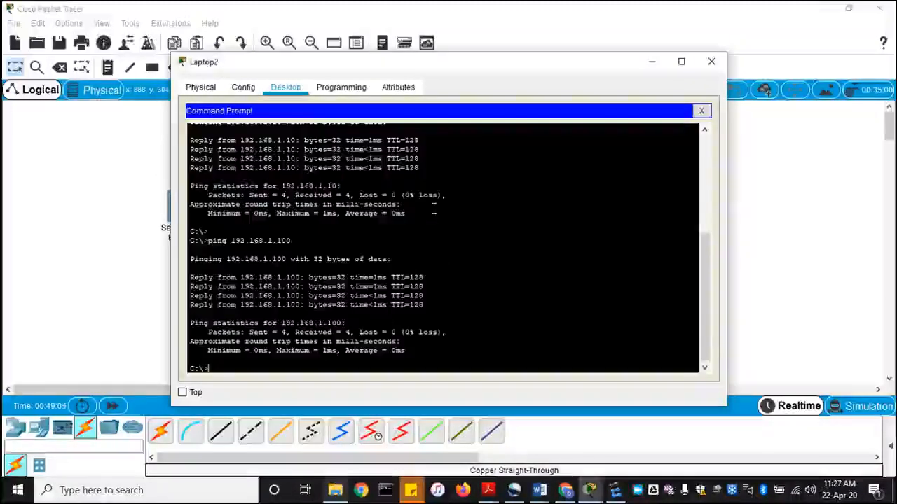
type("ping 192.168.1.101")
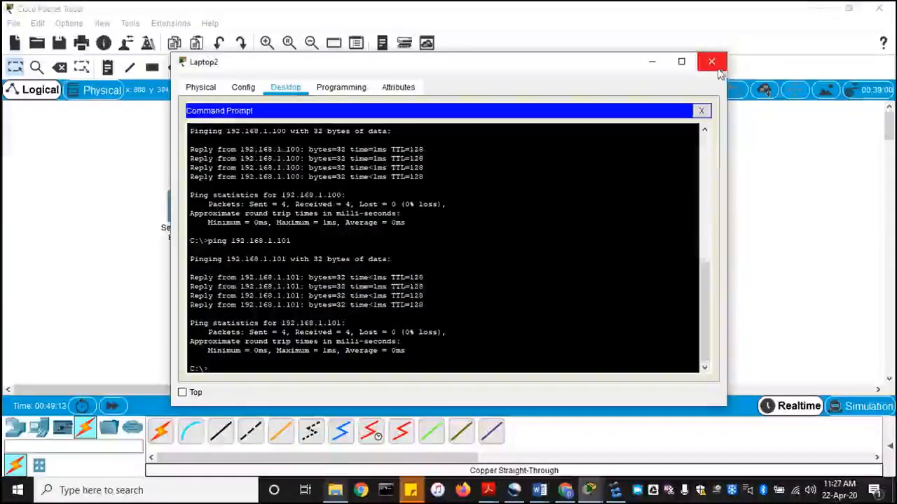
mouse_move(712, 62)
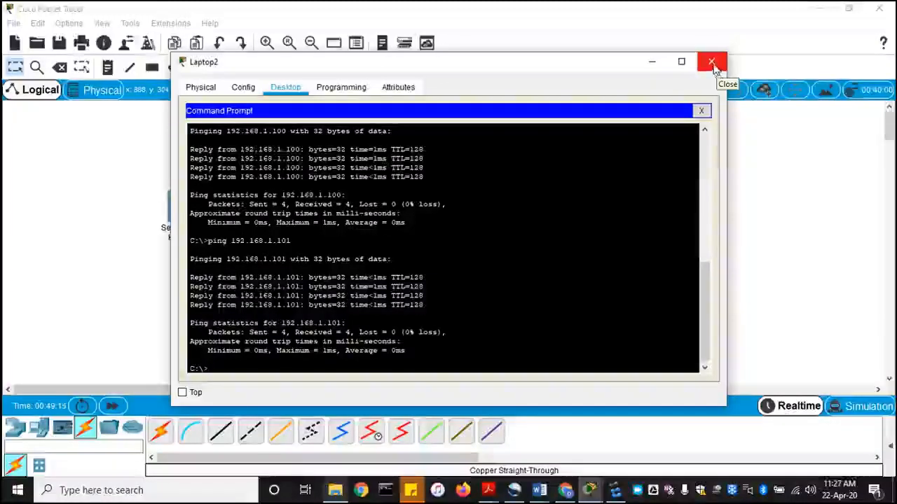
Add notes reading 'Network 192.168.1.XX' above Switch1 and 'Network 192.168.2.XX' above Switch0.
left_click(712, 62)
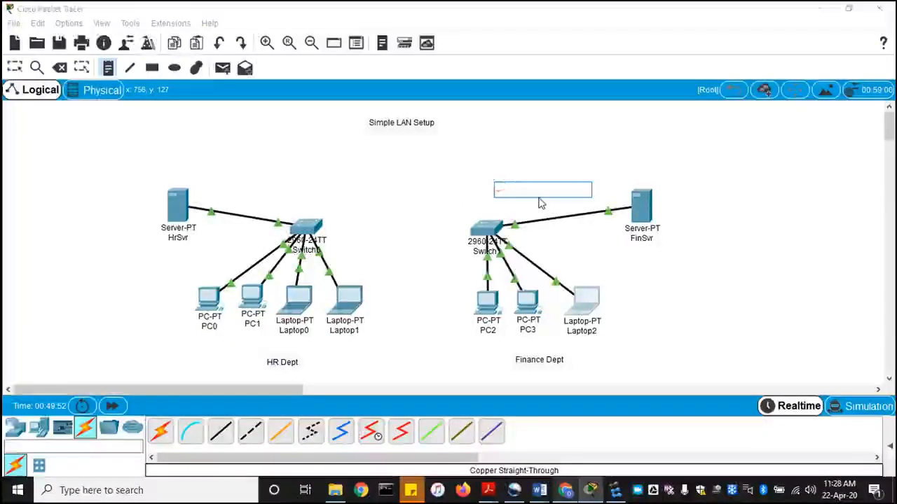
type("192.168")
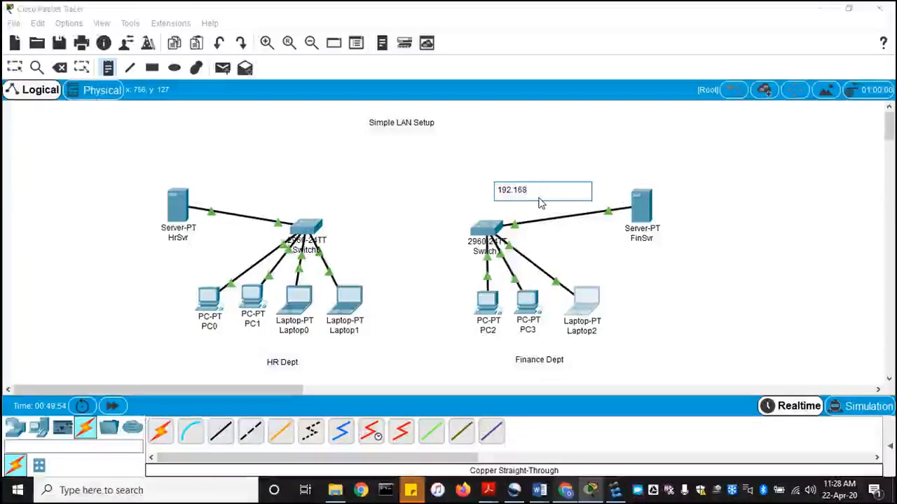
type(".1.XX")
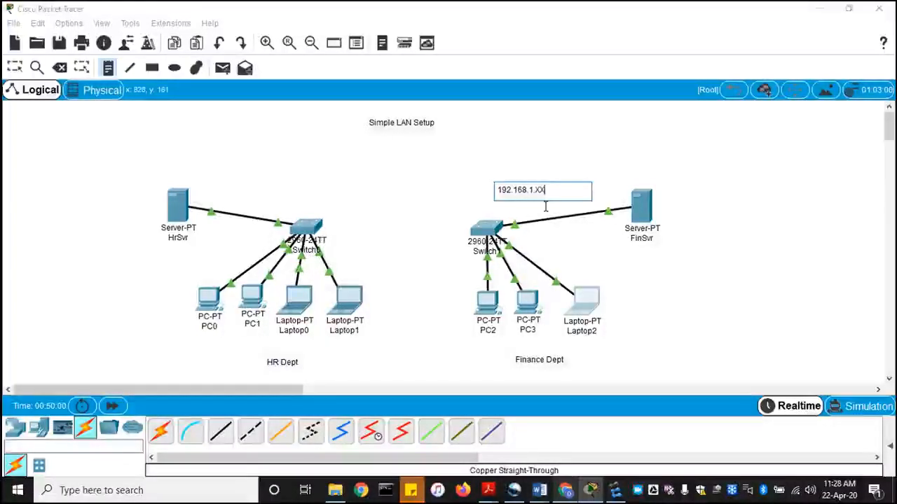
type("N")
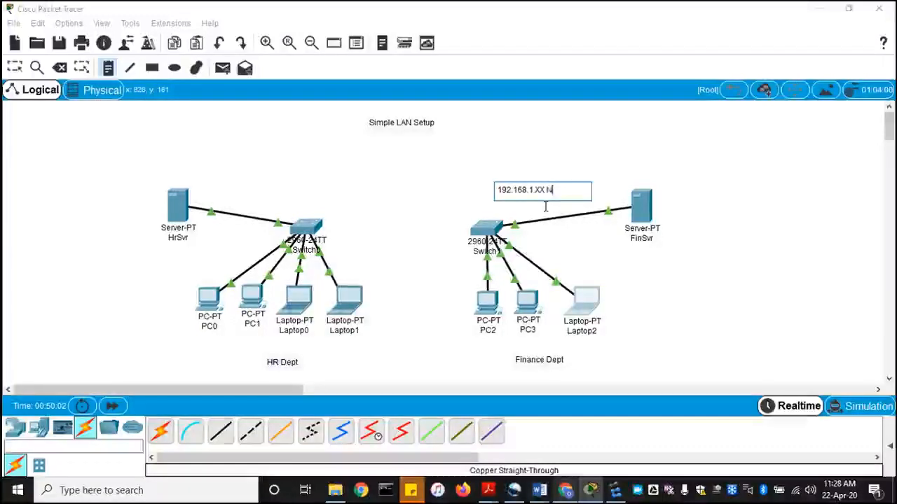
type("etwork")
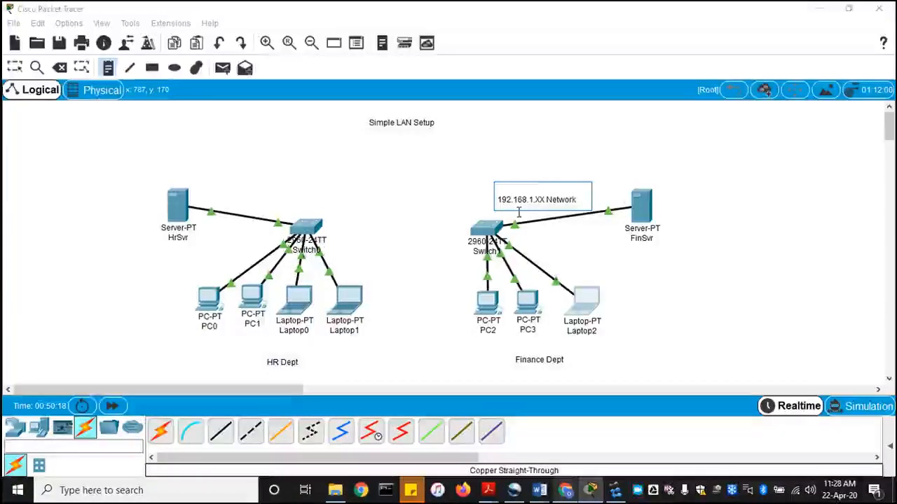
double_click(559, 199)
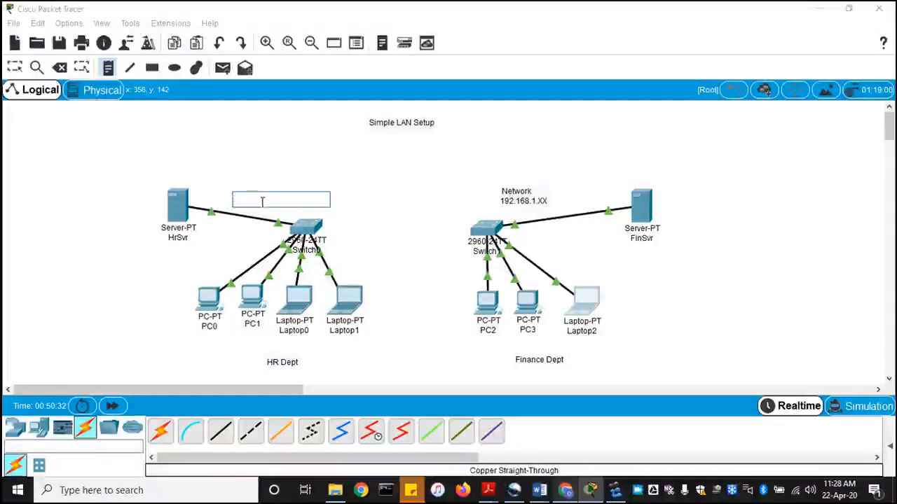
type("Network")
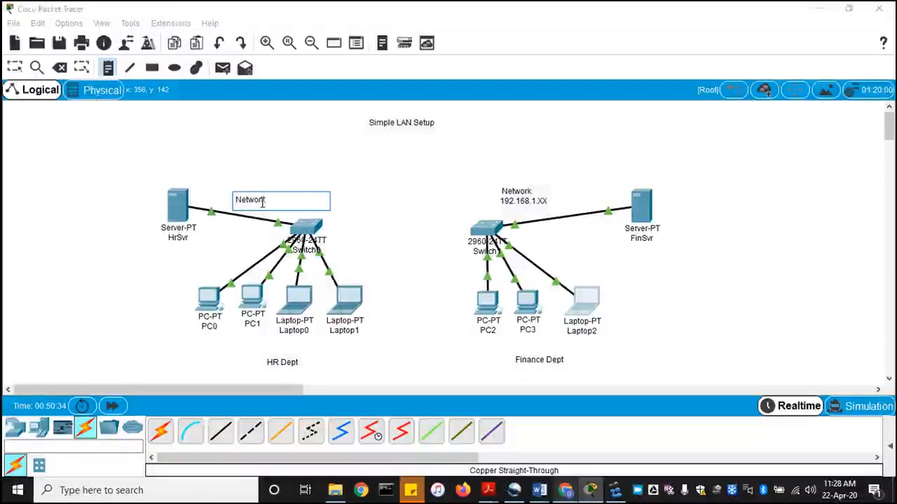
type("192.168.2.XX")
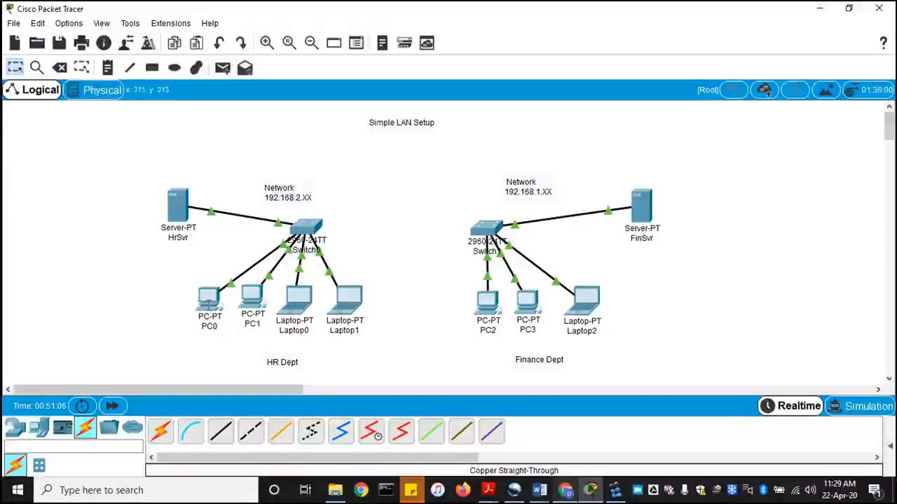
mouse_move(209, 301)
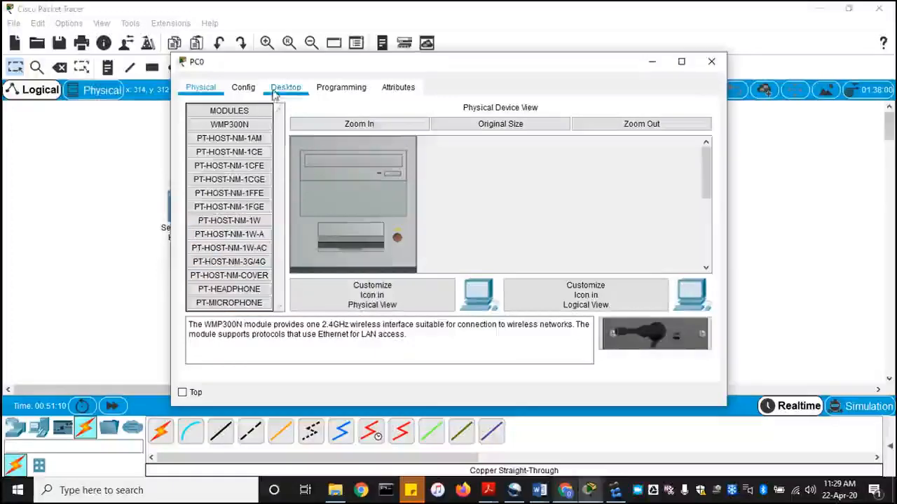
Give PC0 IP 192.168.2.100 with mask 255.255.255.0, then start addressing PC1.
left_click(285, 87)
type("1")
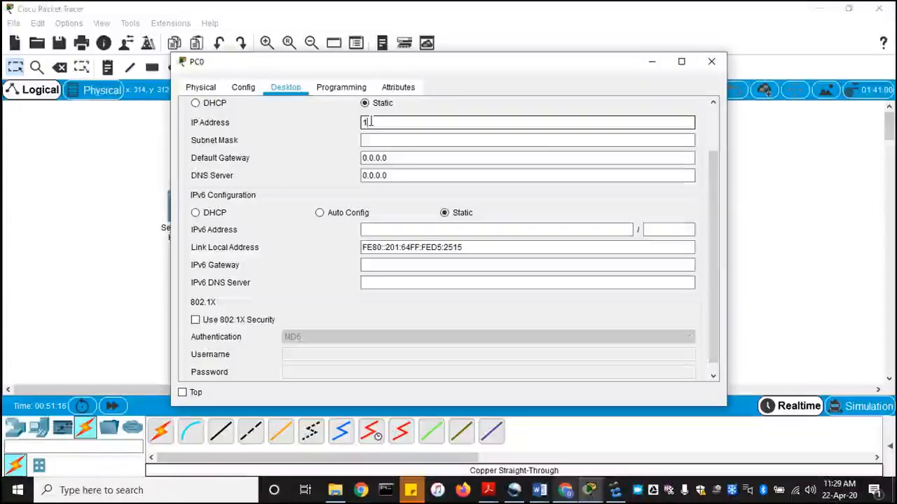
type("92.168.2.100")
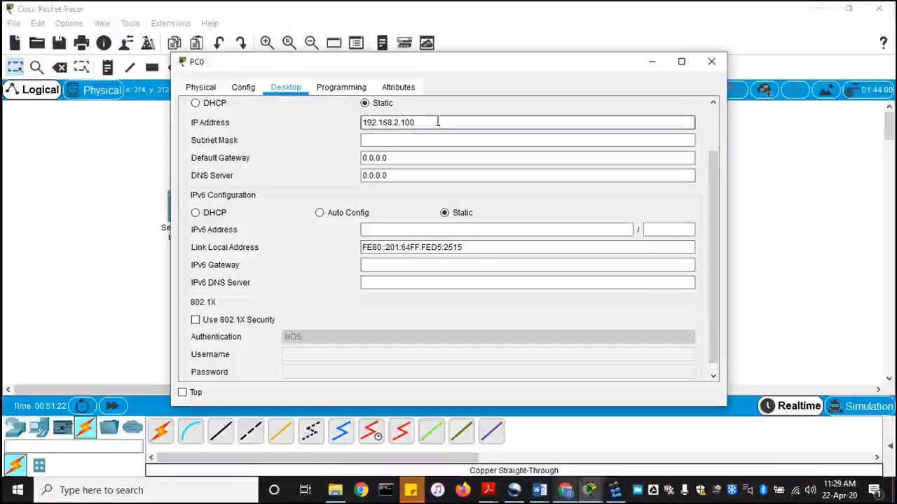
type("255.255.255.0")
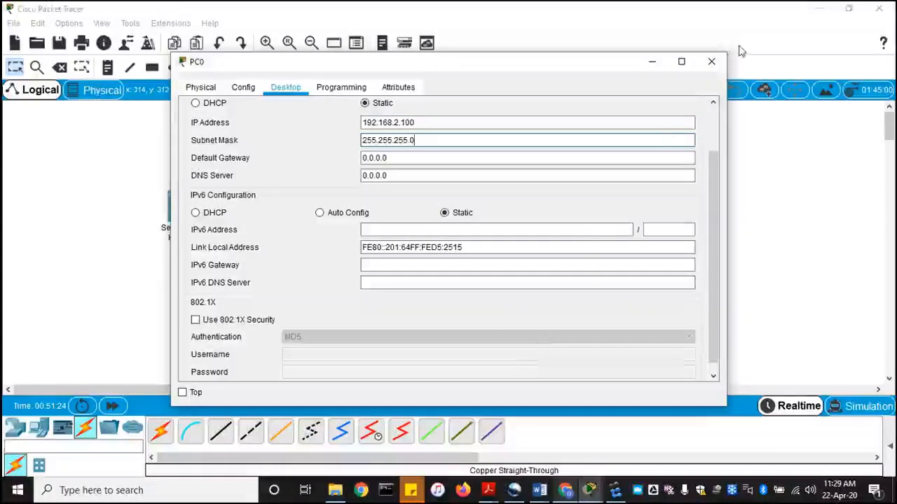
left_click(200, 87)
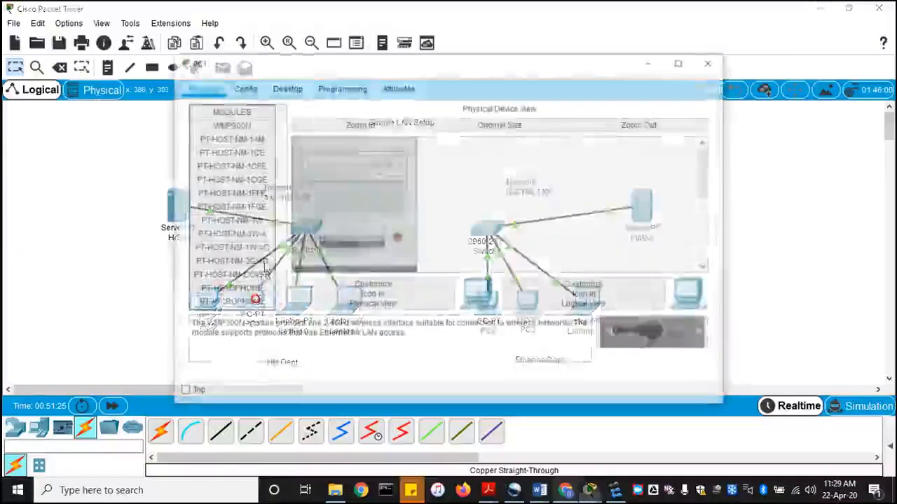
left_click(286, 87)
type("1")
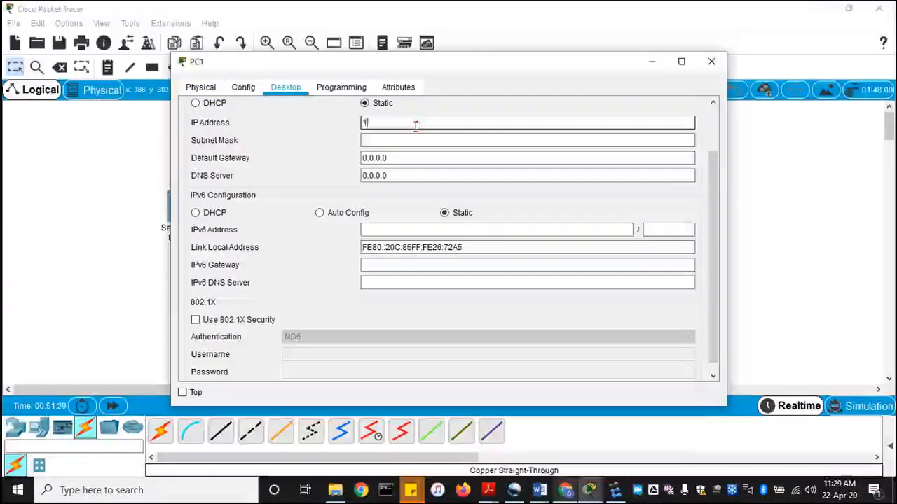
type("92.168")
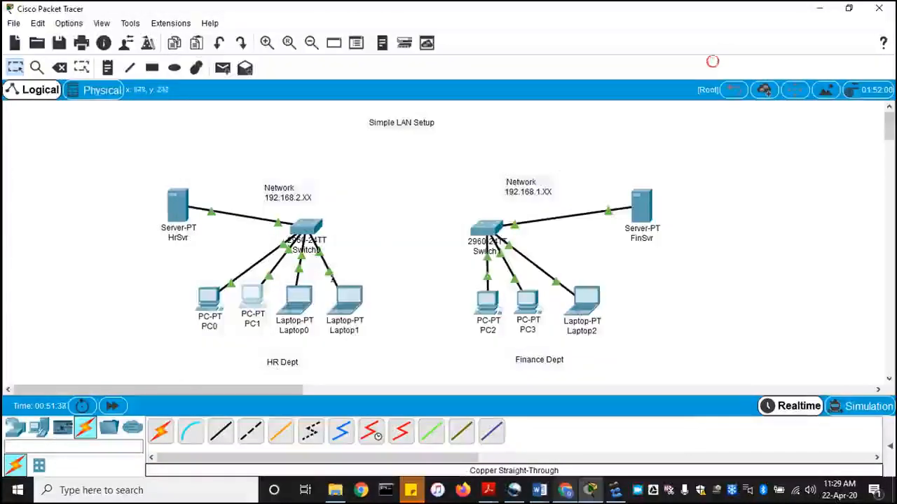
Assign Laptop0 the static IP address 192.168.2.102.
double_click(295, 294)
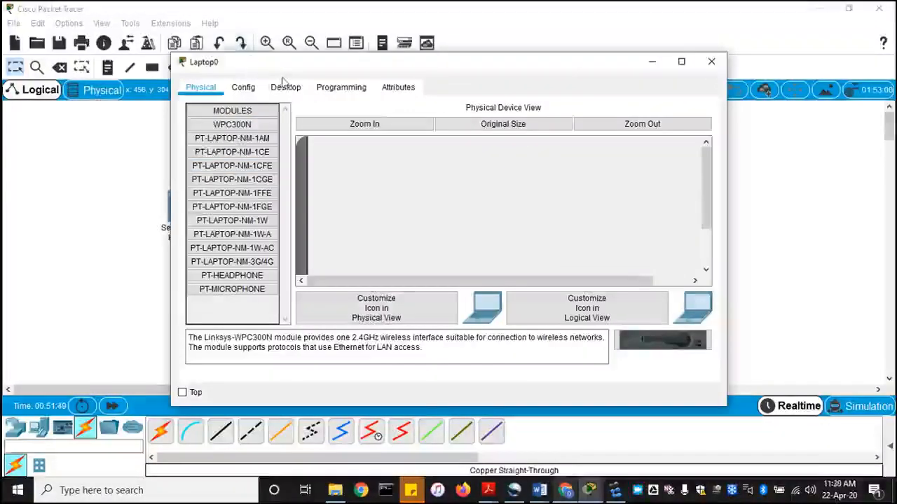
left_click(285, 87)
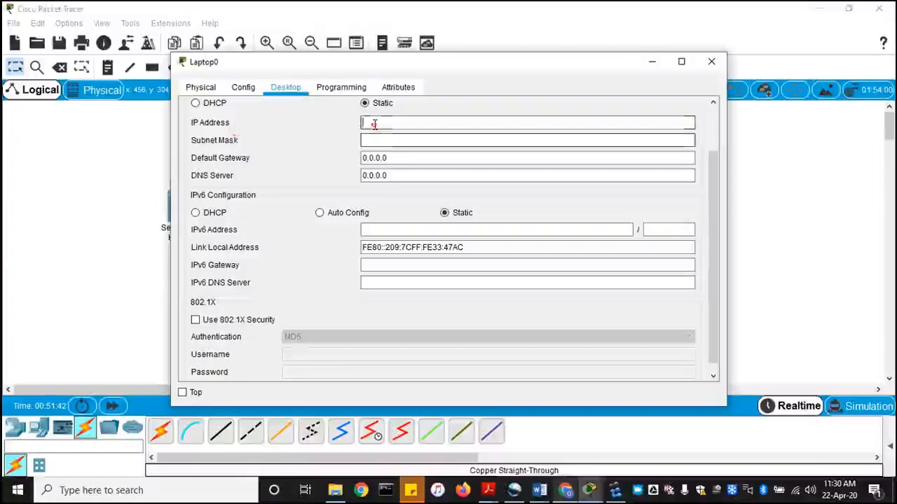
type("192.168.2.102")
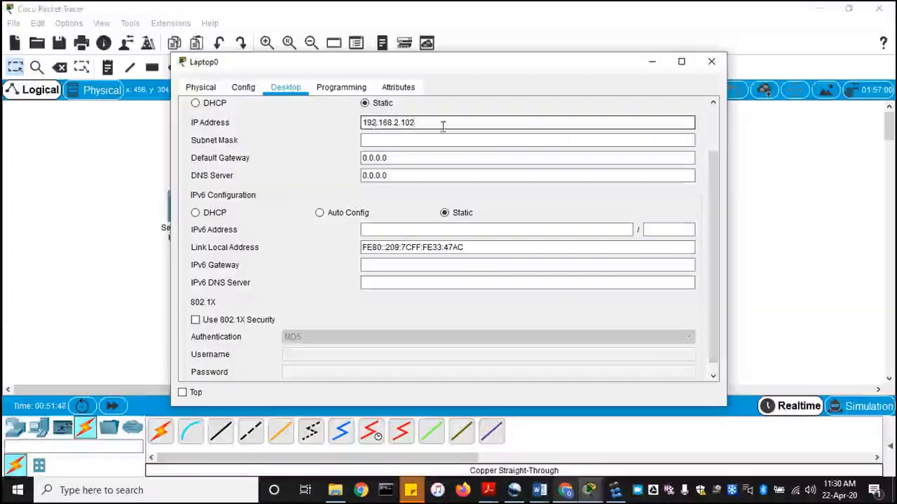
left_click(711, 61)
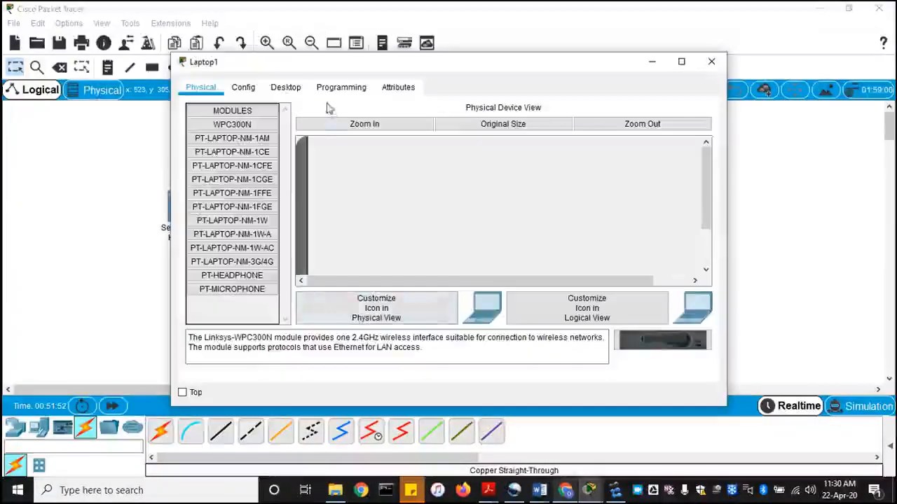
Set Laptop1's IP address to 192.168.2.103.
left_click(285, 87)
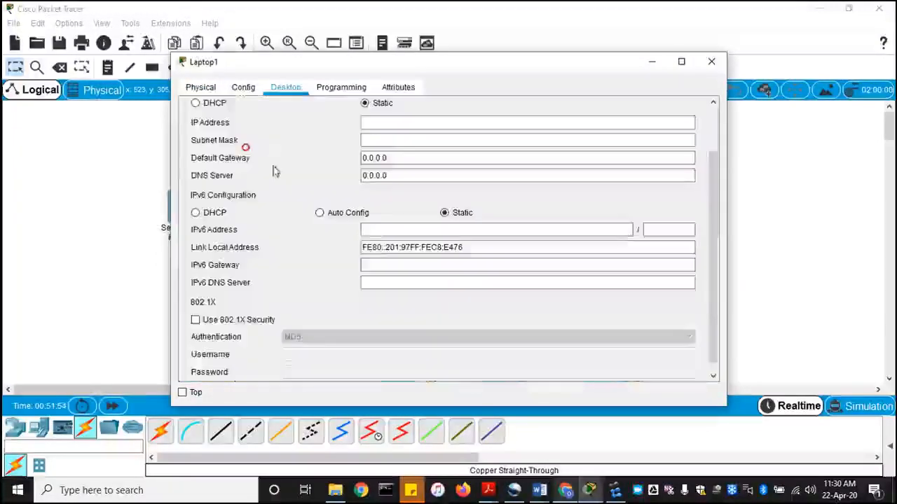
type("192.168.")
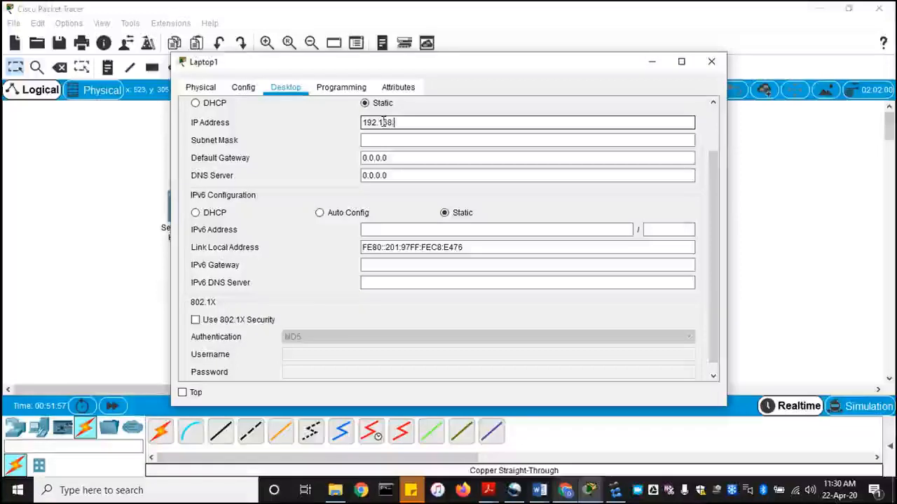
type("2.103")
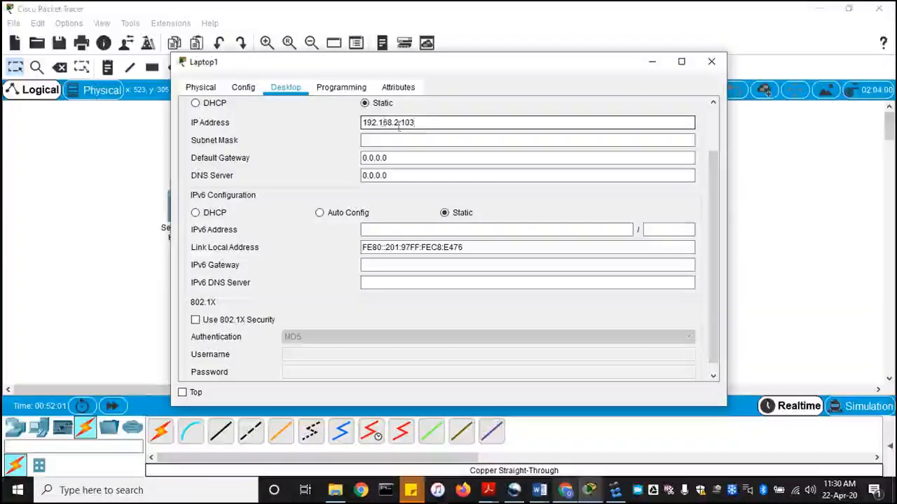
left_click(711, 62)
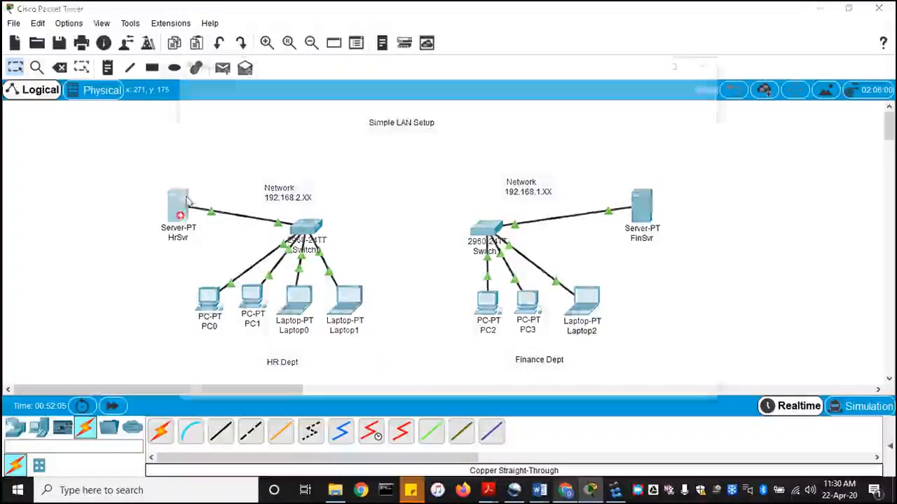
Give HrSvr IP 192.168.2.10 with mask 255.255.255.0.
double_click(178, 206)
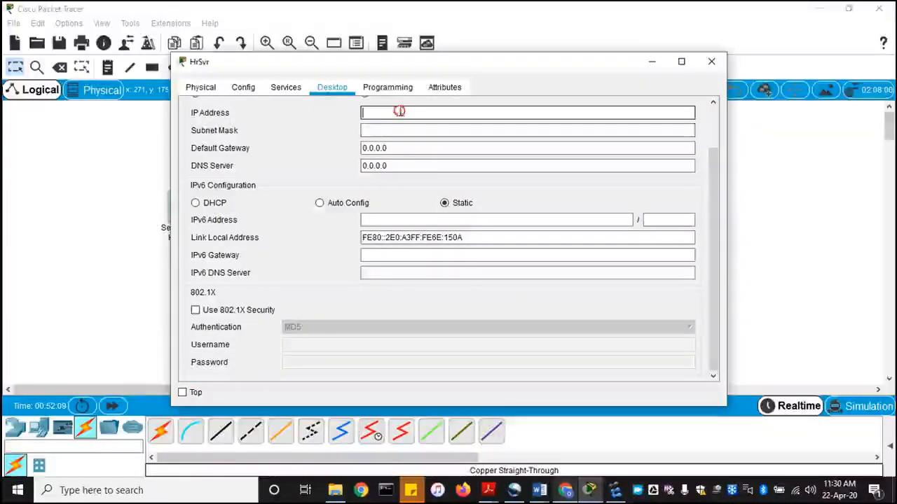
type("192.168.2.10")
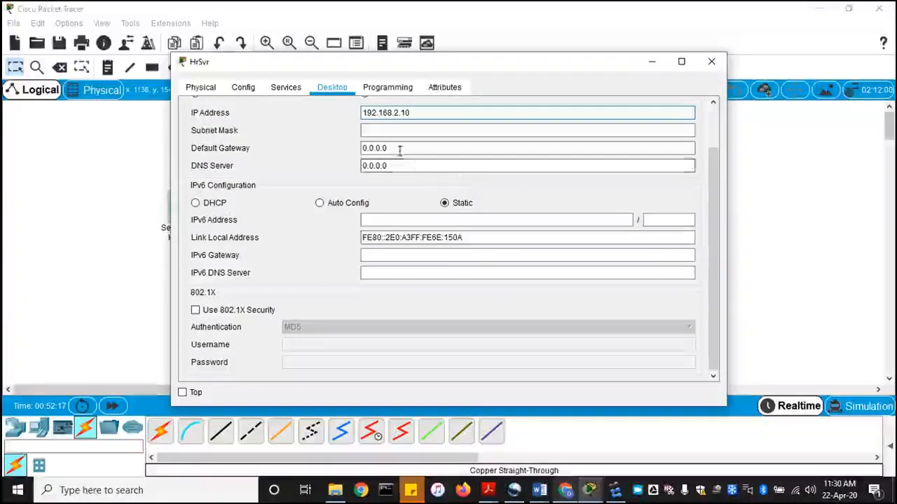
type("255.255.255.0")
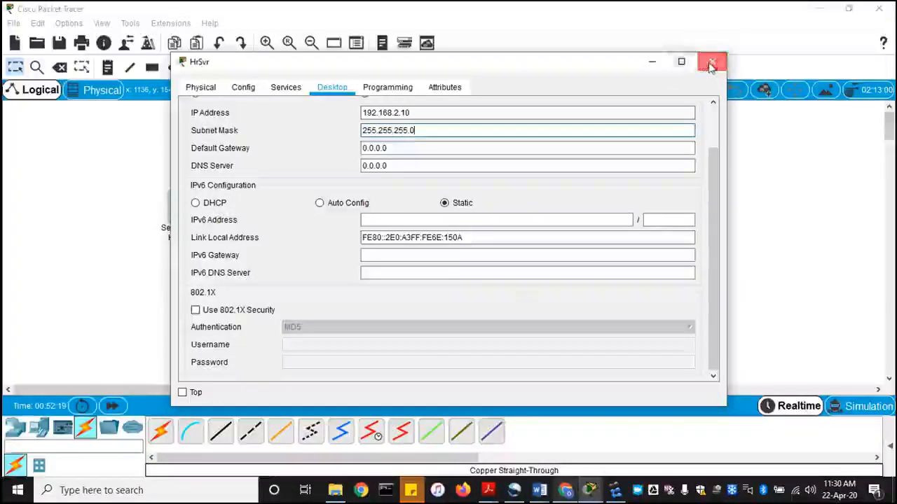
left_click(711, 62)
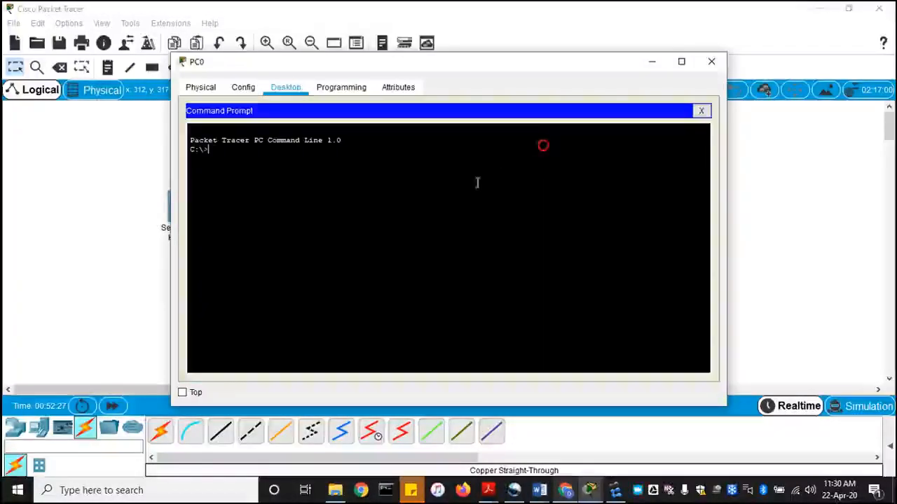
On PC0, run ipconfig and ping 192.168.2.10, .101, .102 and .103.
type("ipconi")
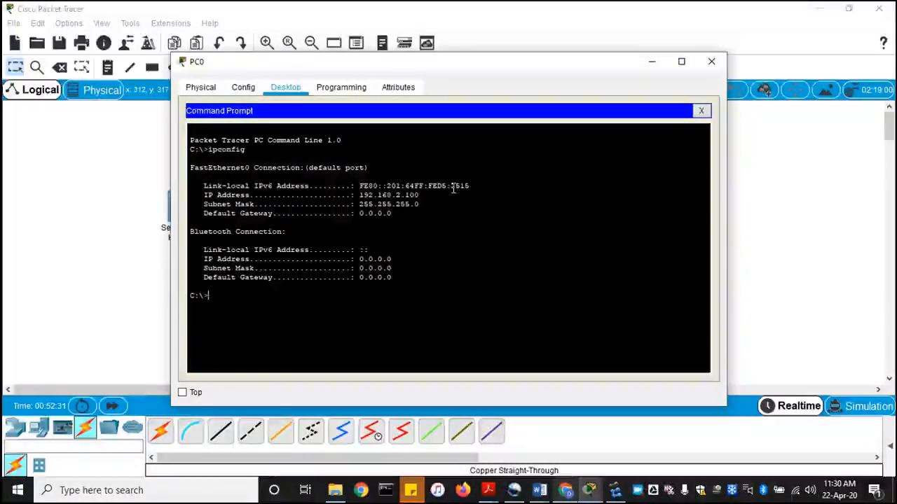
type("ipco")
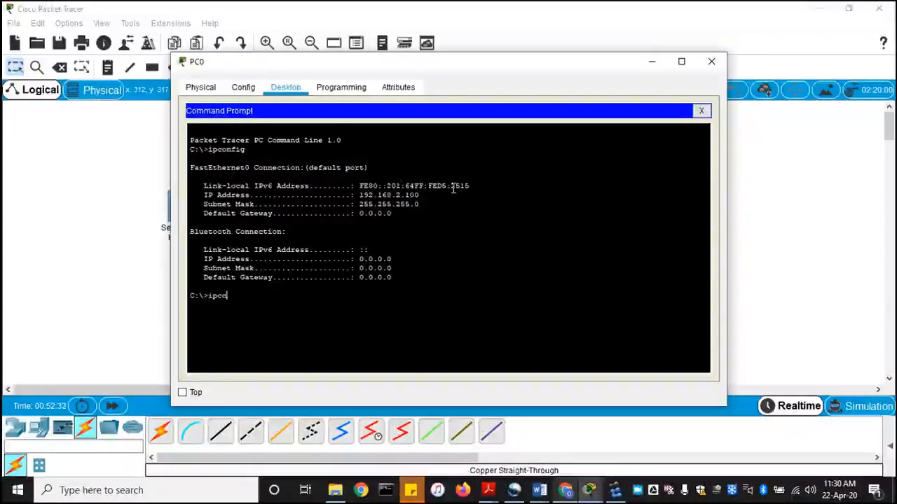
type("ping")
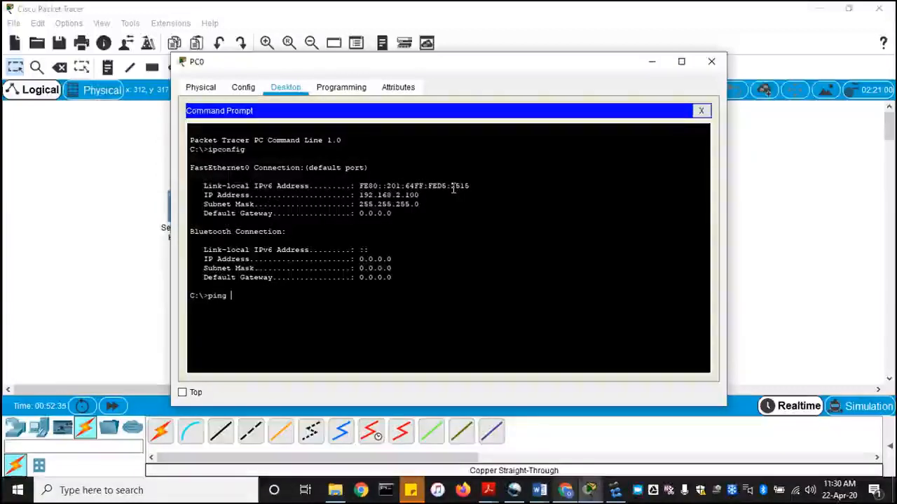
type("192.1")
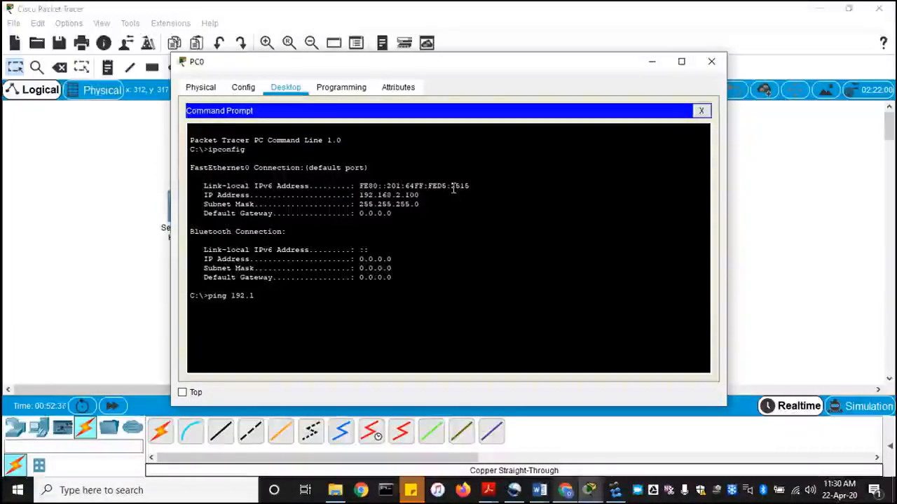
type("68.2.10")
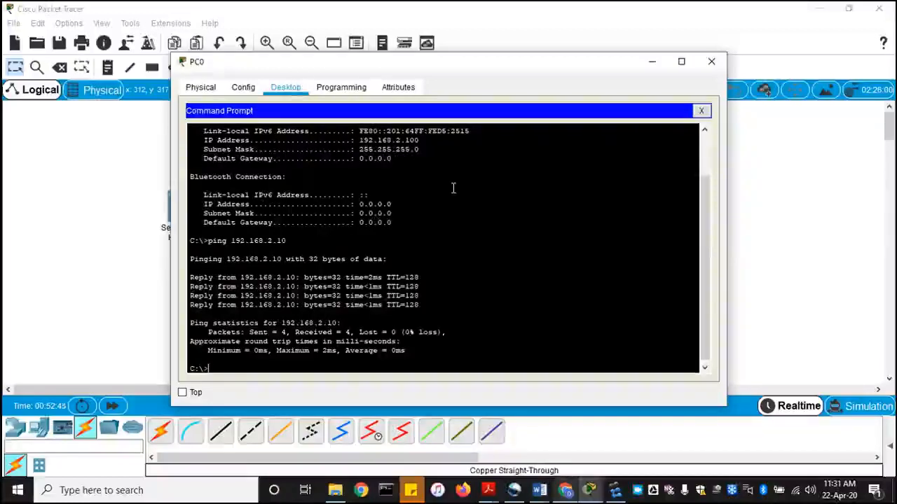
type("ping 192.168.2.10")
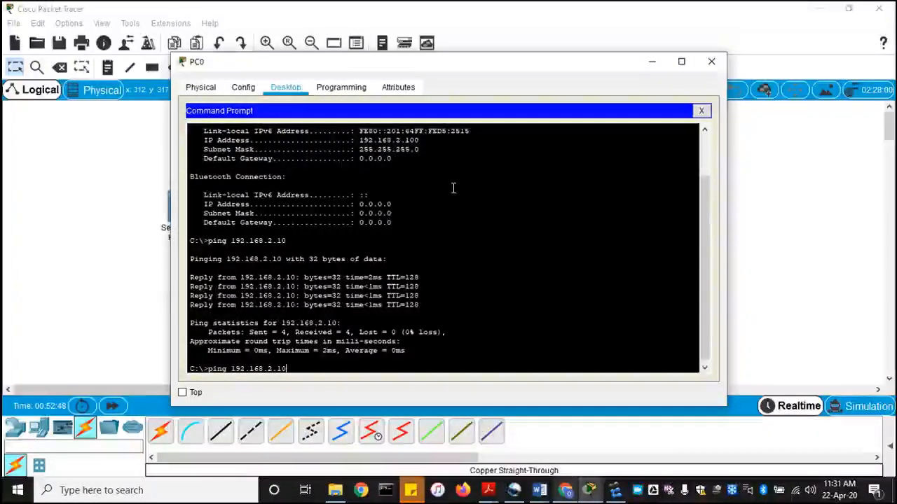
type("1")
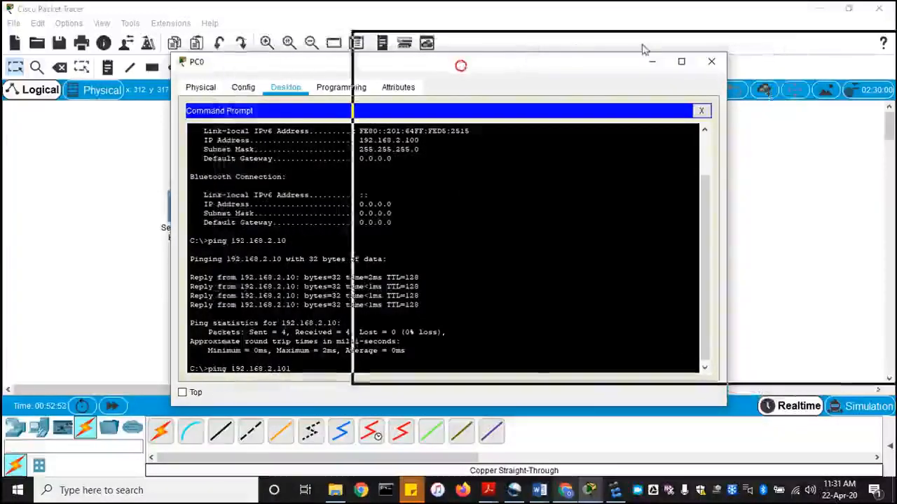
left_click_drag(460, 65, 483, 68)
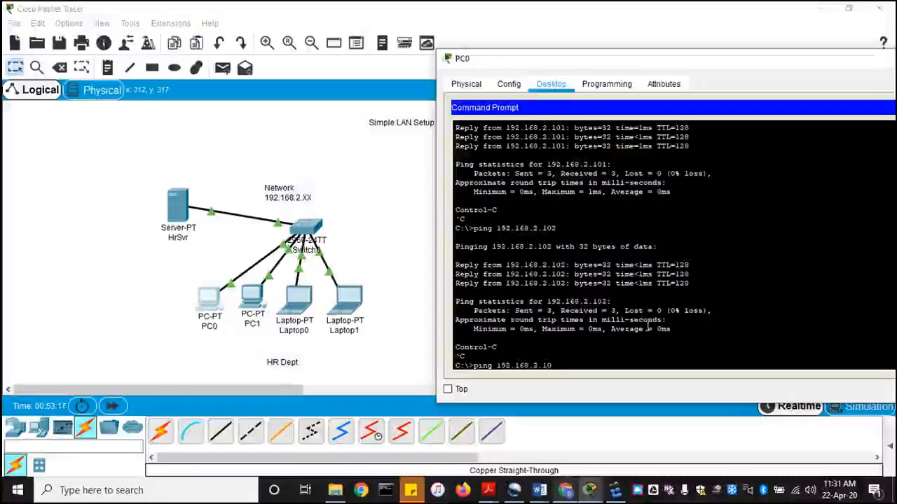
type("3")
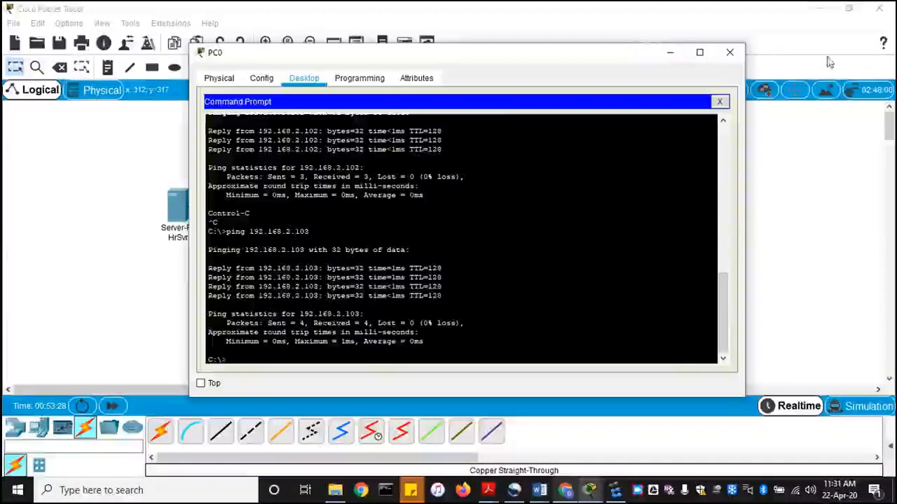
Ping 192.168.2.10 from Laptop1's command line.
left_click(729, 52)
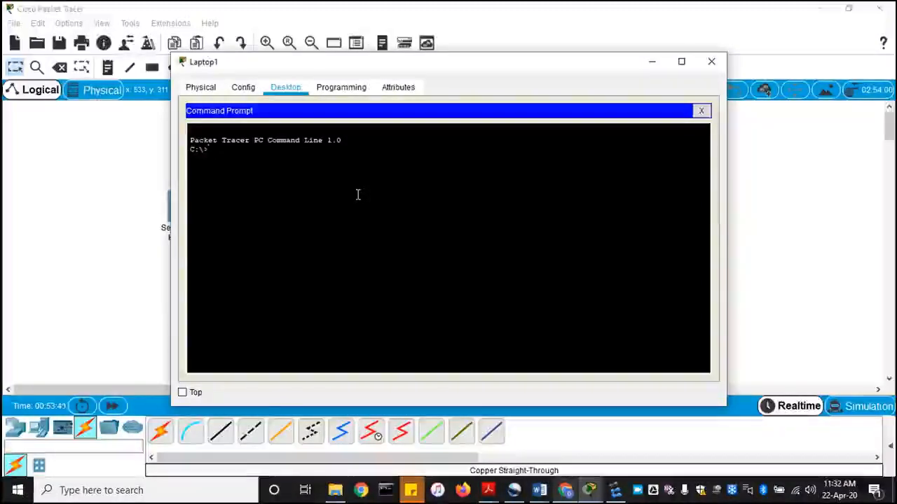
type("ping")
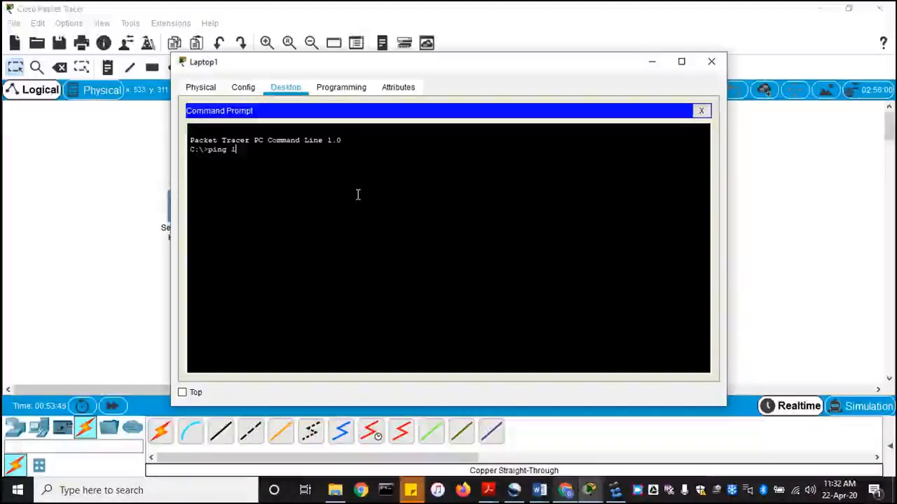
type("192.")
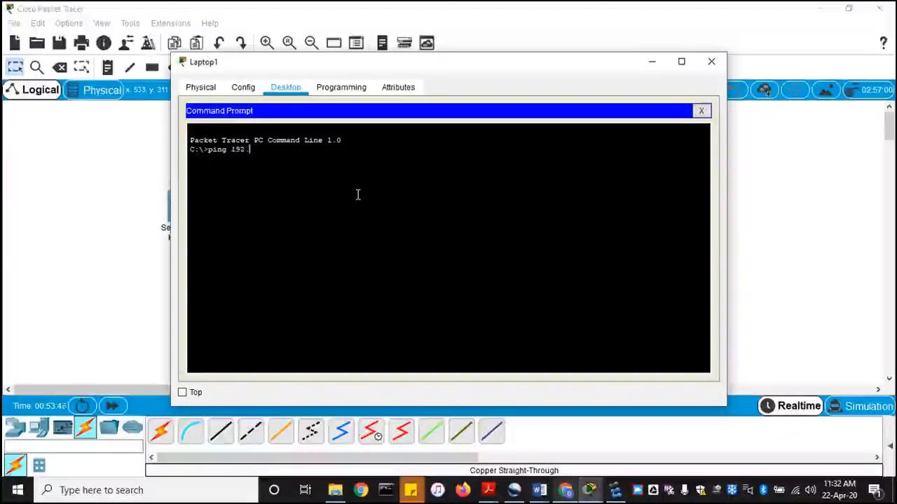
type("168.2.10")
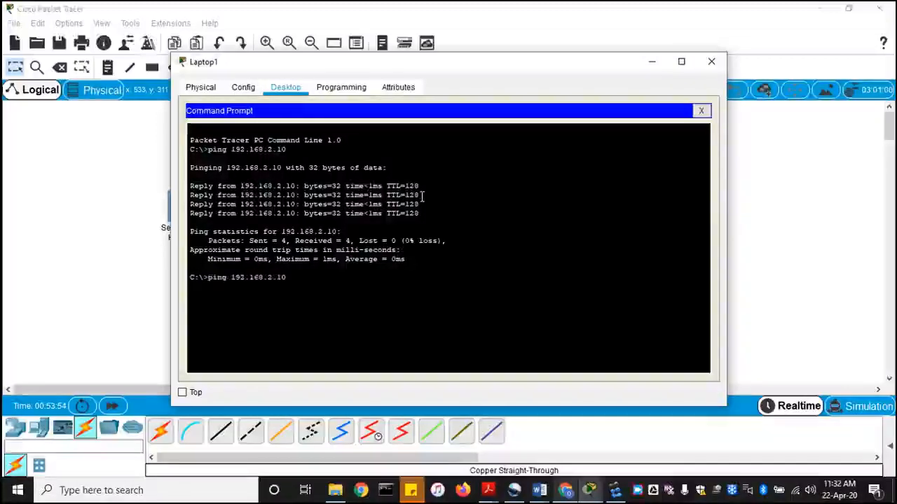
key("BackSpace")
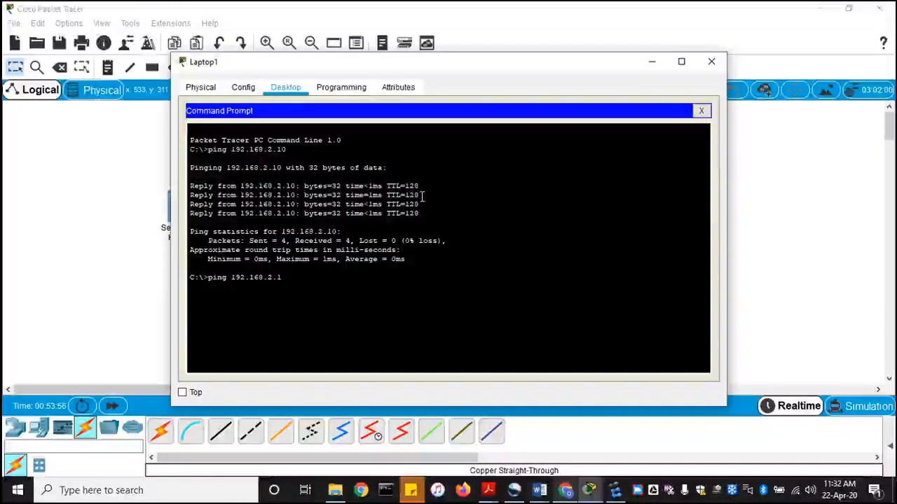
Run ipconfig on Laptop1, then ping 192.168.2.102 and 192.168.2.103.
type("ipconfig")
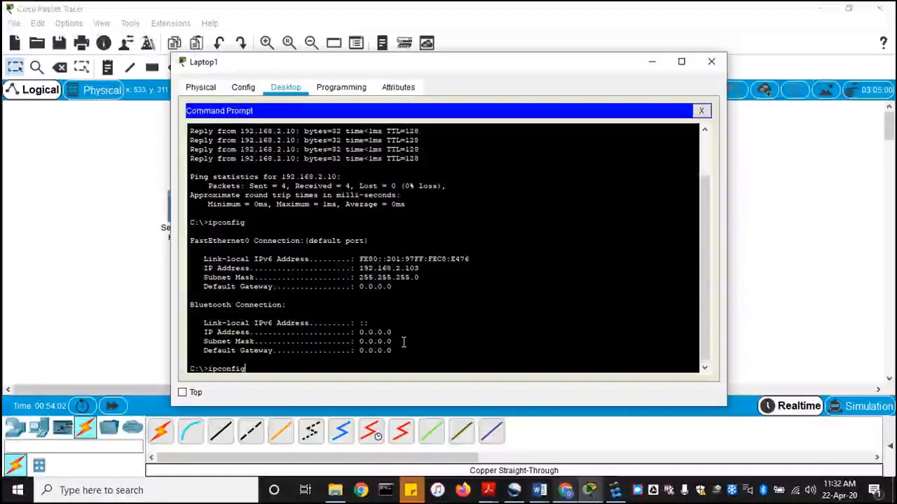
type("ping 192.168.2.103")
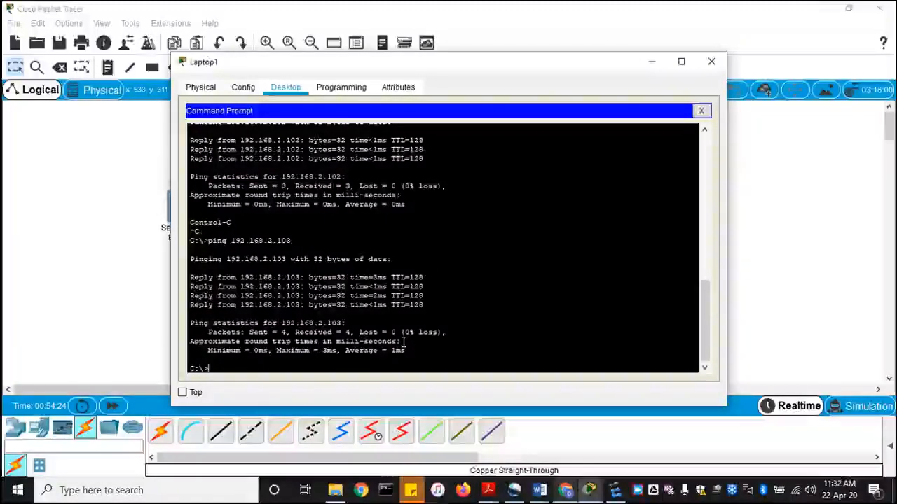
type("12")
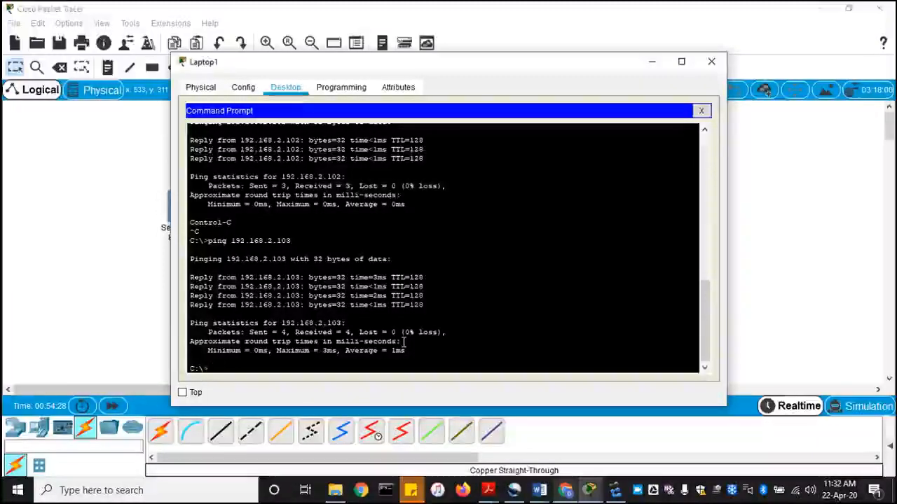
type("ping 192.168.2.10")
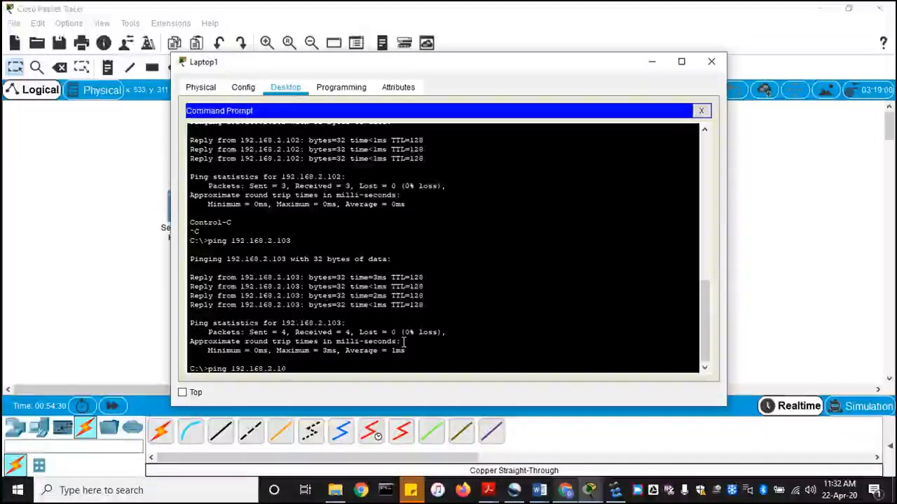
key("Backspace")
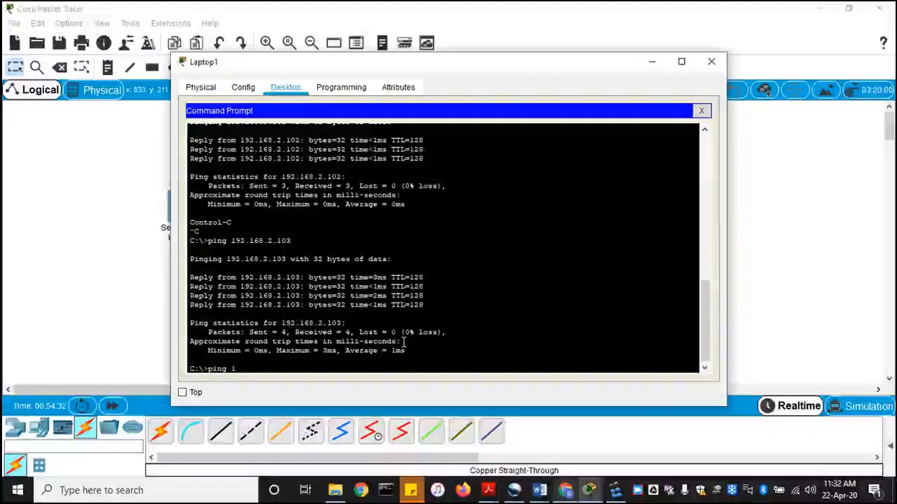
type("27")
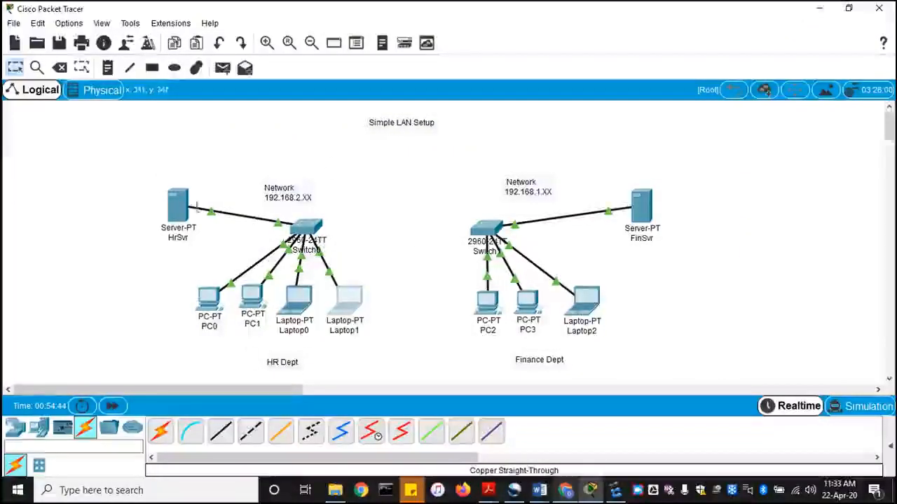
mouse_move(644, 335)
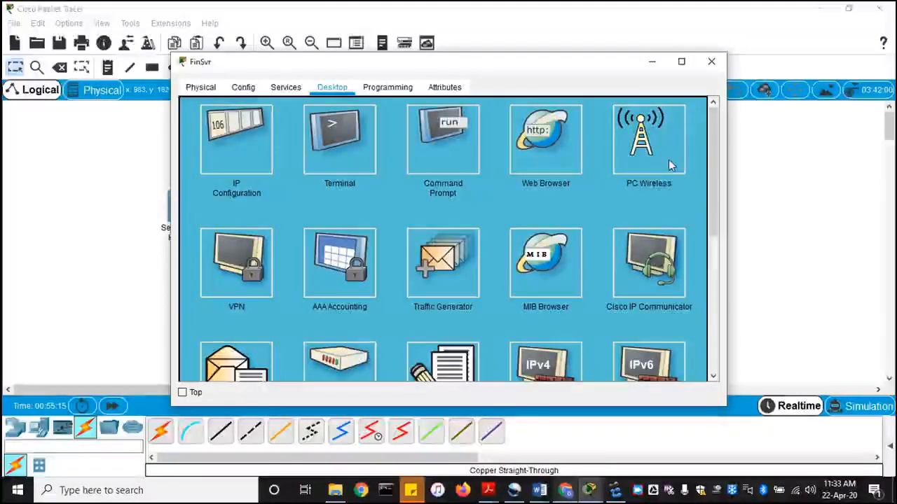
mouse_move(641, 143)
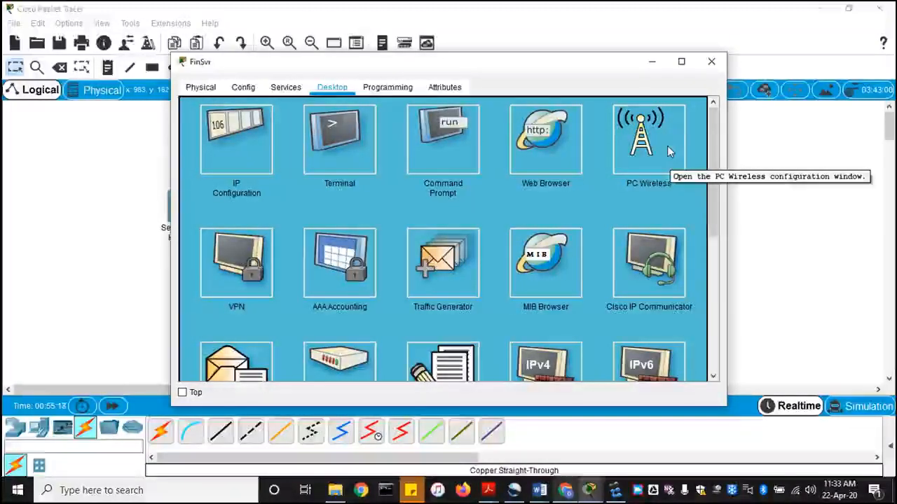
mouse_move(683, 147)
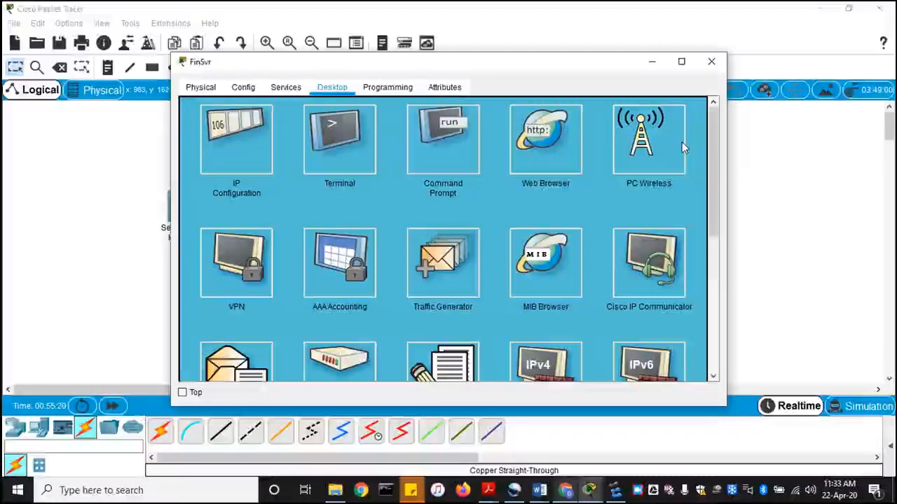
mouse_move(753, 77)
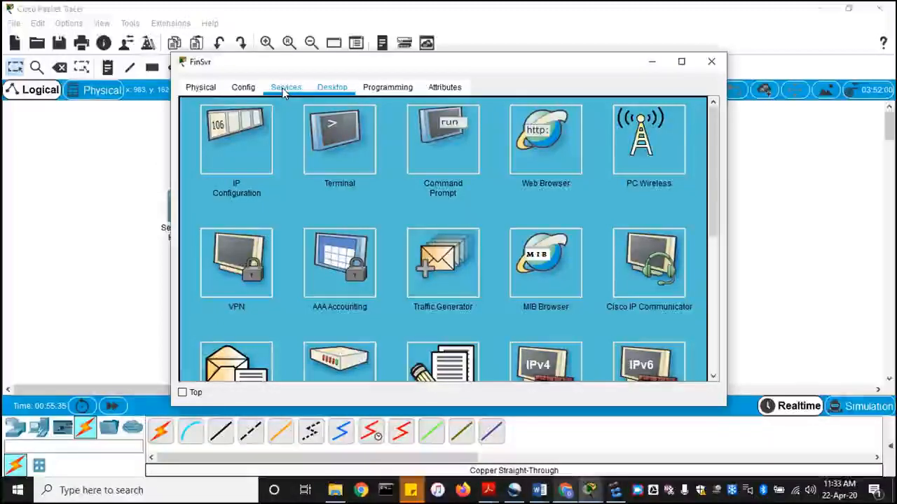
Show FinSvr's HTTP service page with HTTP/HTTPS on and five web files.
left_click(285, 87)
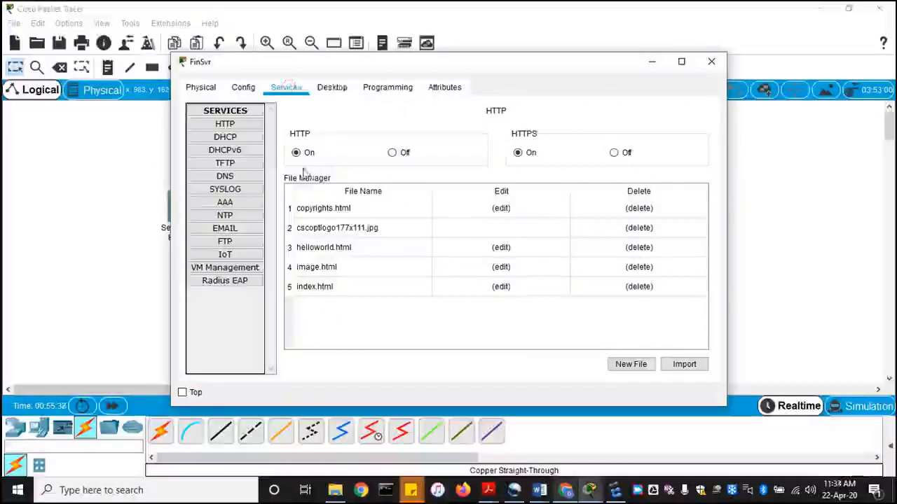
left_click(225, 124)
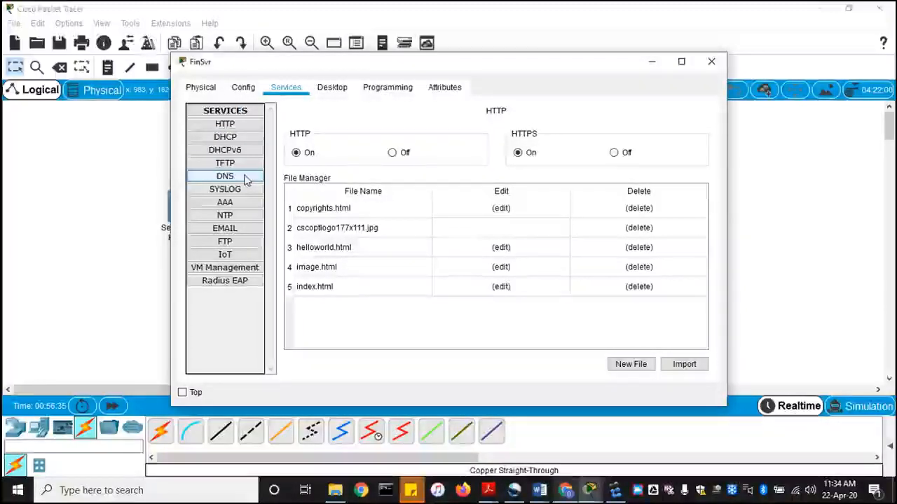
Select DNS in FinSvr's services list to view its disabled, empty settings.
left_click(225, 176)
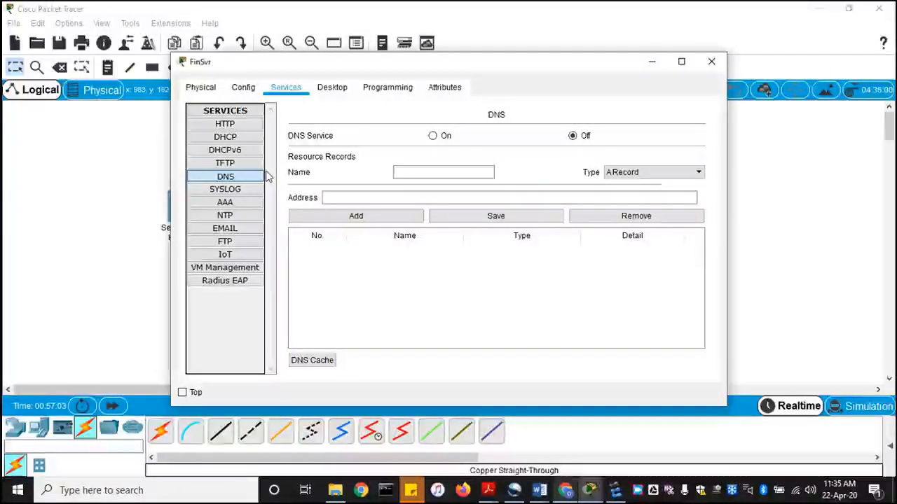
mouse_move(366, 176)
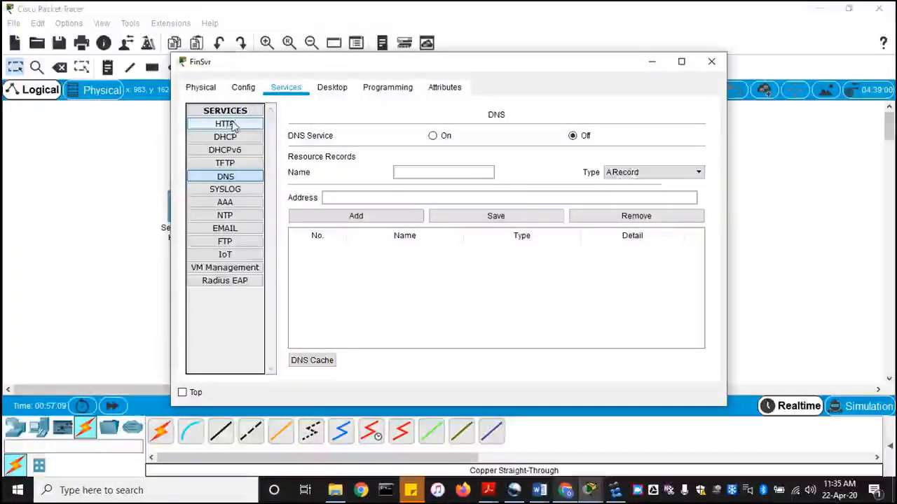
Edit FinSvr's index.html to read 'DataCom Lab Demo' and 'Welcome to Finance Dept Web Page', overwriting the original.
left_click(225, 124)
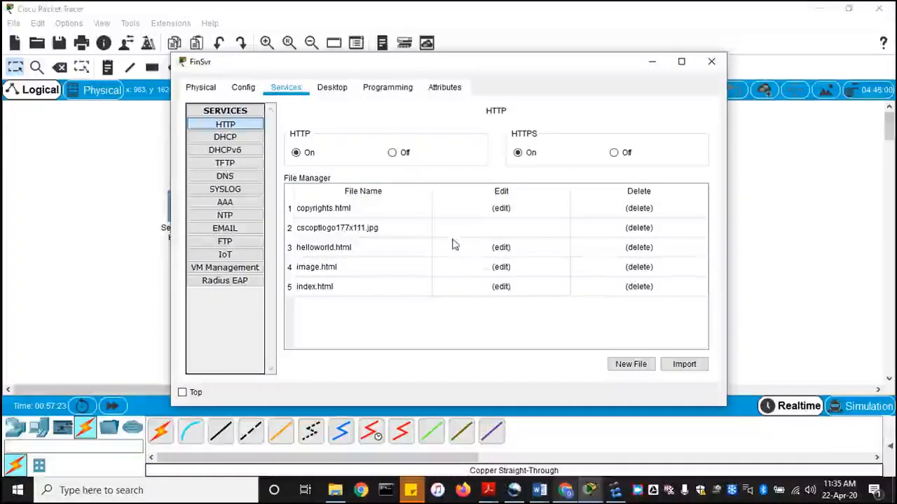
mouse_move(336, 216)
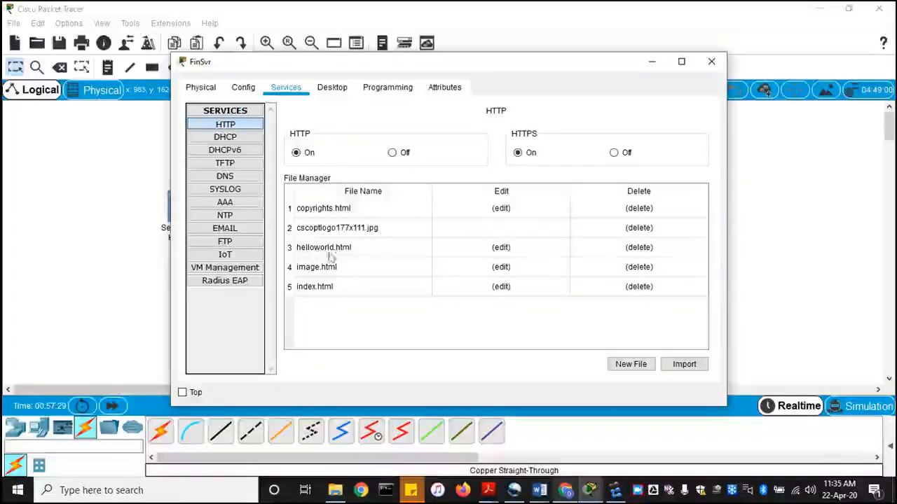
mouse_move(429, 262)
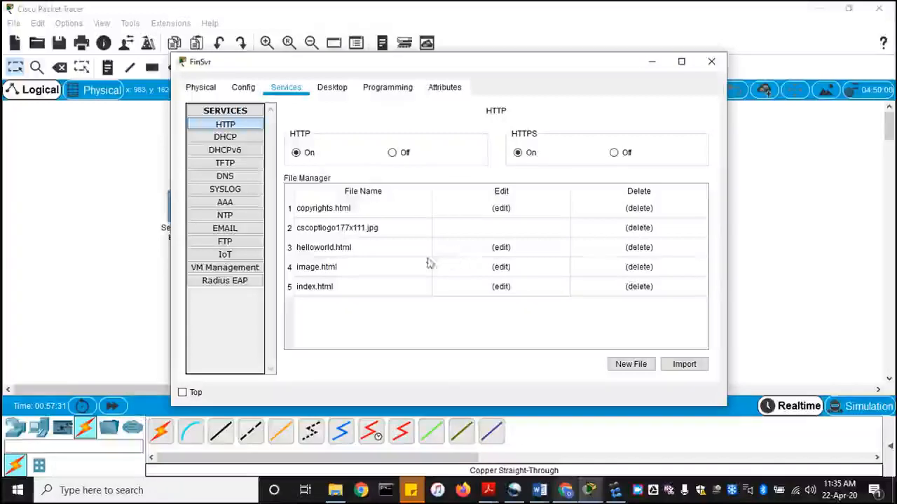
mouse_move(526, 288)
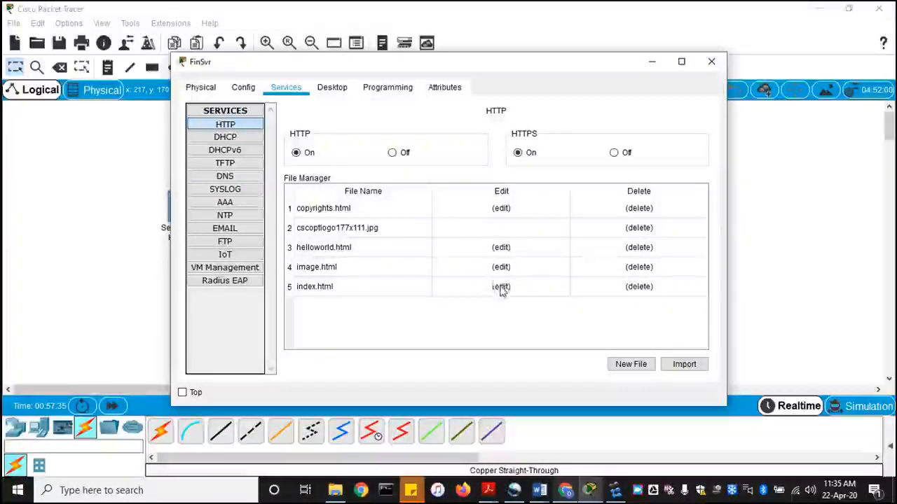
left_click(501, 286)
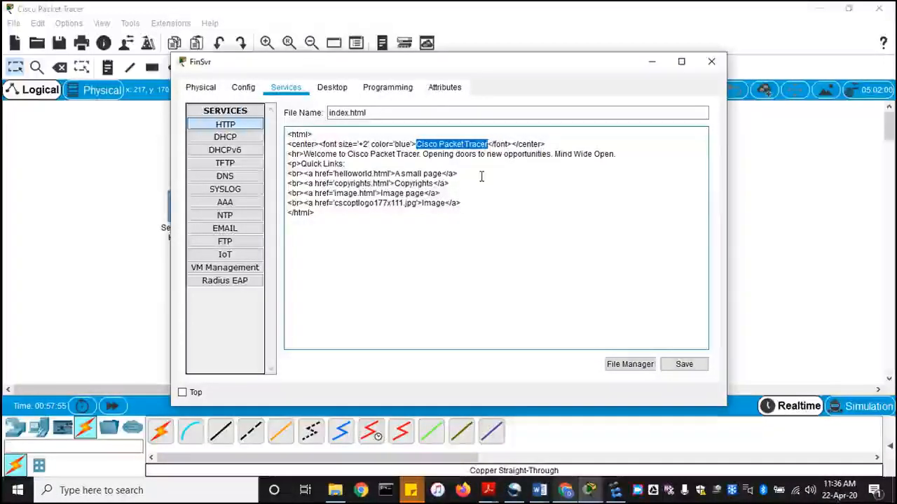
type("Welcom")
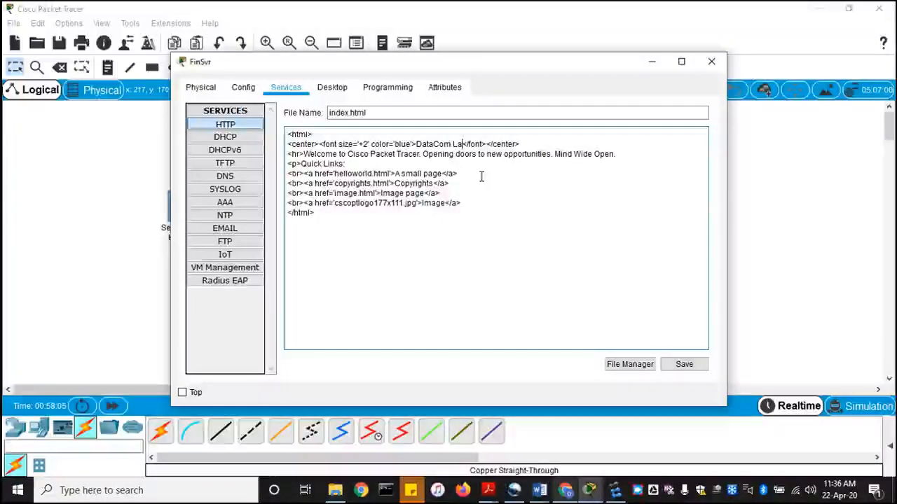
type("b")
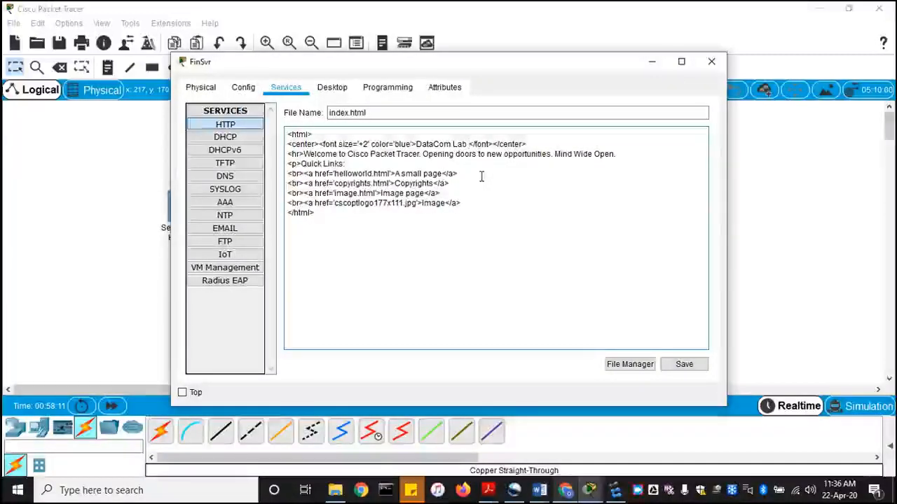
type("1")
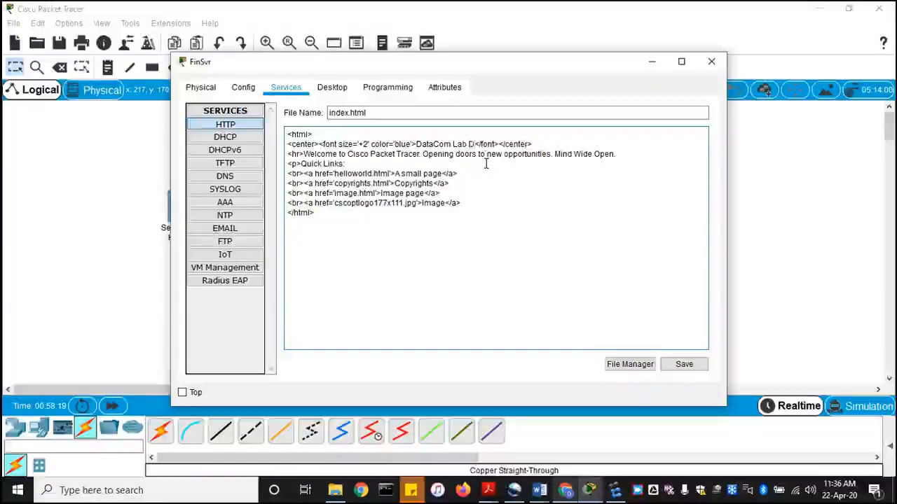
type("emo")
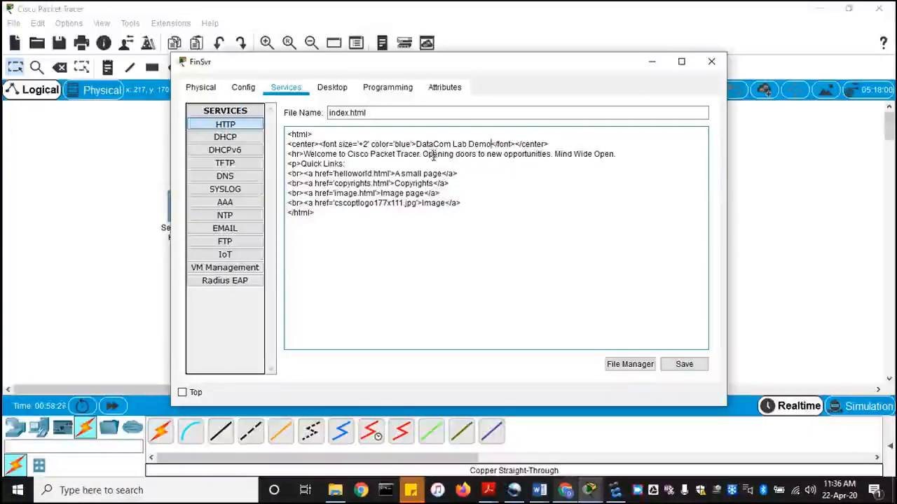
mouse_move(557, 158)
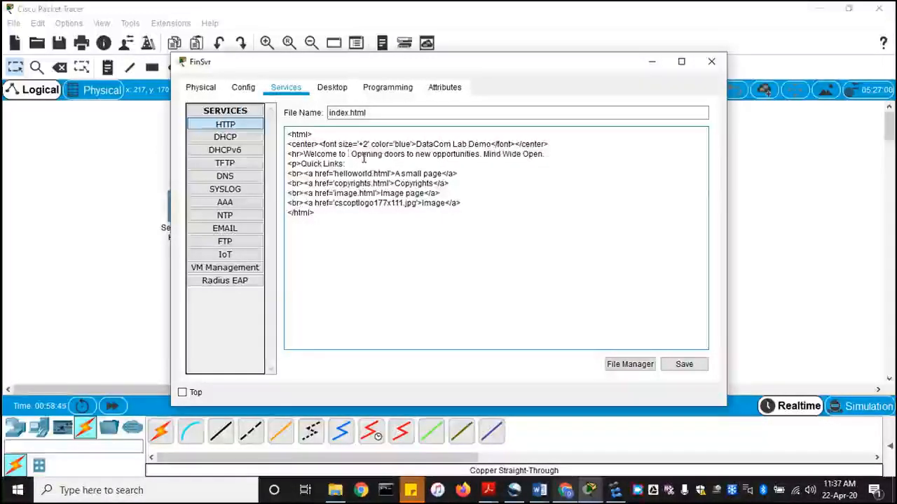
type("FinSvr")
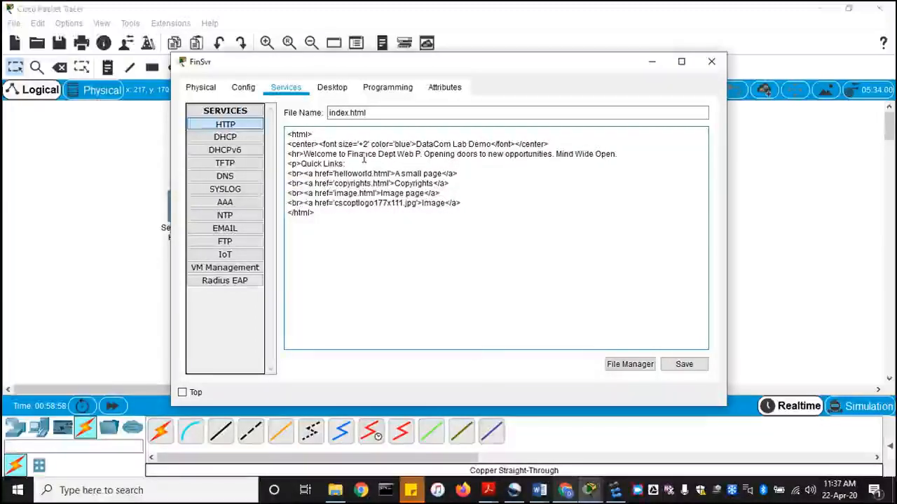
type("age")
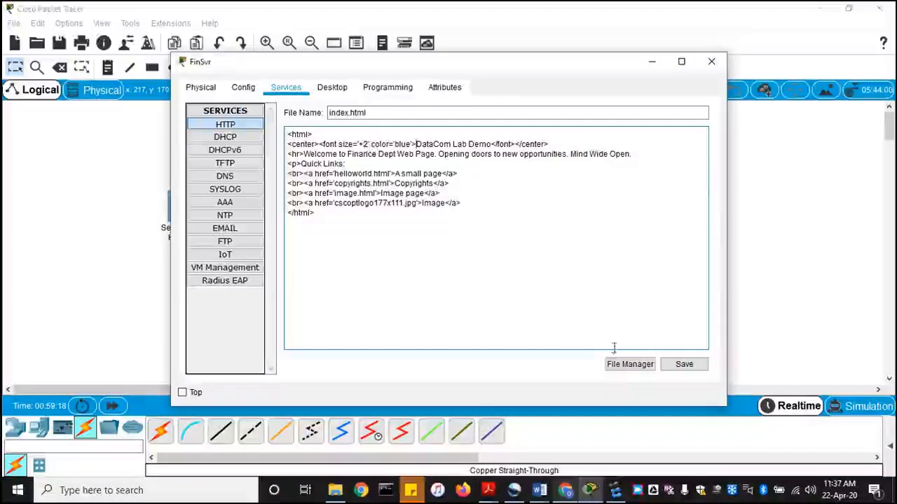
left_click(683, 363)
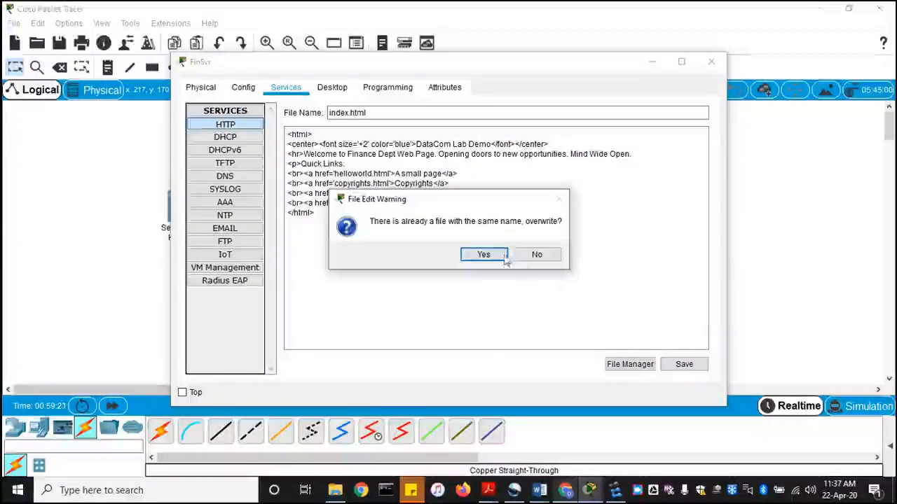
left_click(484, 254)
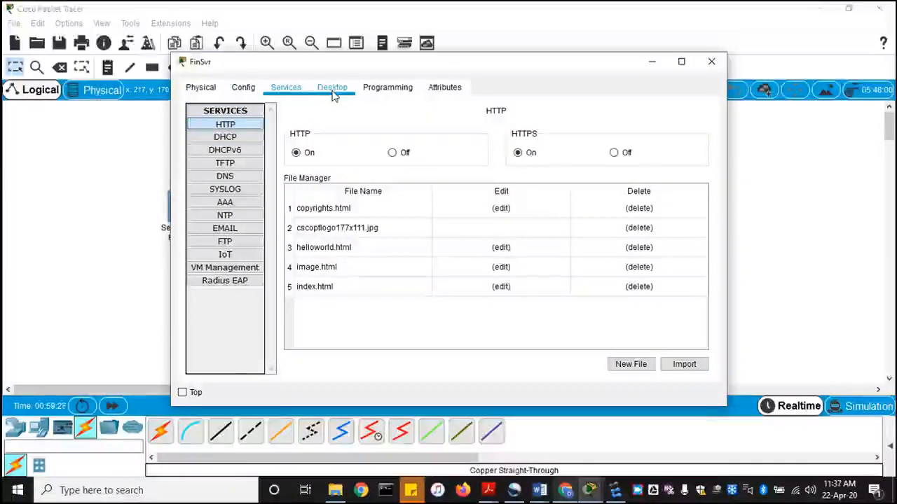
left_click(332, 87)
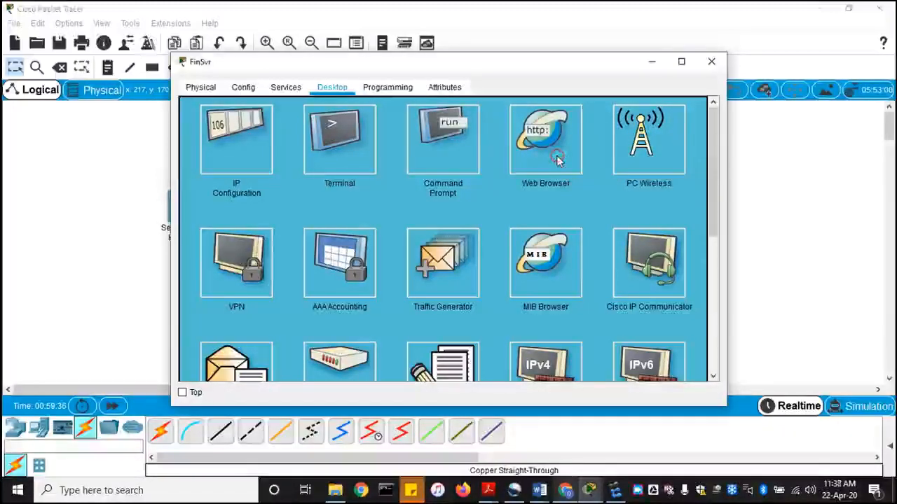
left_click(545, 140)
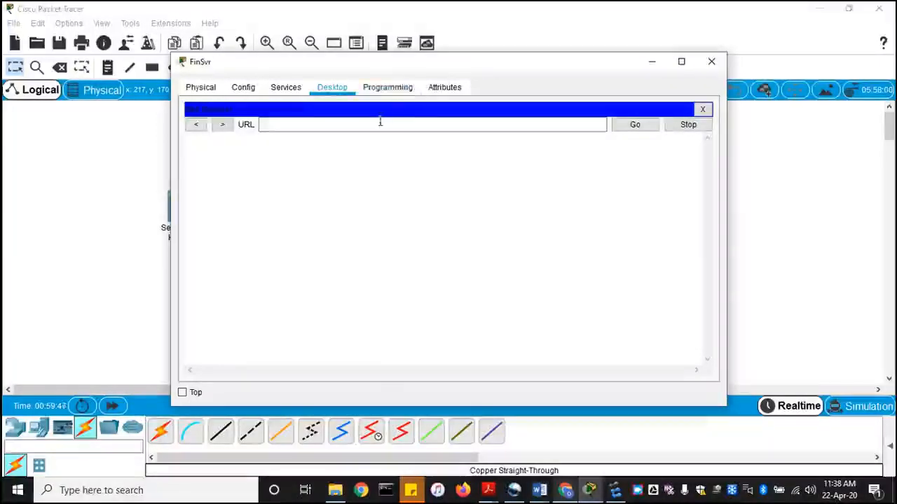
type("192.168.1.10")
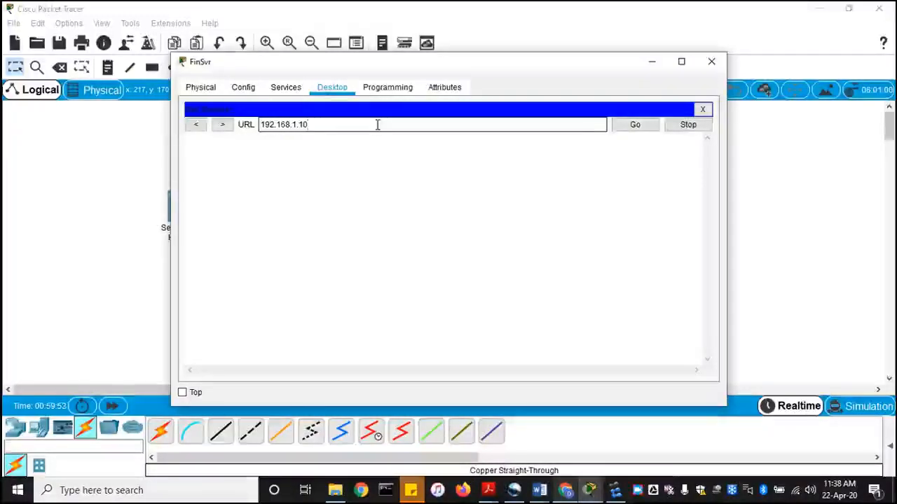
left_click(634, 124)
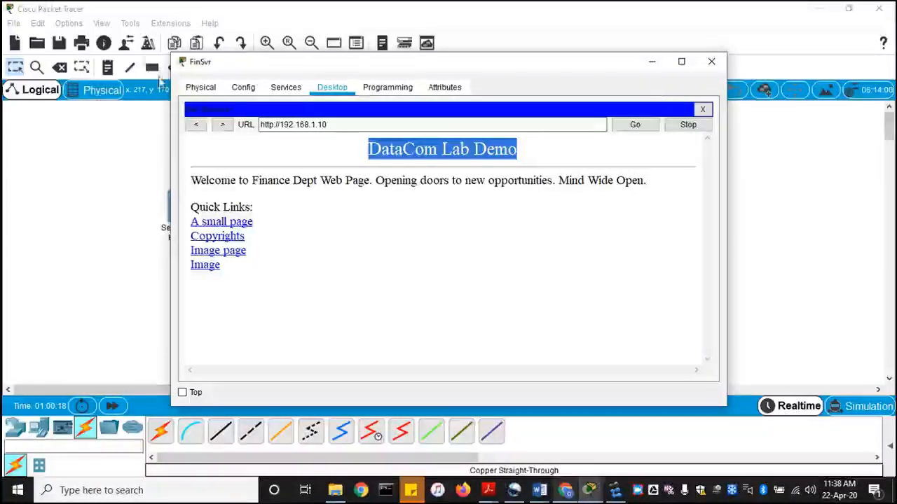
left_click(285, 87)
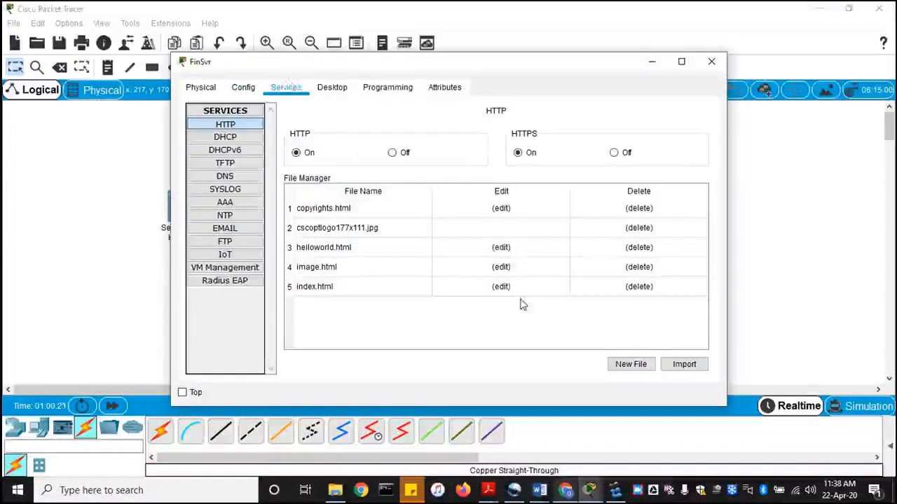
Change the index.html heading to 'Finance Department' and save it.
left_click(500, 287)
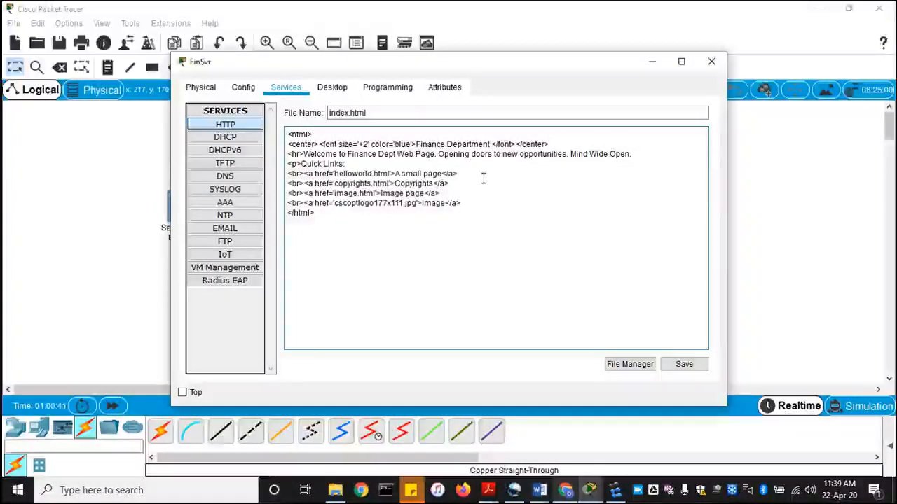
type("W")
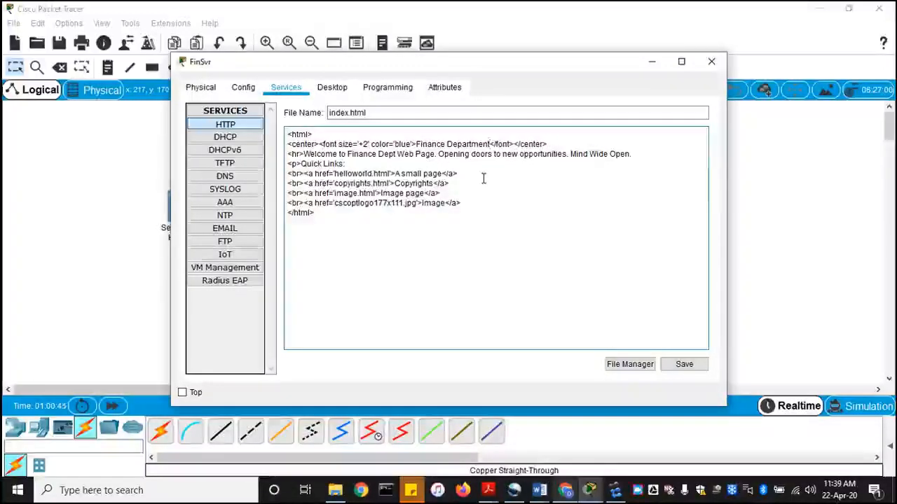
left_click(683, 364)
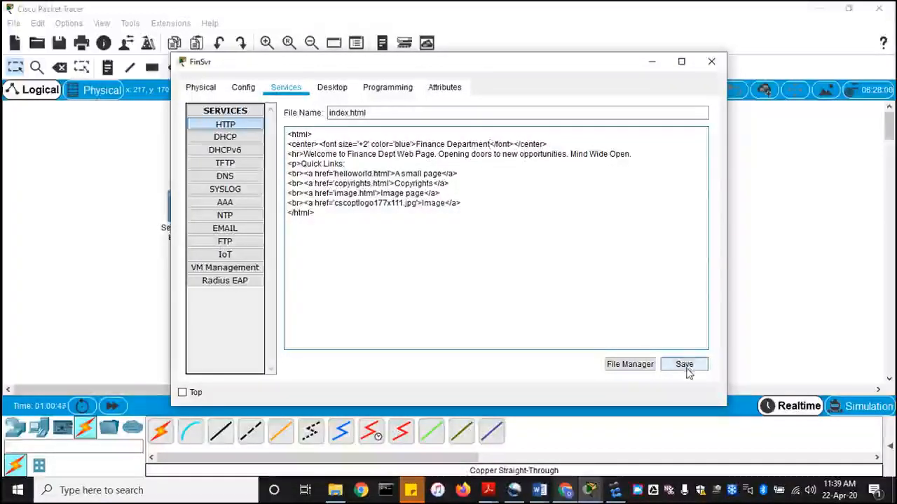
left_click(684, 364)
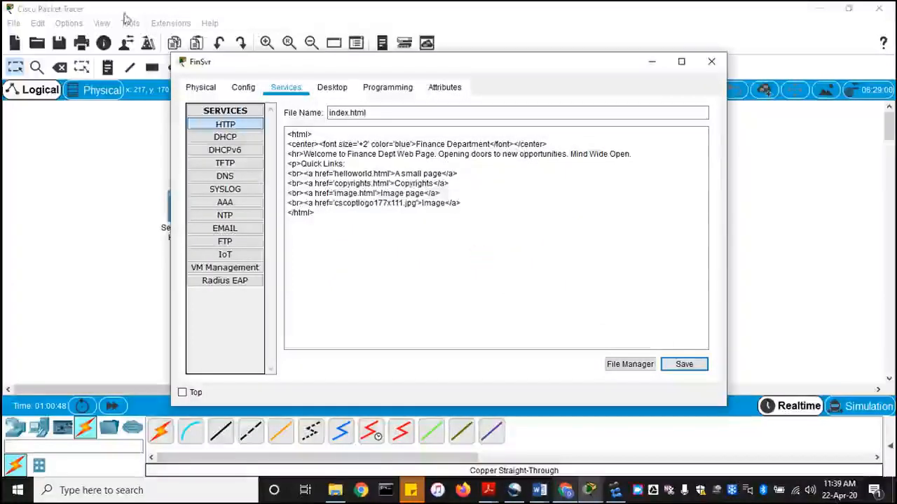
Reload the page in FinSvr's web browser to check the new title, then close FinSvr.
left_click(332, 87)
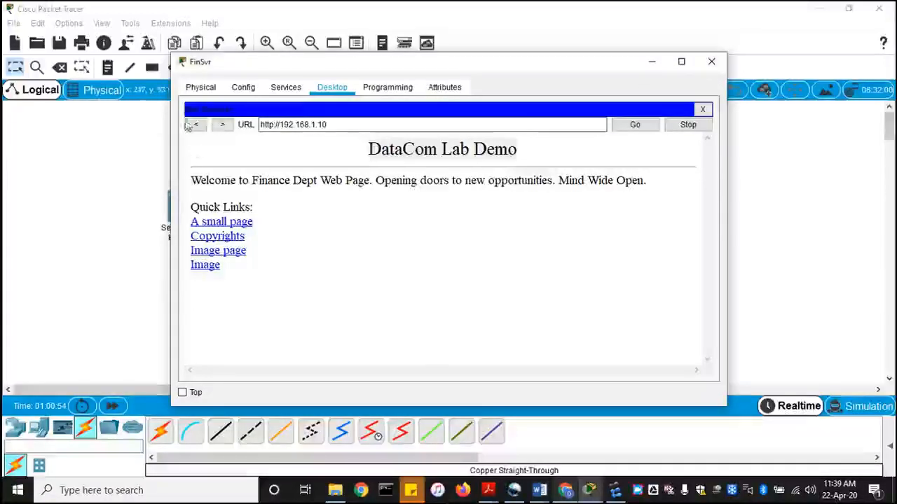
left_click(634, 124)
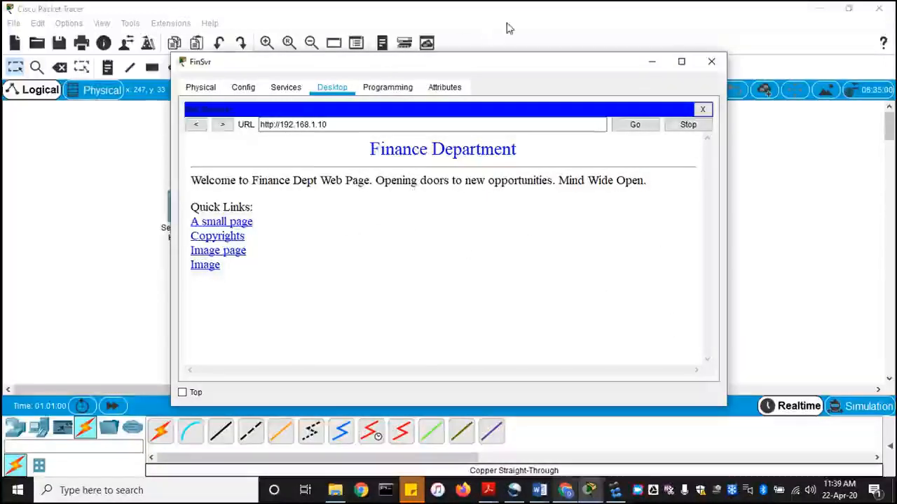
left_click(711, 62)
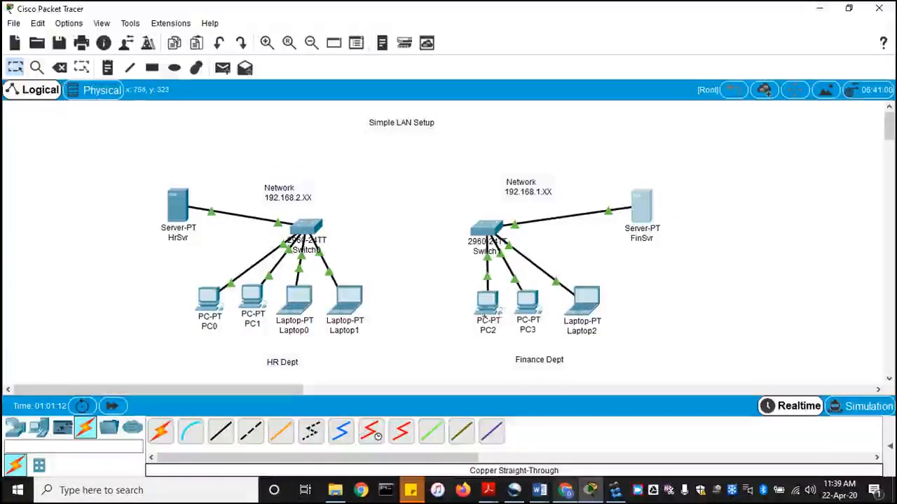
double_click(488, 301)
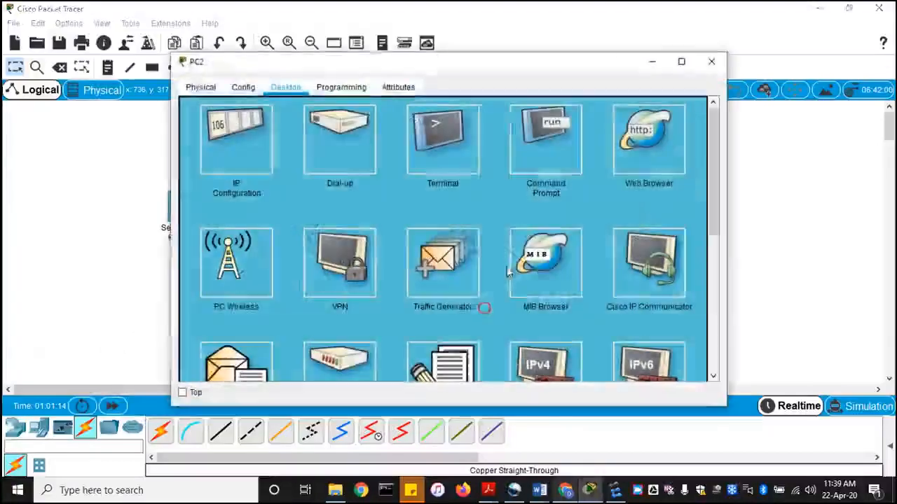
left_click(648, 140)
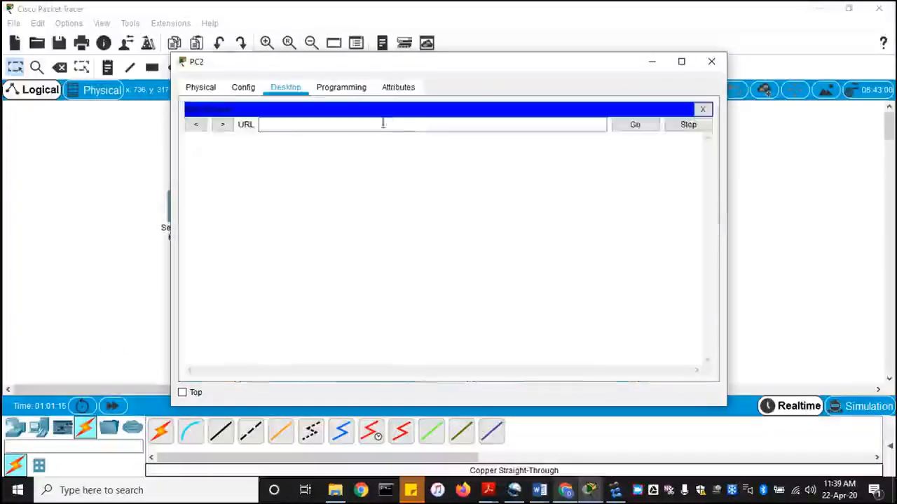
type("192")
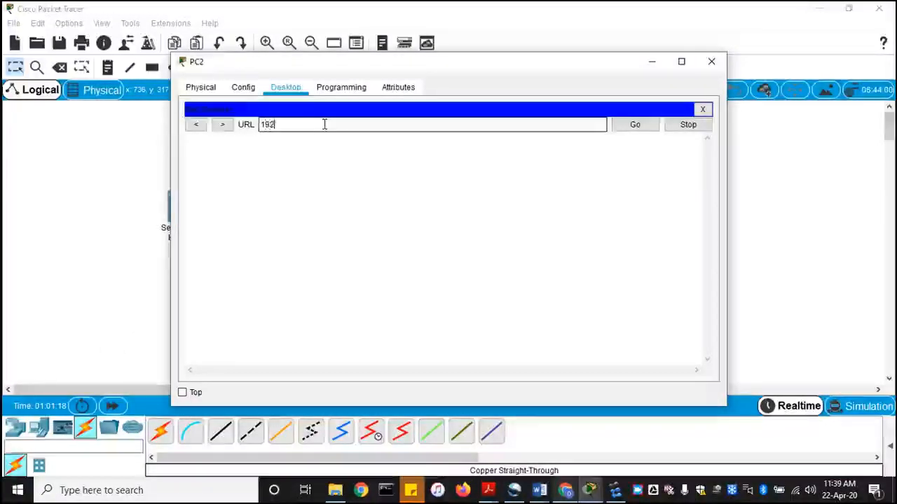
type(".168.1.10")
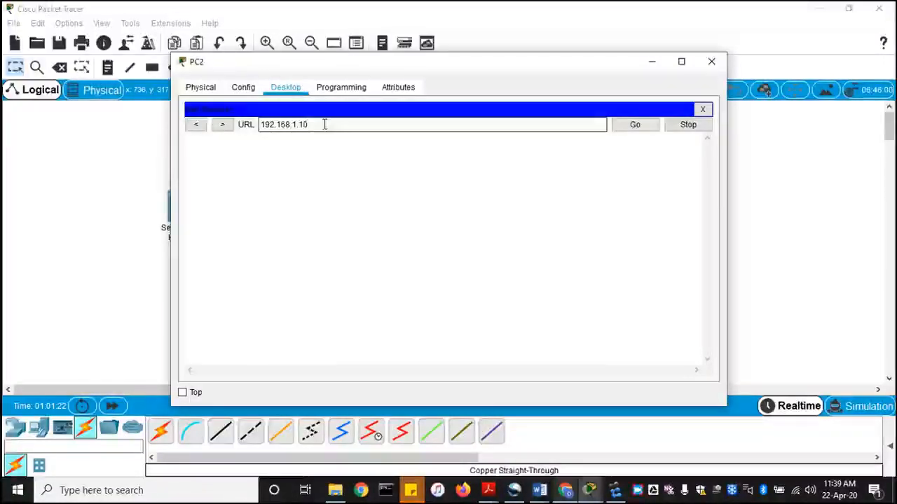
left_click(634, 124)
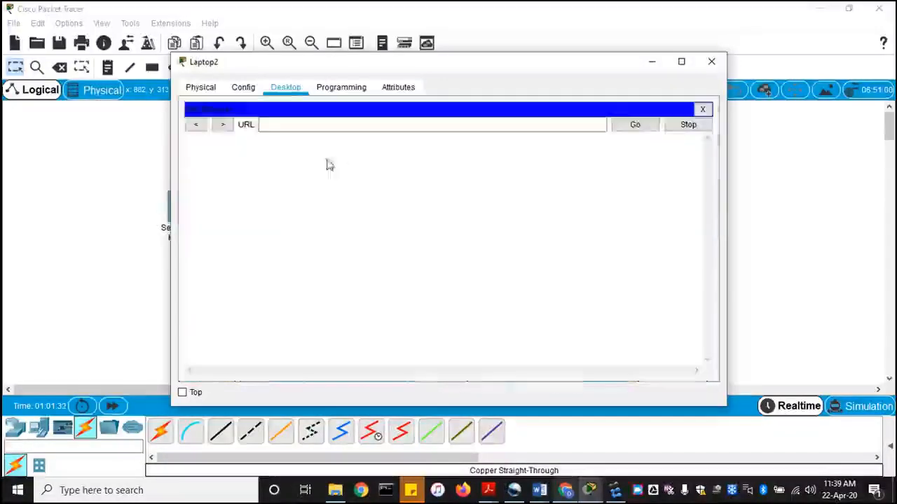
type("19")
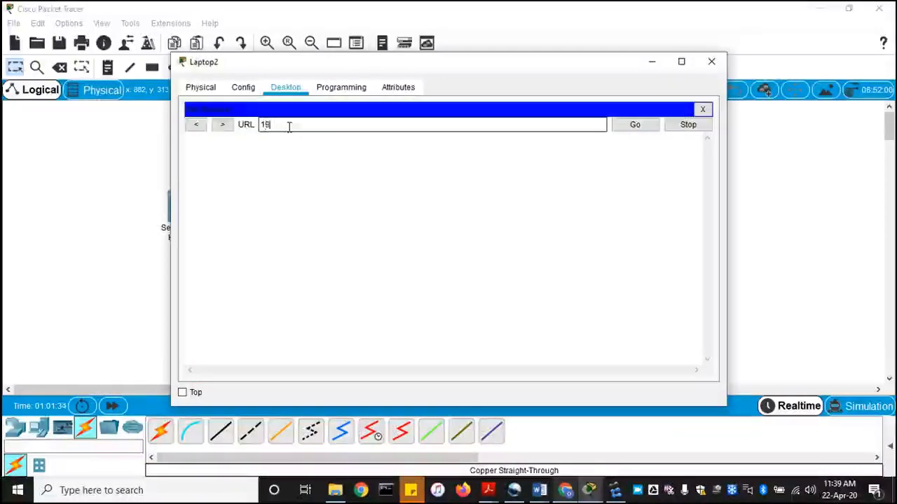
type("92.168")
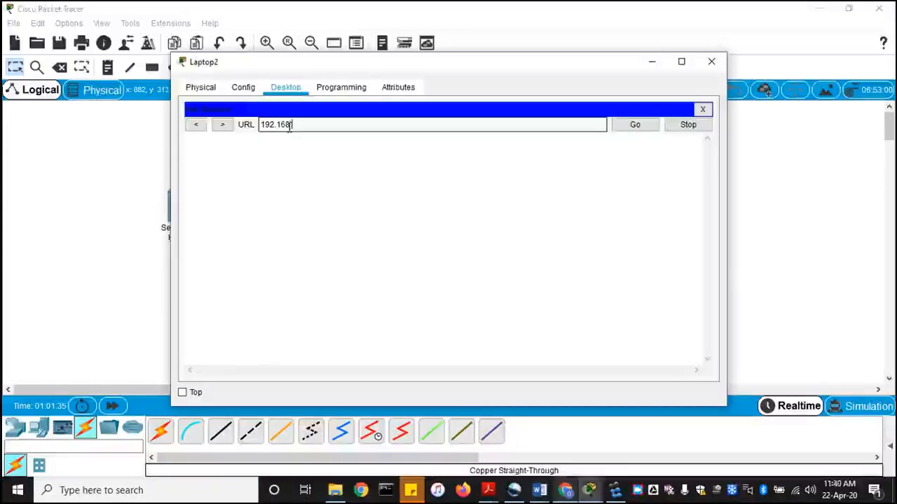
left_click(634, 124)
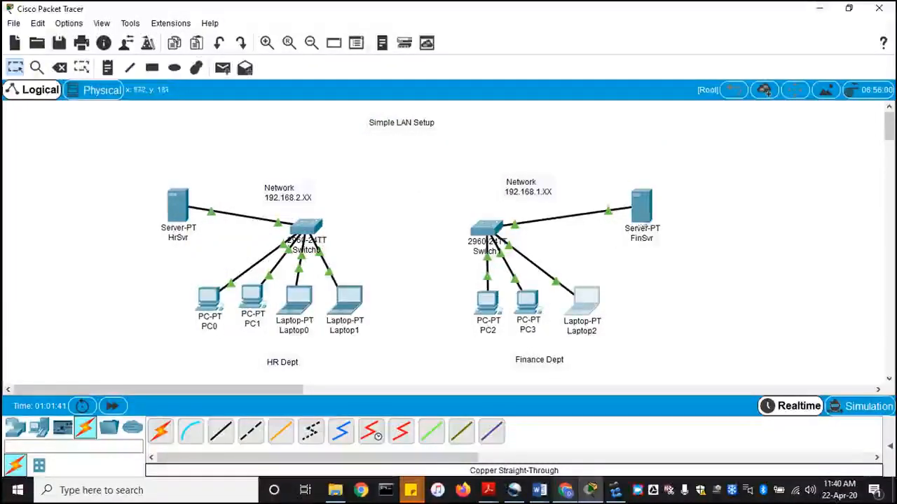
mouse_move(655, 325)
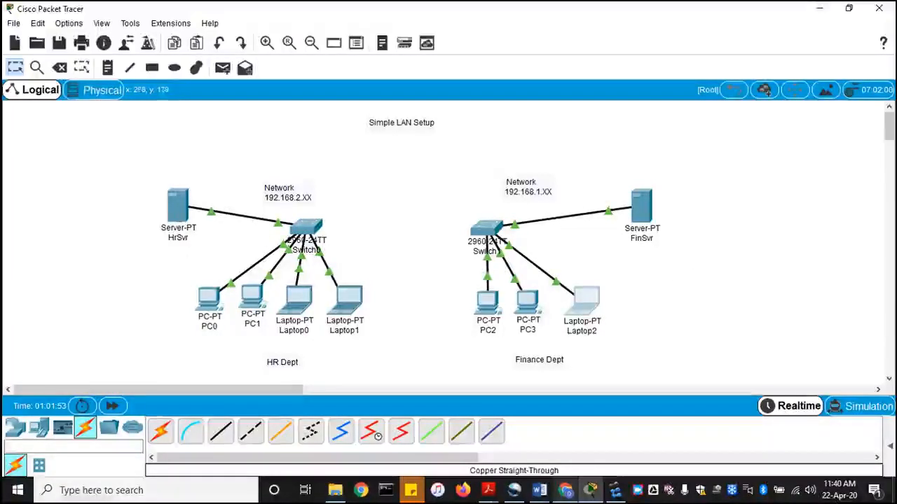
Edit HrSvr's index.html to 'Human Resource Department' and 'Welcome to Human Resource Dept', overwriting the original.
double_click(177, 203)
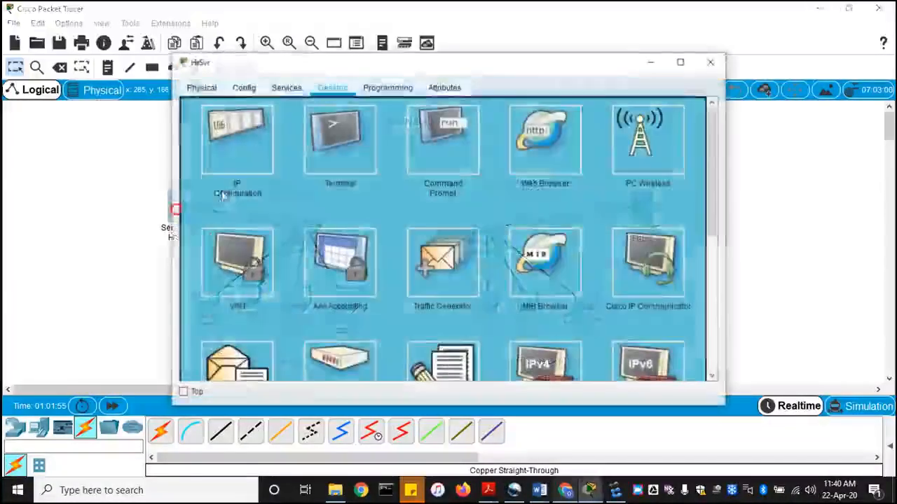
left_click(286, 86)
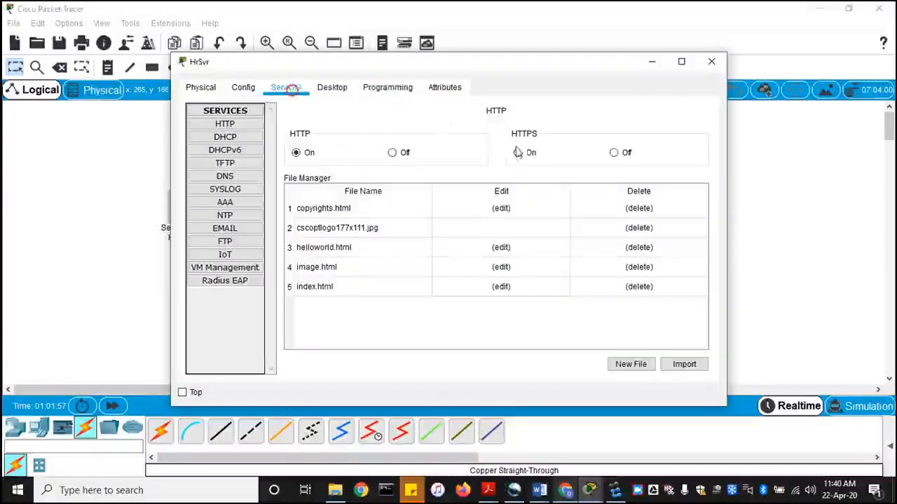
left_click(501, 287)
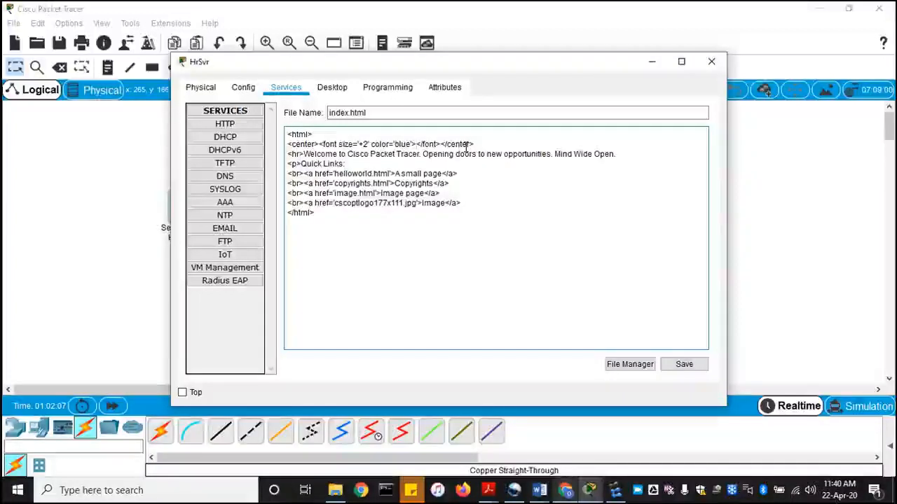
type("Human Resource Depar")
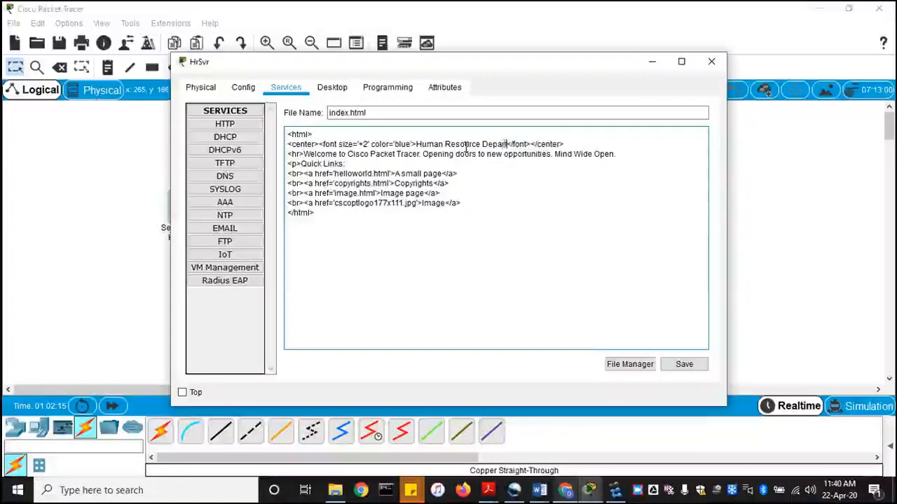
type("ment")
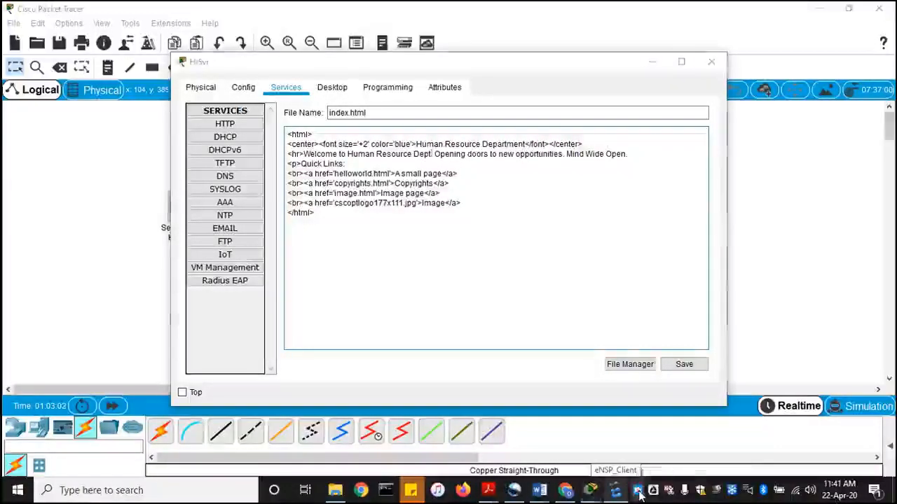
left_click(637, 489)
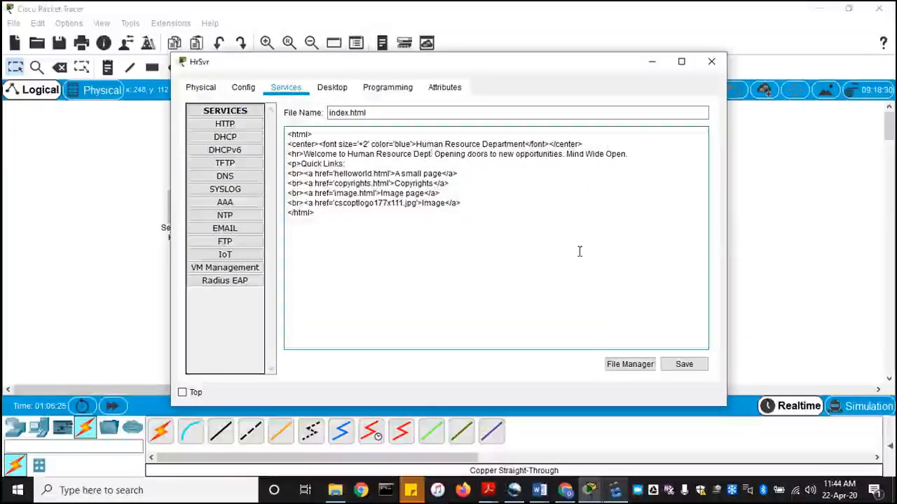
mouse_move(429, 162)
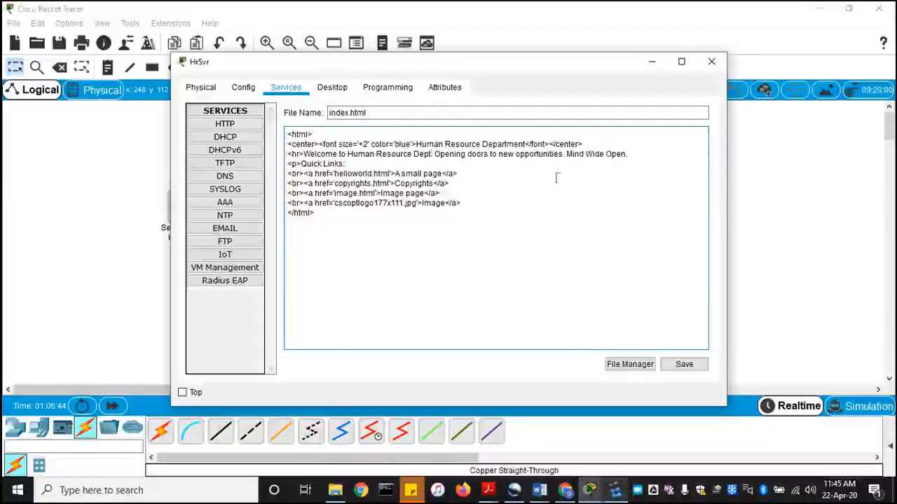
mouse_move(524, 230)
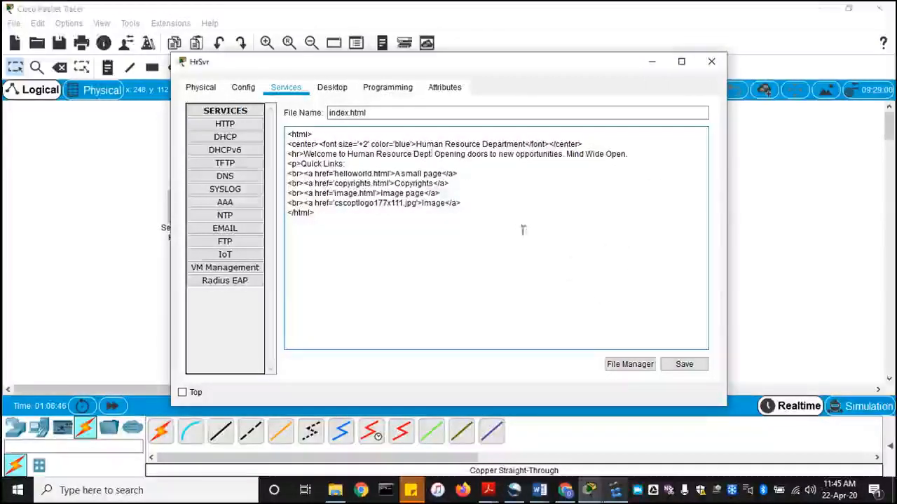
left_click(683, 364)
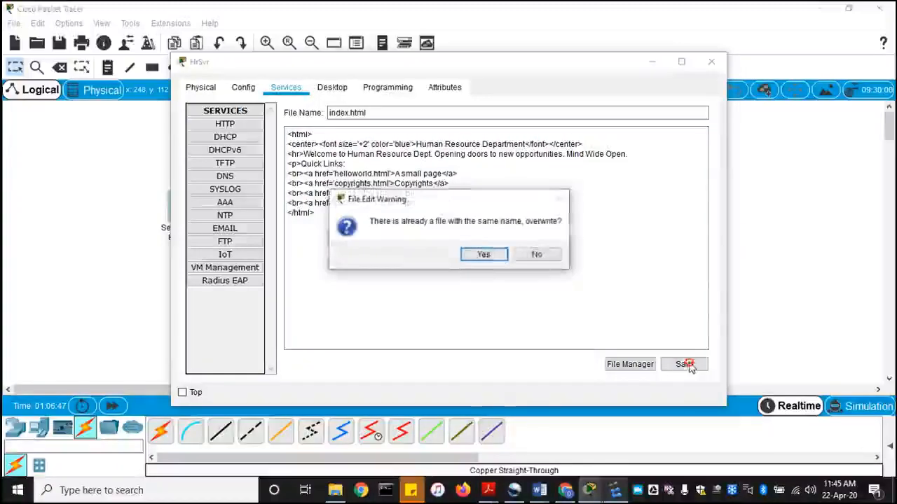
left_click(483, 254)
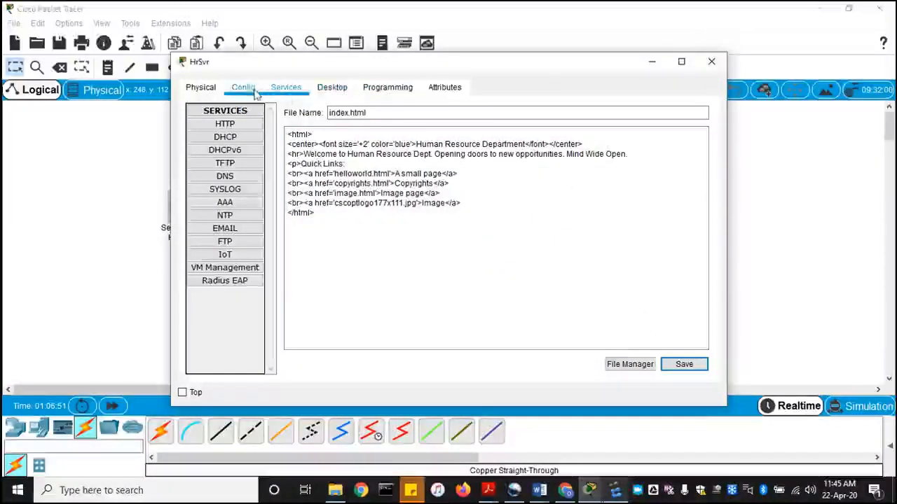
left_click(332, 87)
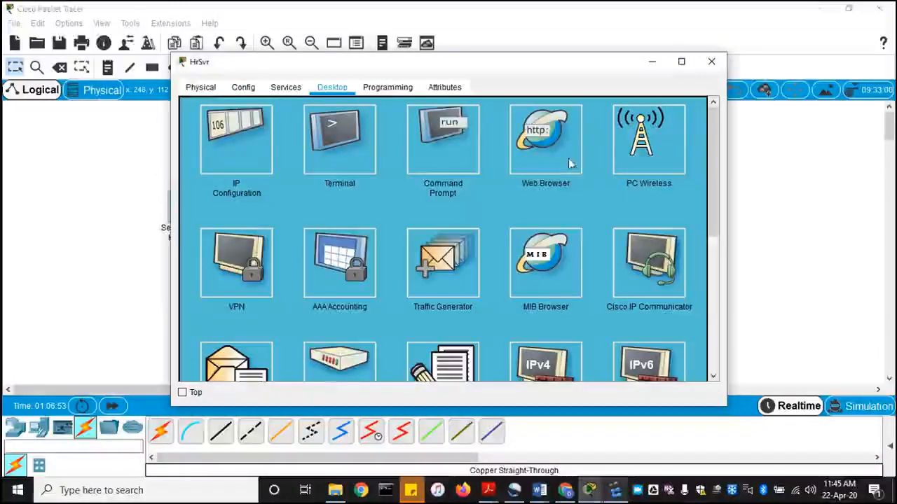
left_click(545, 138)
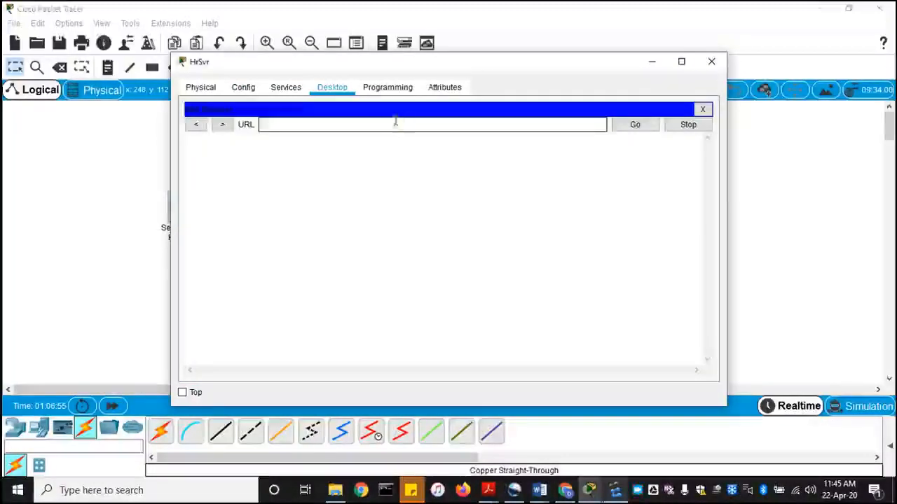
type("192")
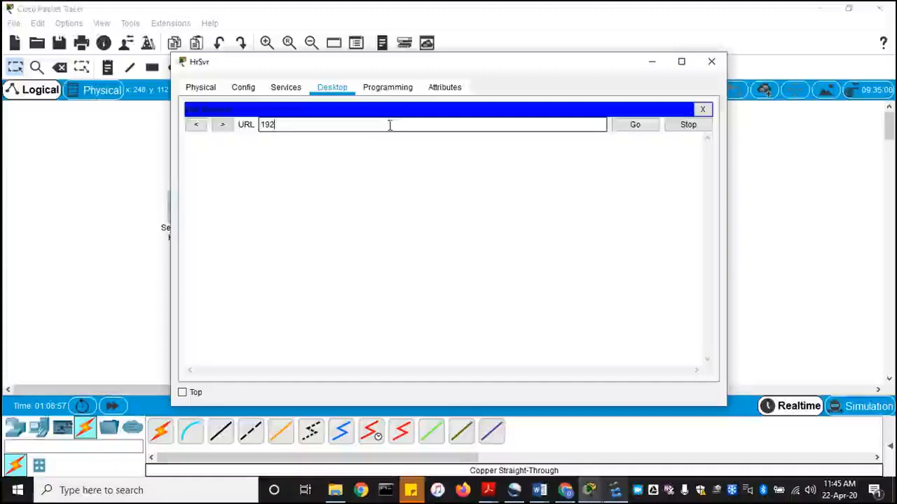
type(".168.2.10")
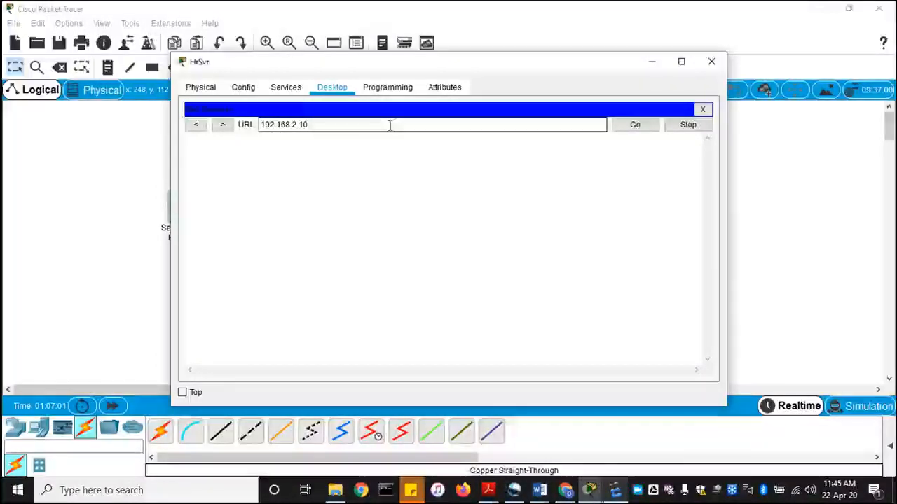
left_click(634, 124)
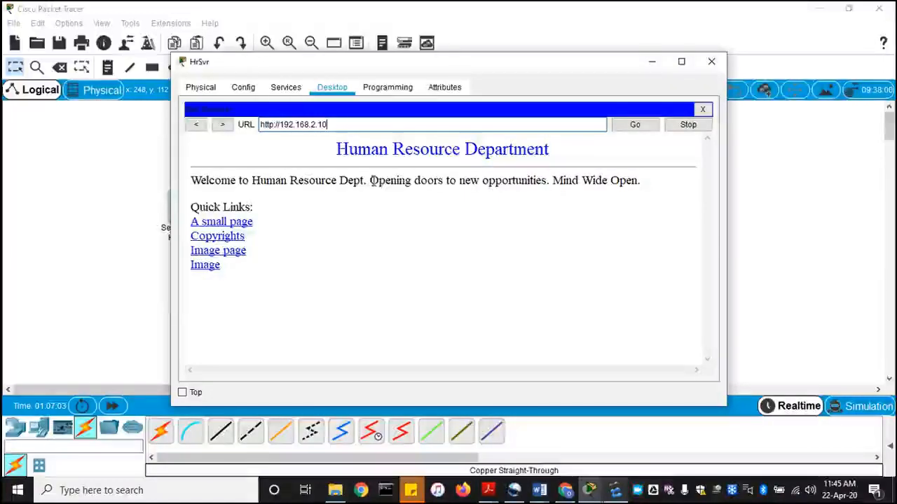
left_click(711, 62)
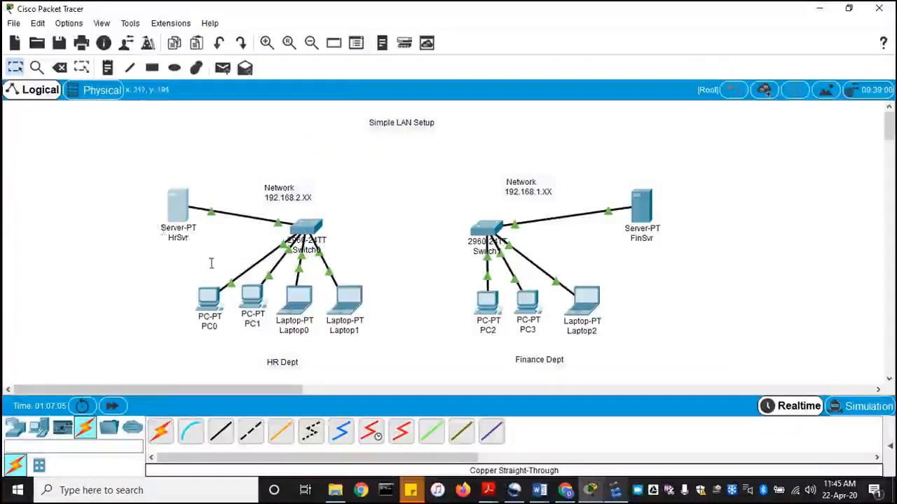
Load 192.168.2.10 in PC0's web browser, then close PC0.
double_click(209, 294)
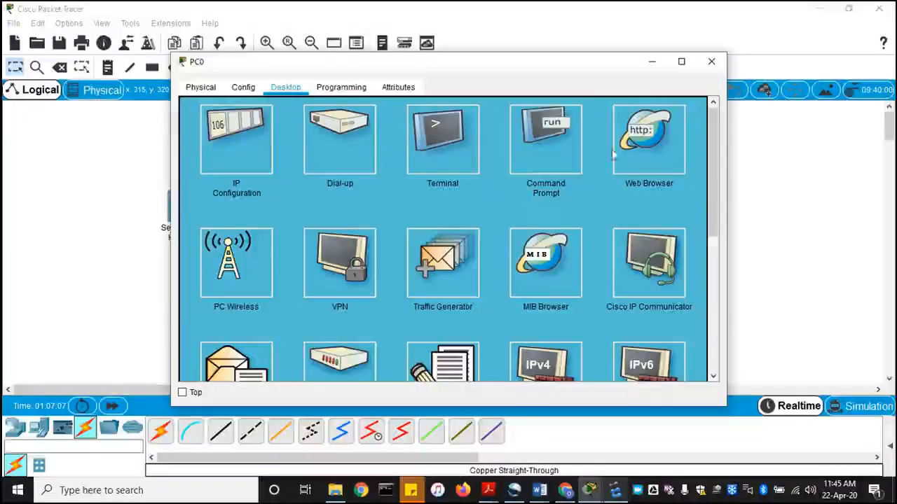
left_click(648, 138)
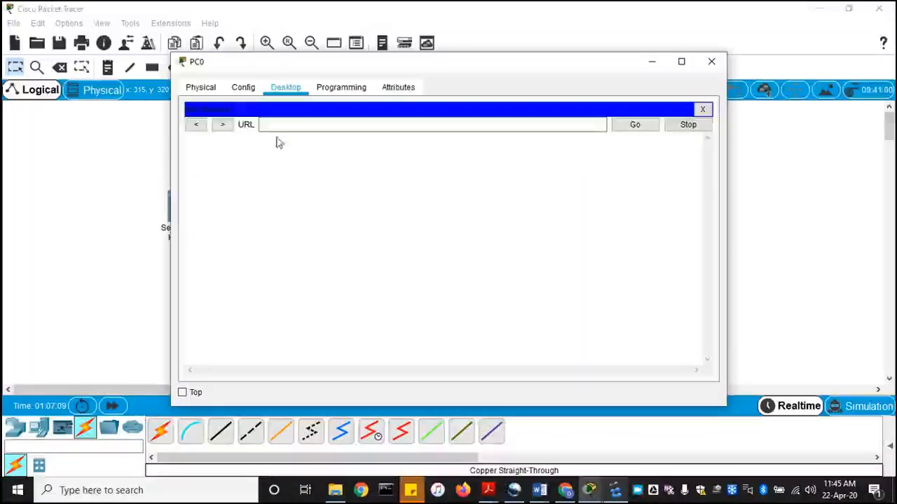
type("192.168.2.10")
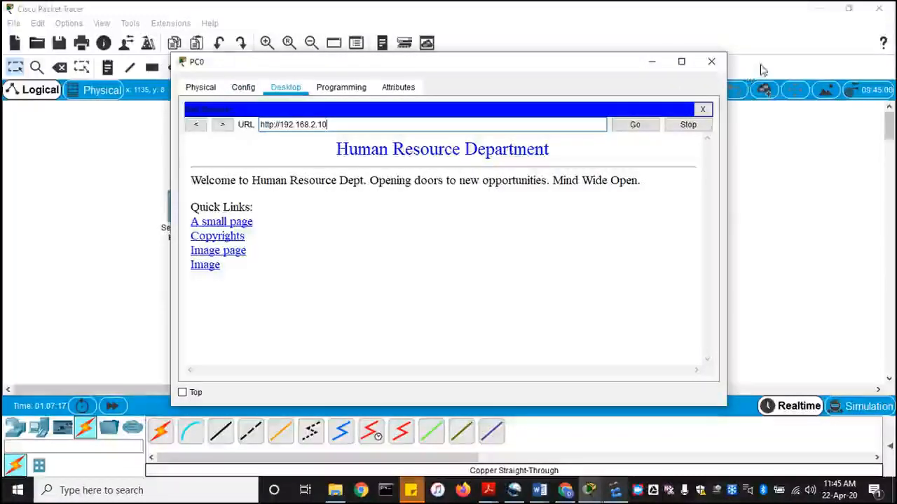
left_click(711, 62)
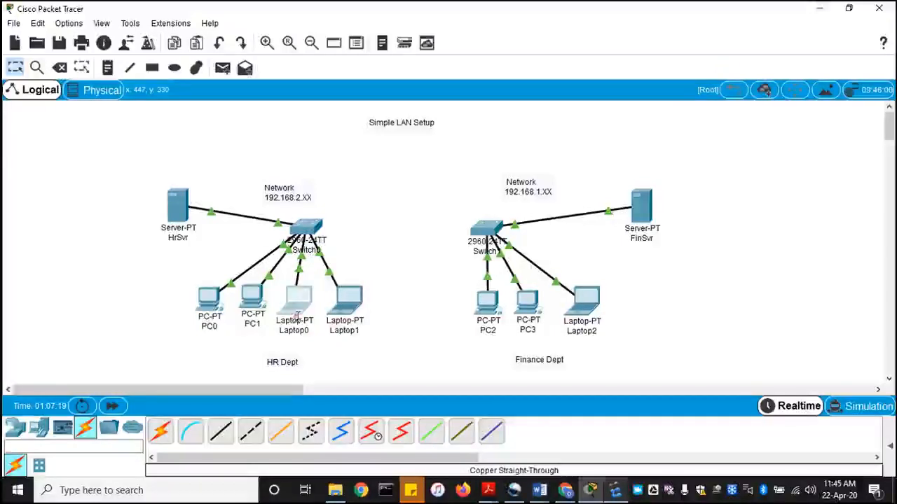
Load 192.168.2.10 in Laptop0's web browser, then close Laptop0.
double_click(294, 294)
type("1")
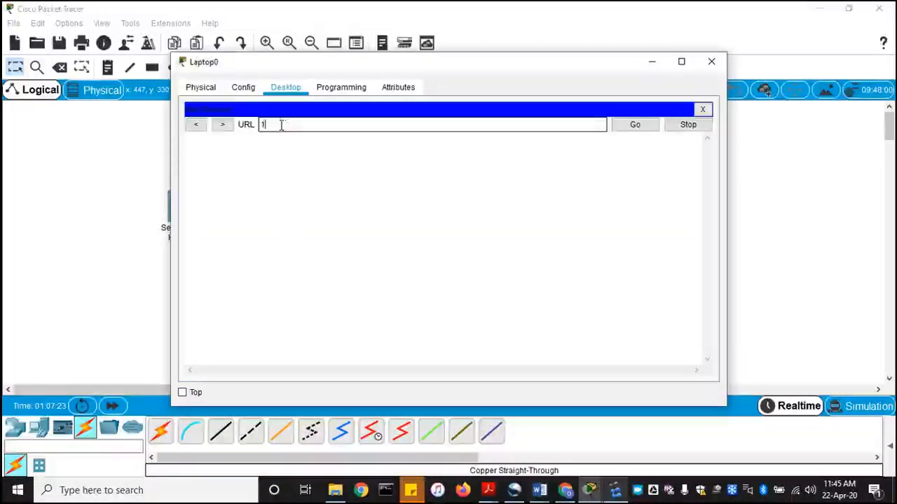
type("92.168")
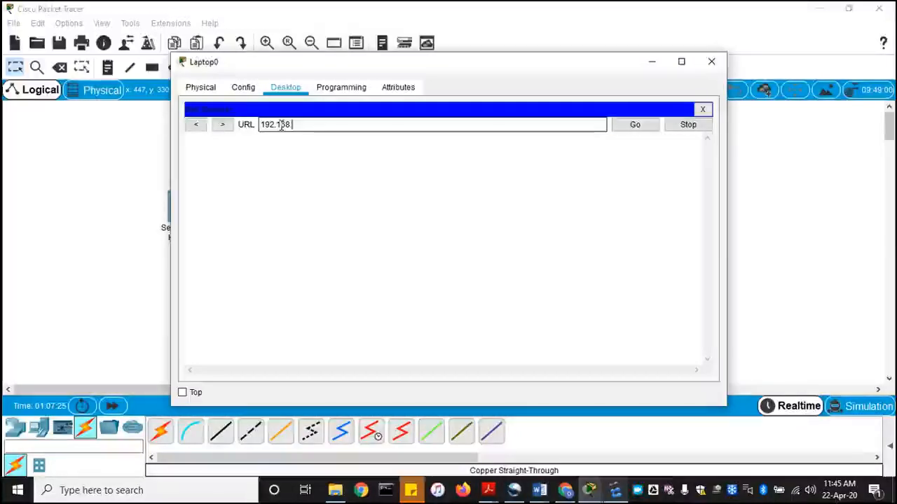
left_click(634, 124)
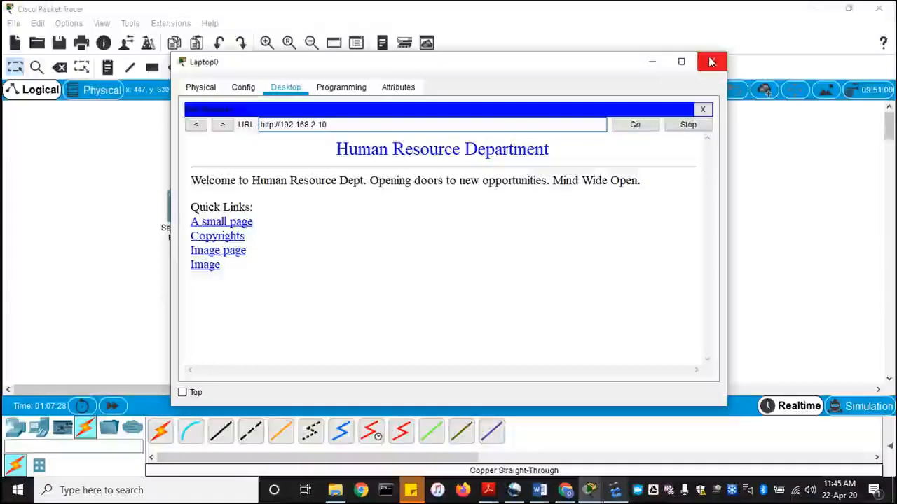
left_click(711, 61)
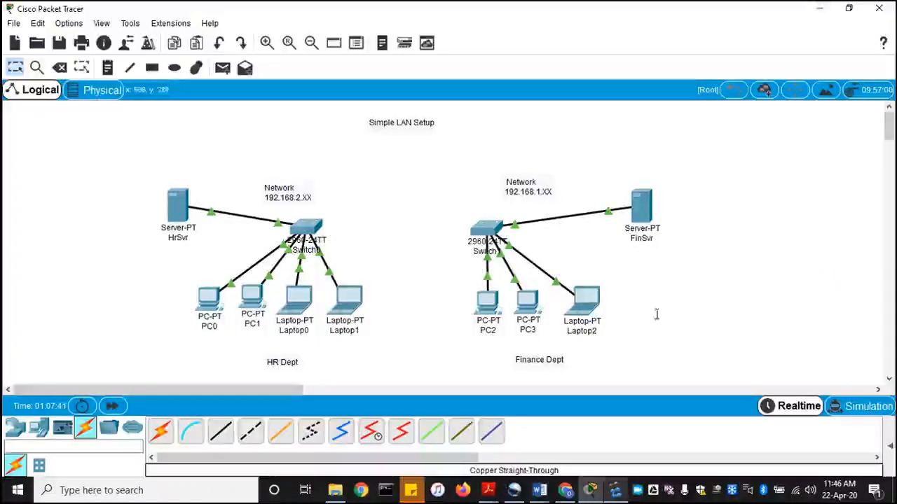
mouse_move(675, 308)
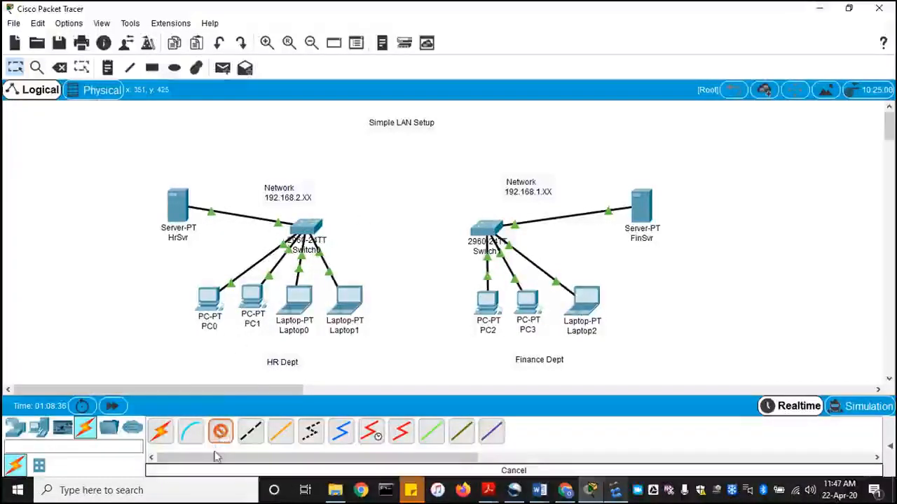
mouse_move(343, 295)
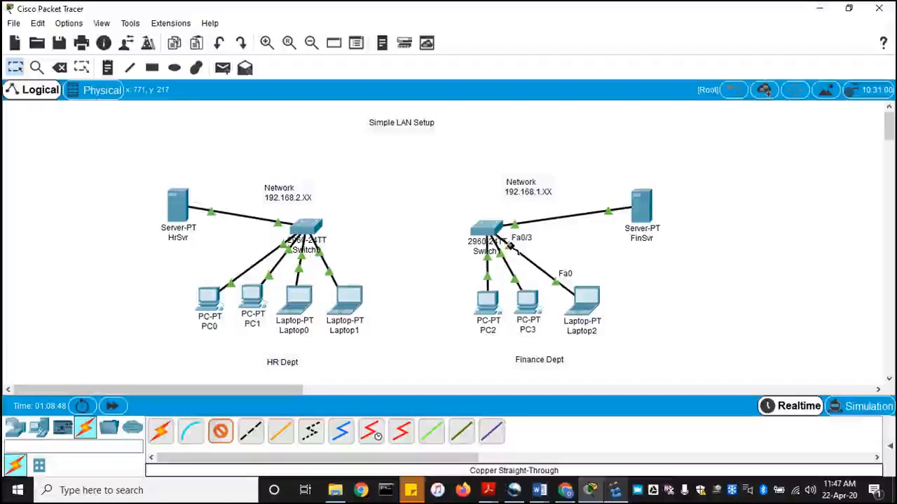
mouse_move(343, 383)
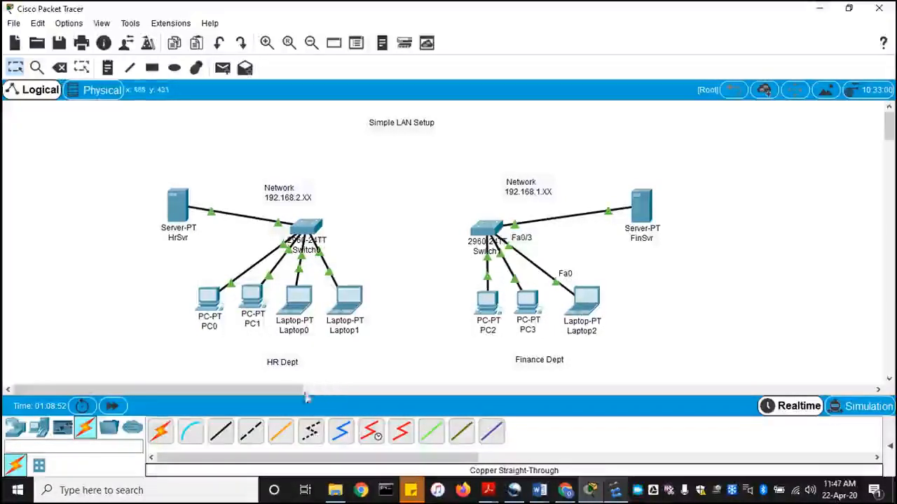
mouse_move(331, 226)
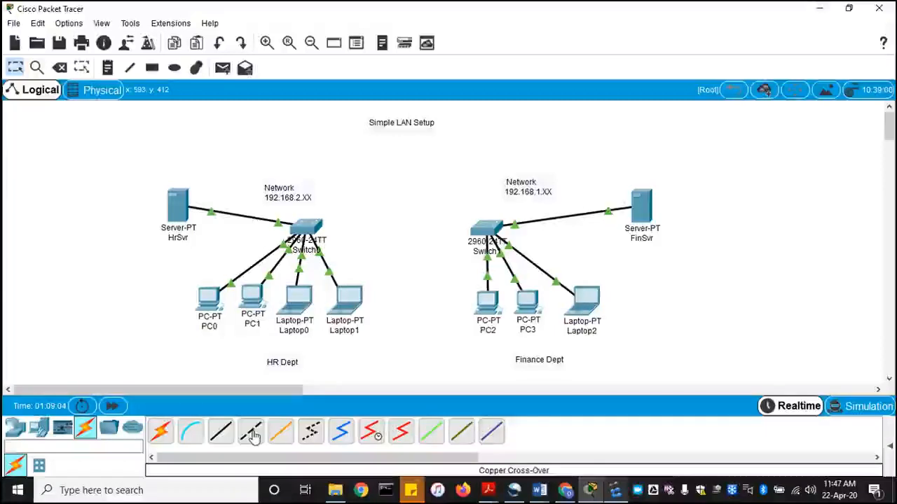
Run a copper cross-over cable from Switch0 GigabitEthernet0/2 to Switch1 GigabitEthernet0/2.
left_click(250, 431)
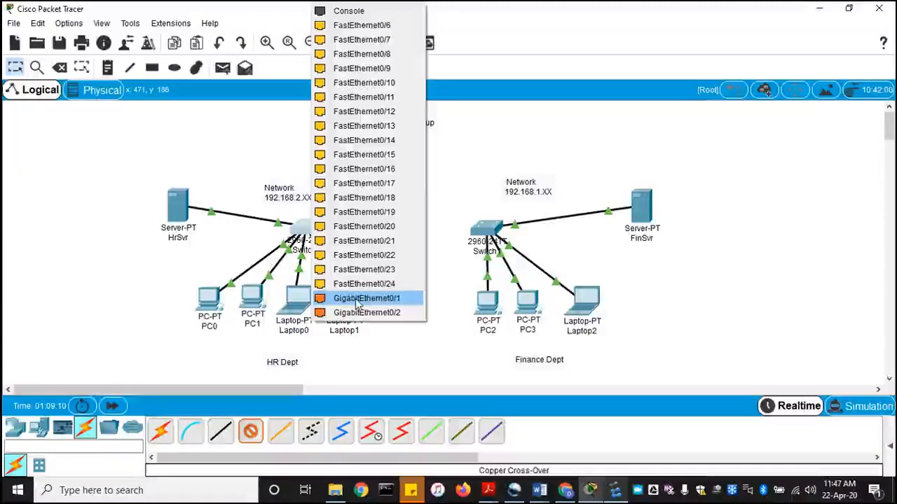
mouse_move(368, 312)
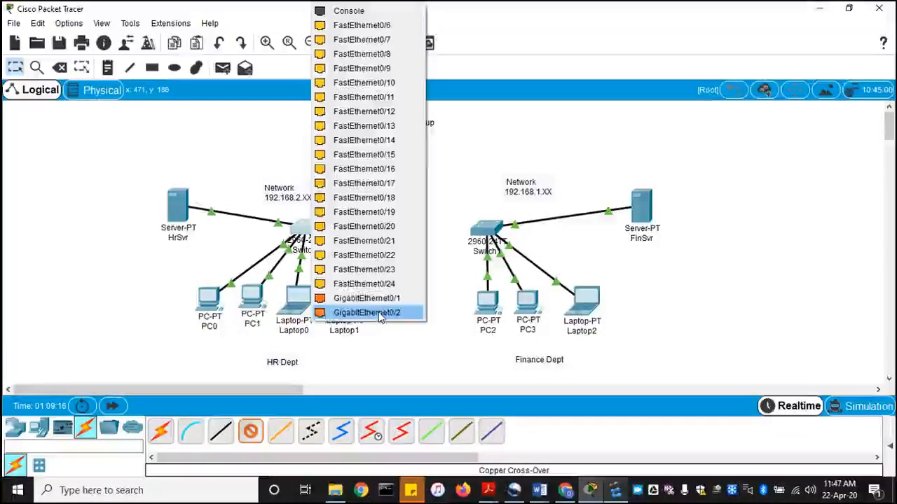
left_click(367, 313)
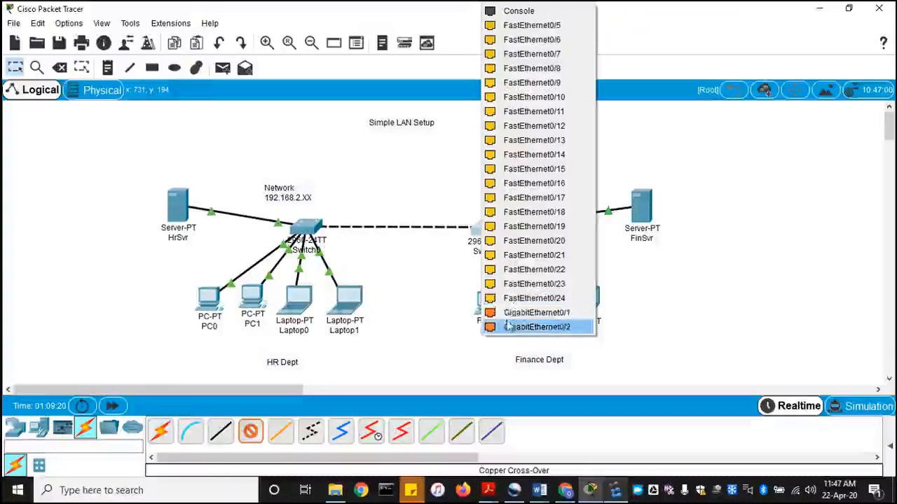
left_click(539, 327)
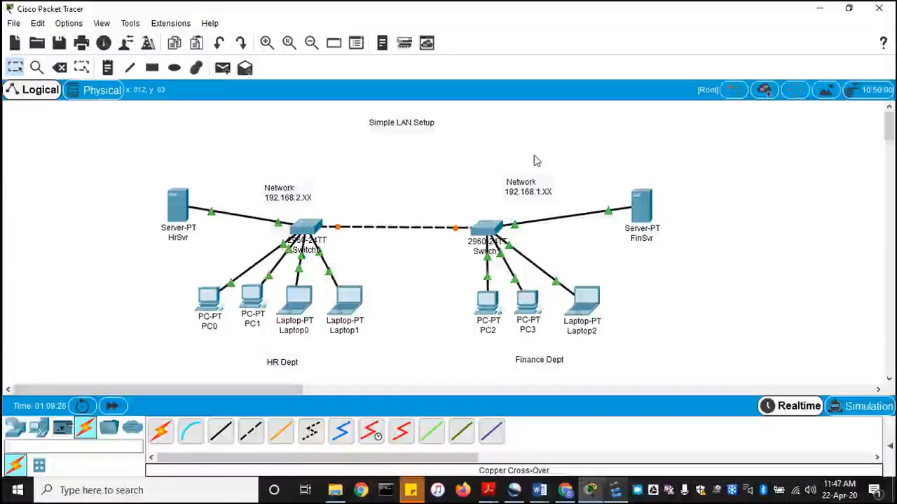
mouse_move(324, 286)
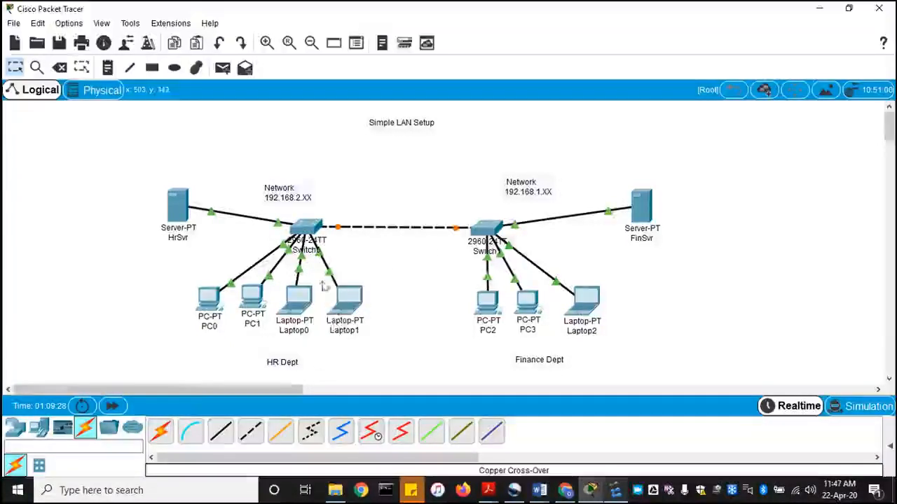
mouse_move(435, 254)
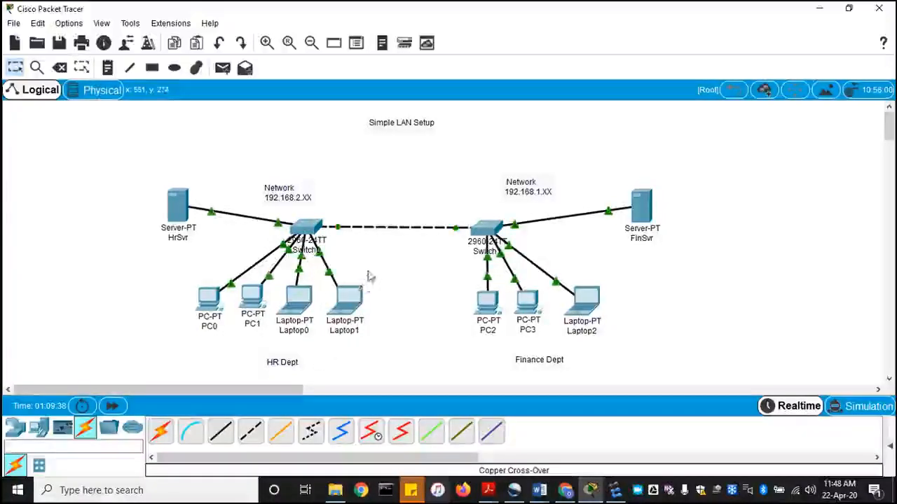
mouse_move(566, 258)
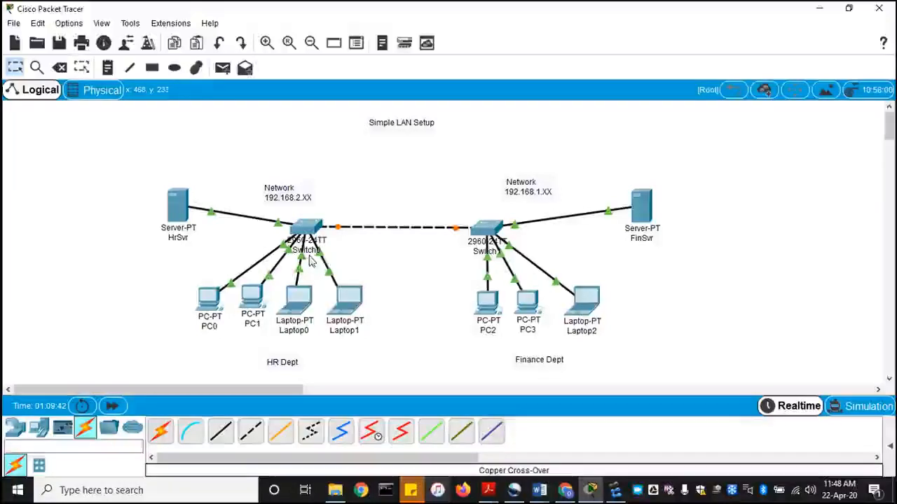
mouse_move(440, 252)
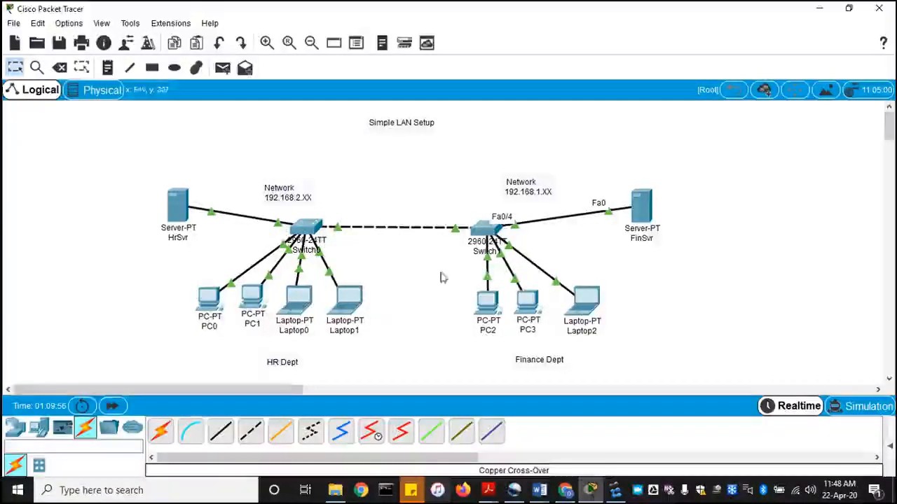
mouse_move(449, 247)
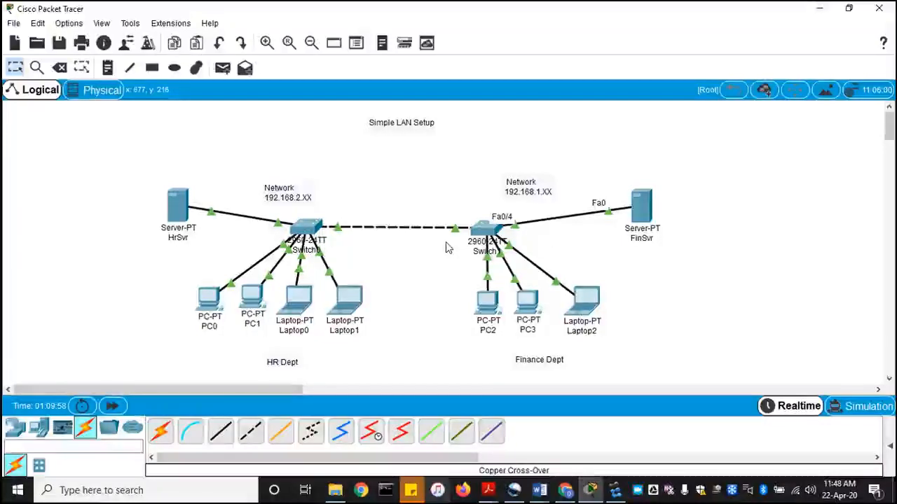
mouse_move(461, 243)
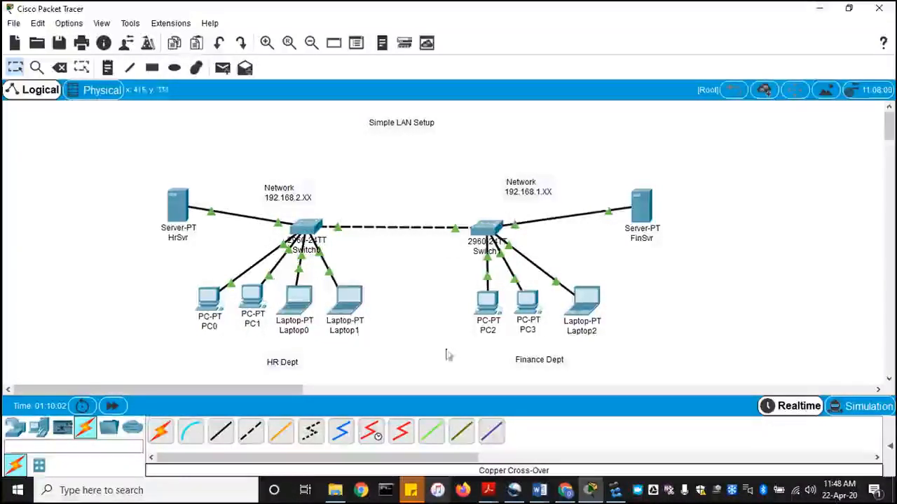
mouse_move(392, 239)
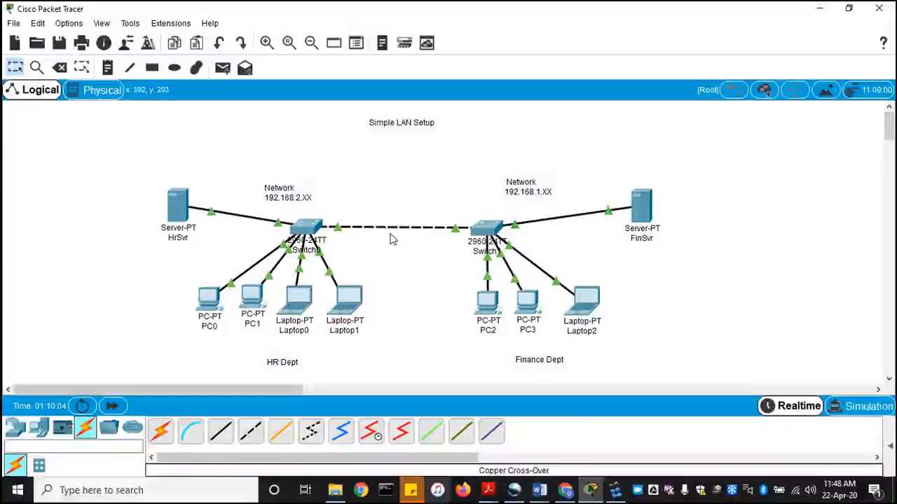
mouse_move(506, 333)
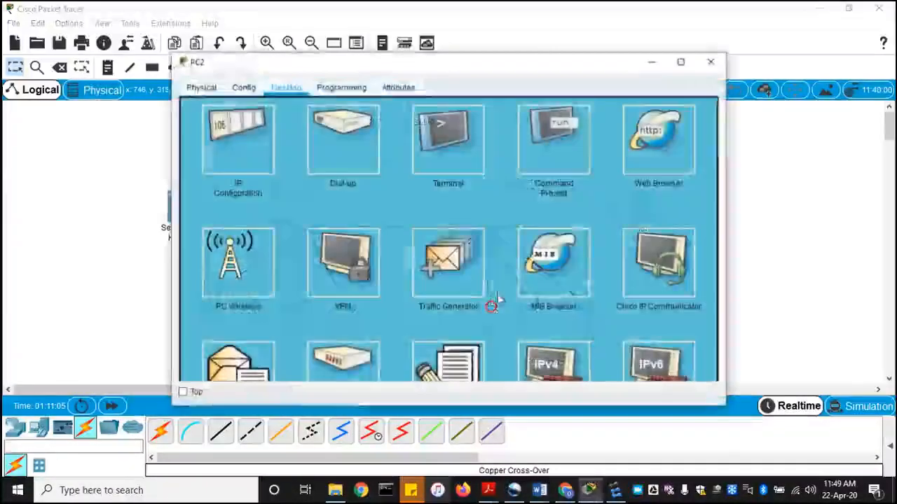
left_click(552, 140)
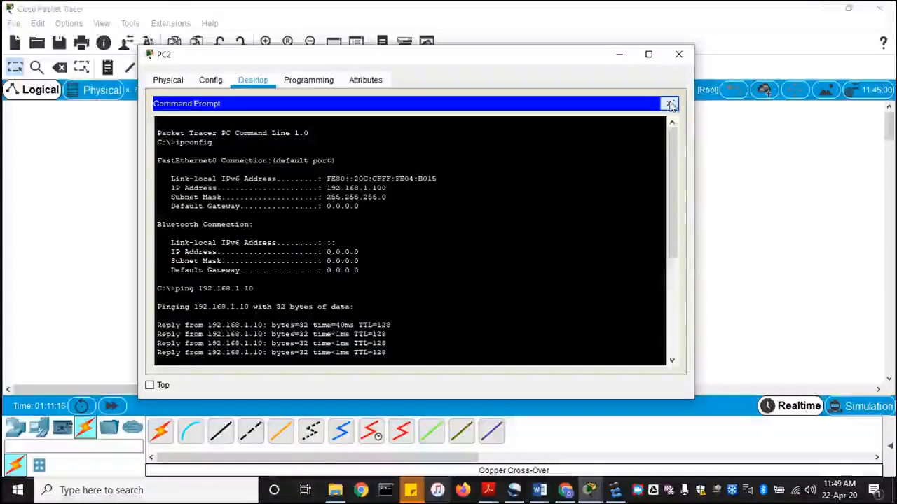
left_click(669, 104)
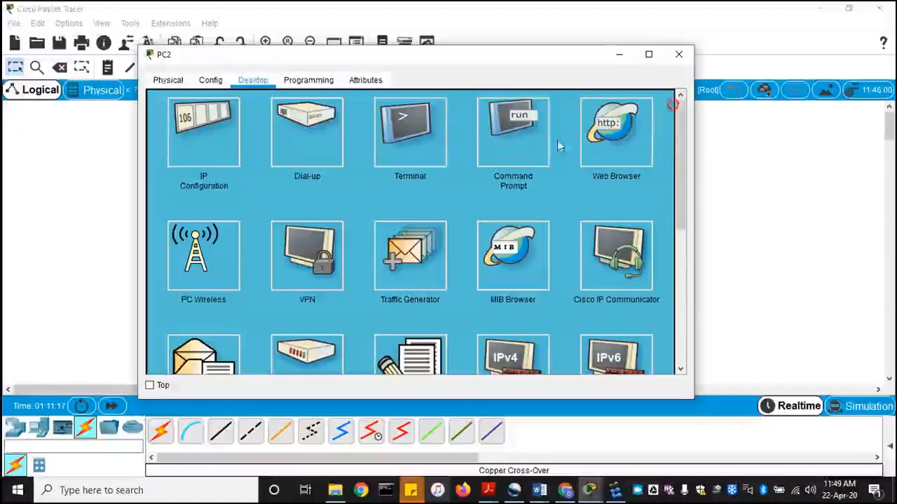
mouse_move(627, 140)
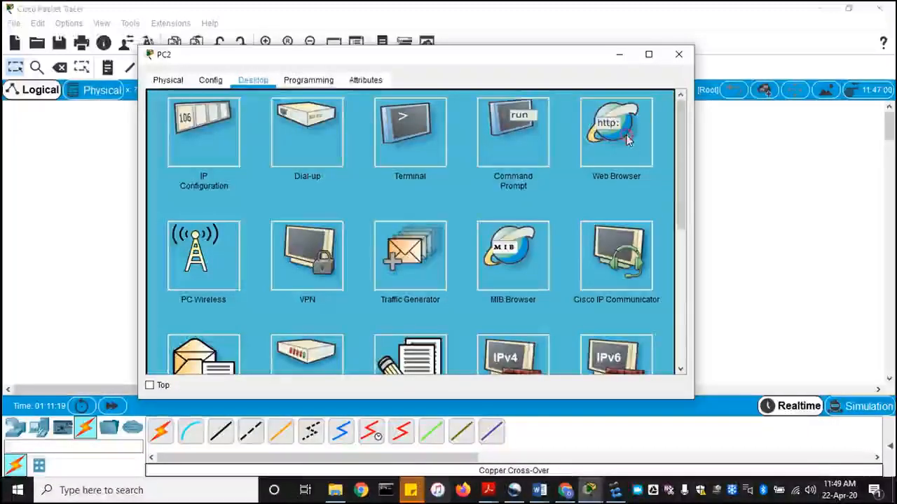
left_click(616, 131)
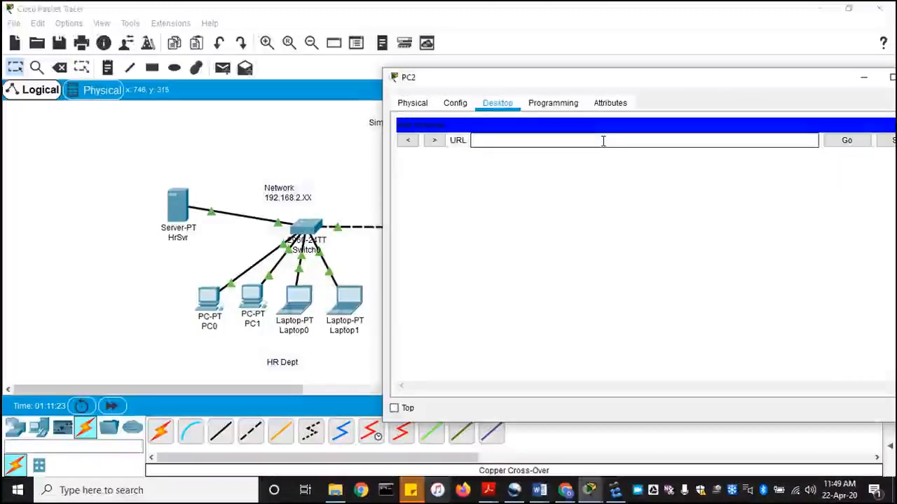
type("1")
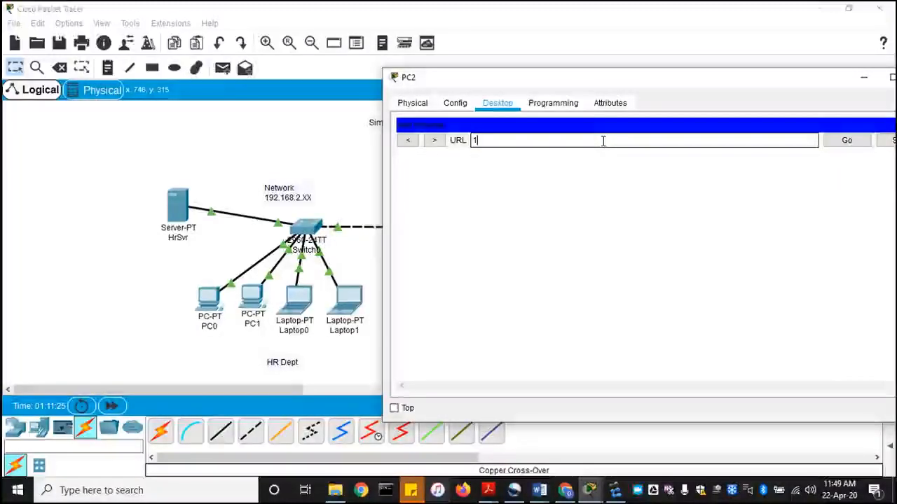
type("92.168.2.10")
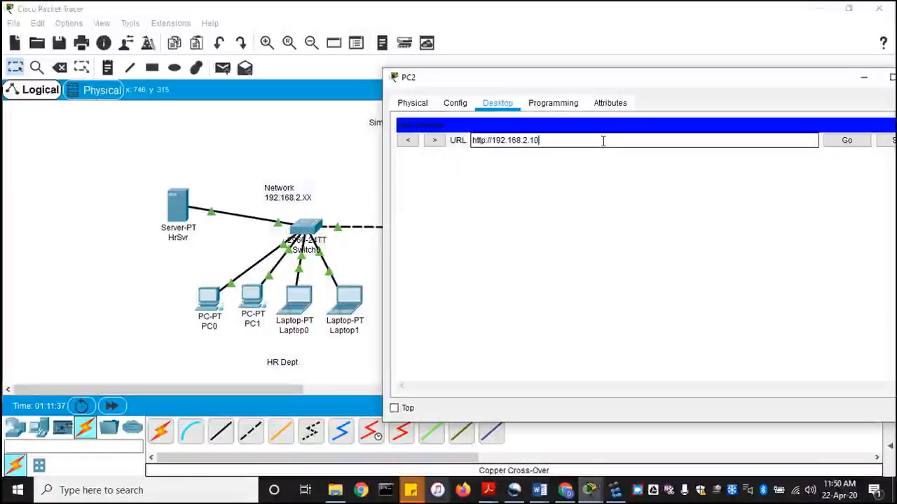
left_click(846, 140)
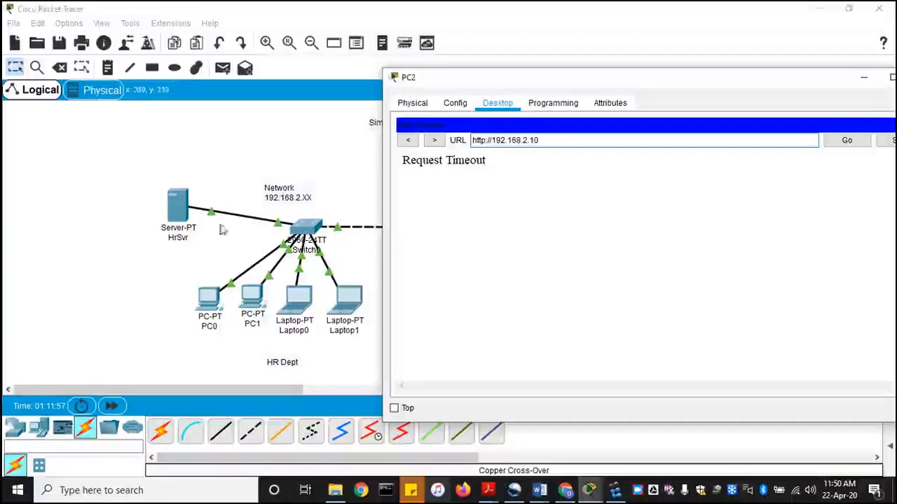
mouse_move(226, 224)
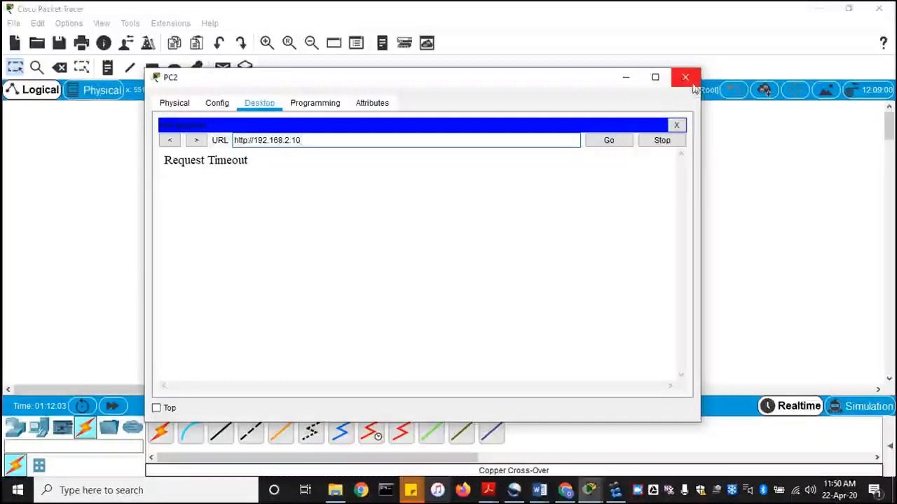
left_click(685, 77)
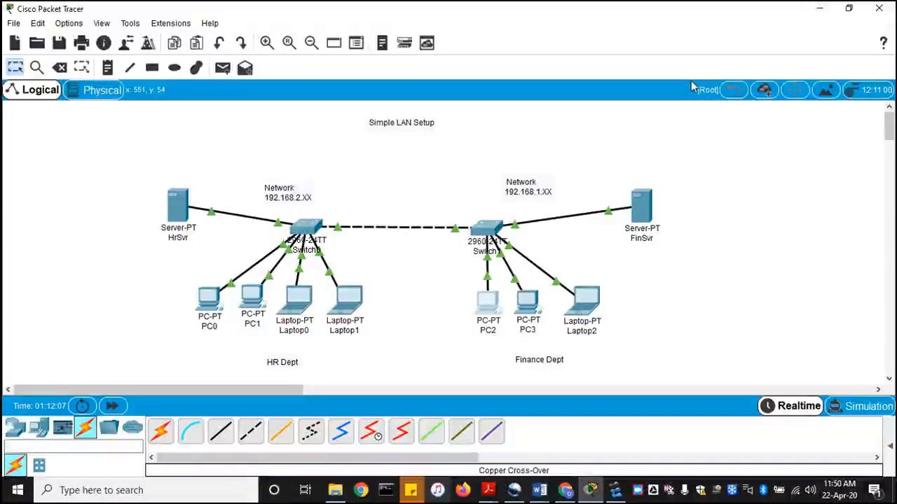
mouse_move(322, 196)
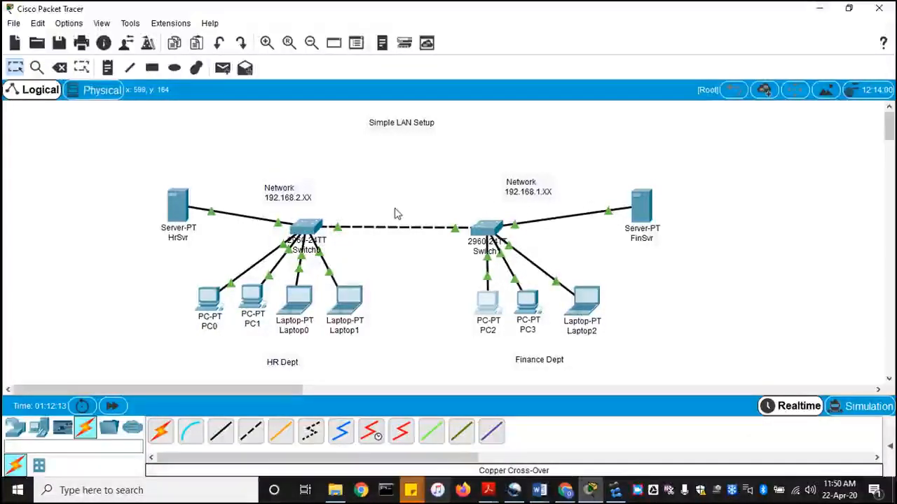
mouse_move(253, 264)
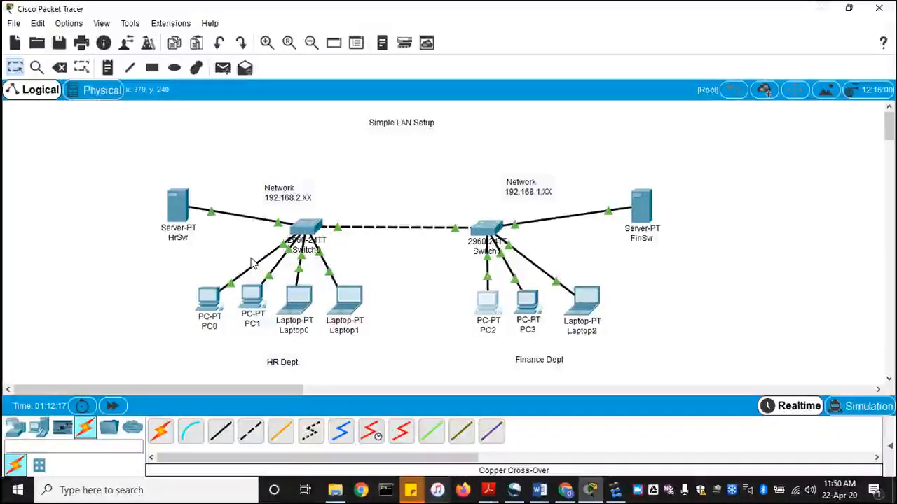
mouse_move(555, 239)
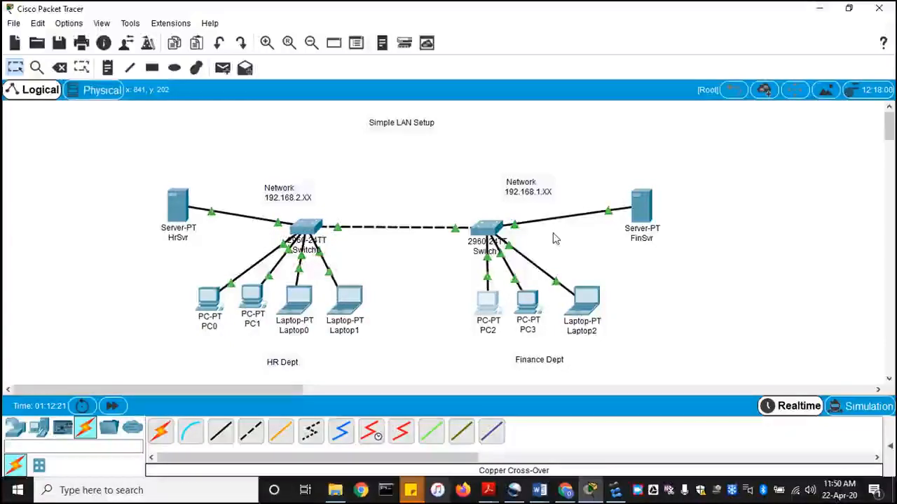
mouse_move(514, 215)
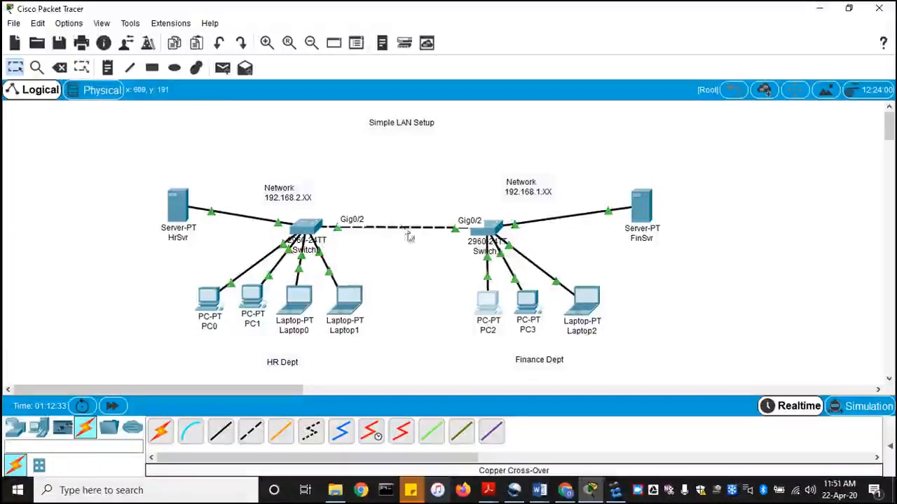
mouse_move(581, 302)
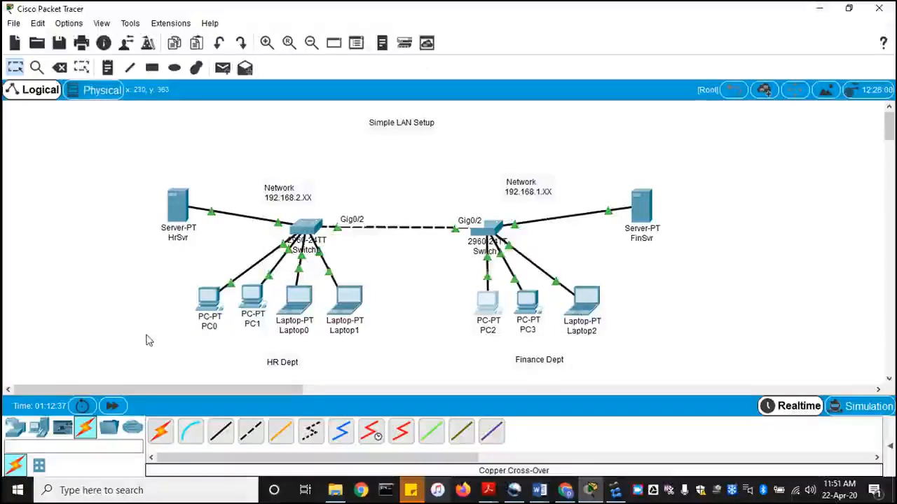
mouse_move(344, 305)
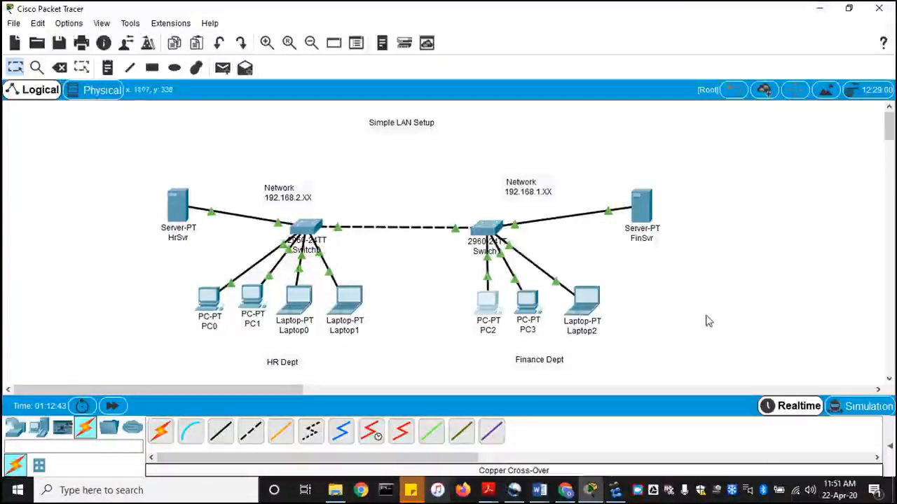
mouse_move(698, 313)
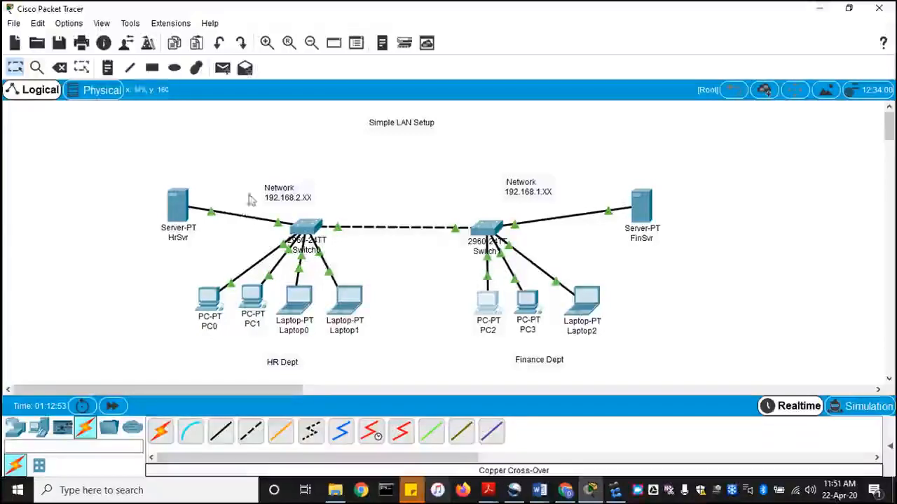
mouse_move(168, 250)
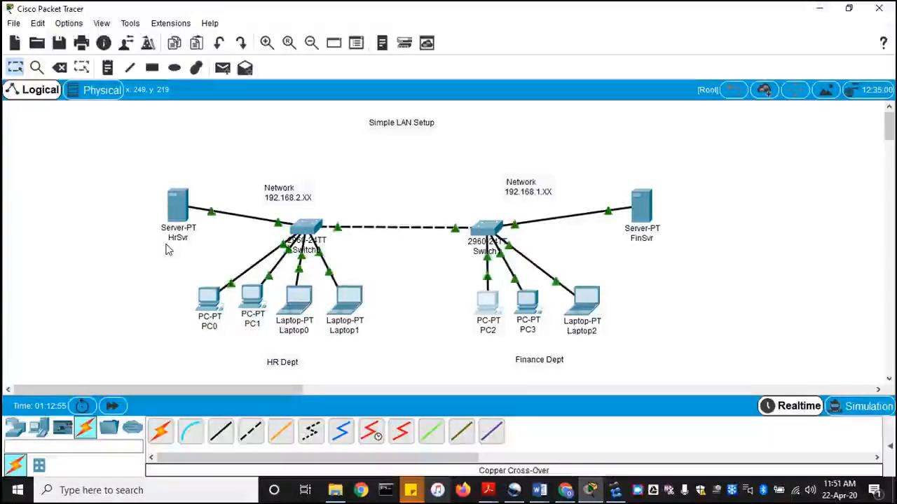
mouse_move(356, 259)
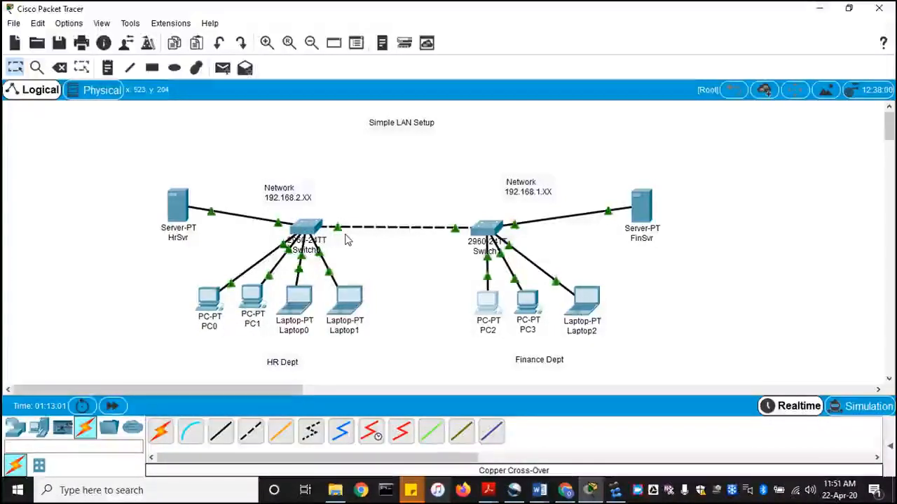
mouse_move(554, 242)
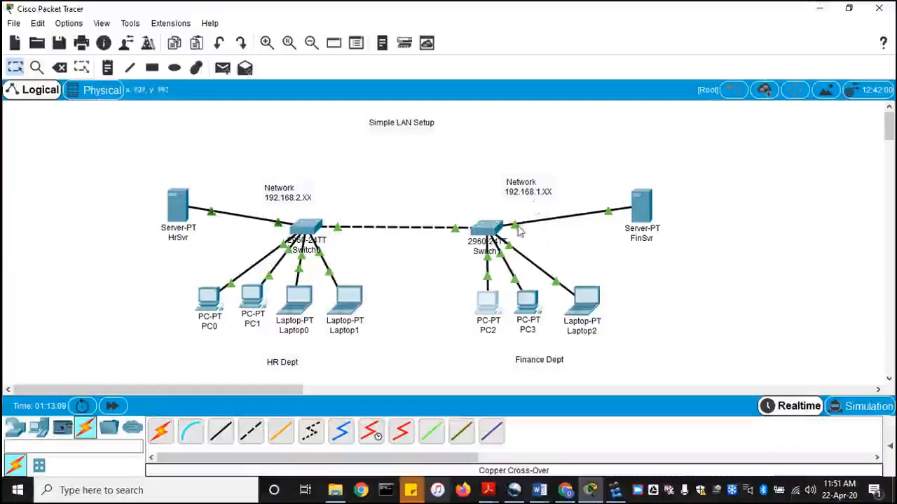
mouse_move(540, 202)
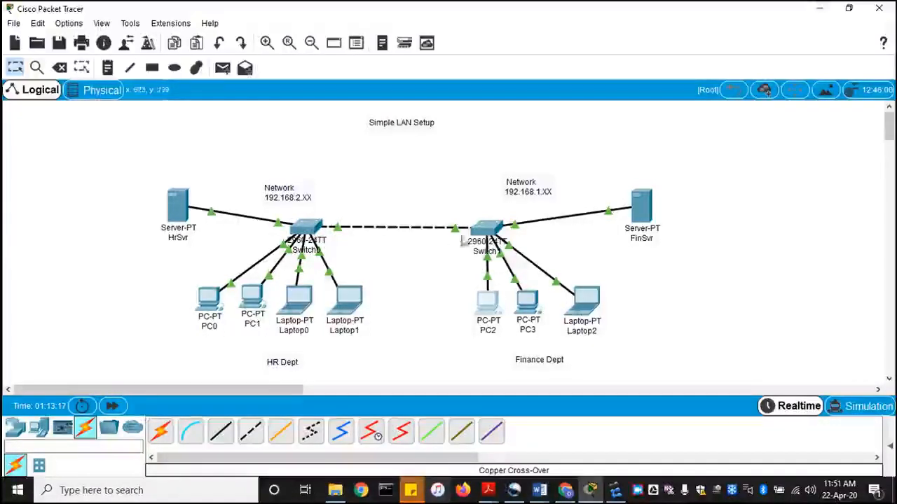
mouse_move(424, 200)
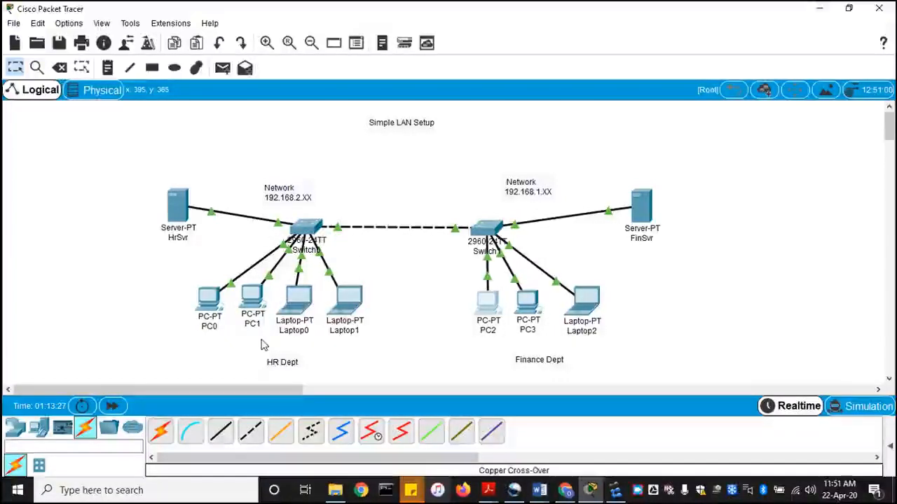
mouse_move(401, 280)
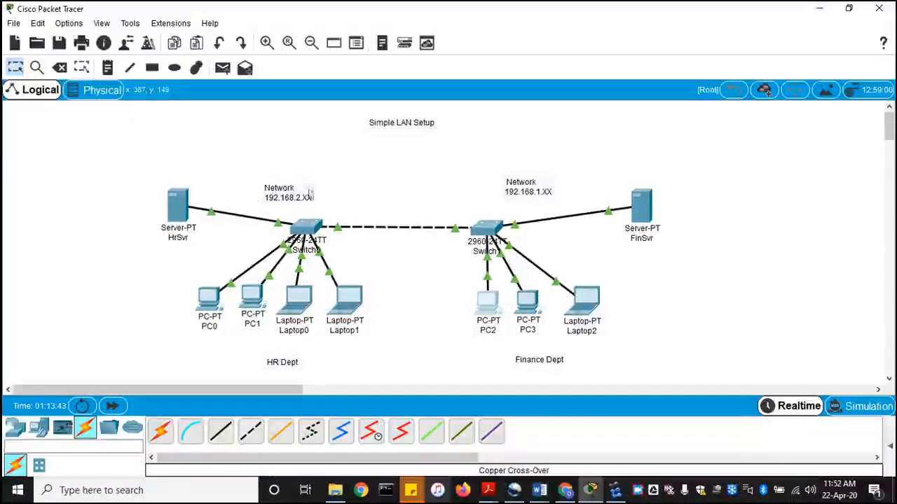
mouse_move(497, 208)
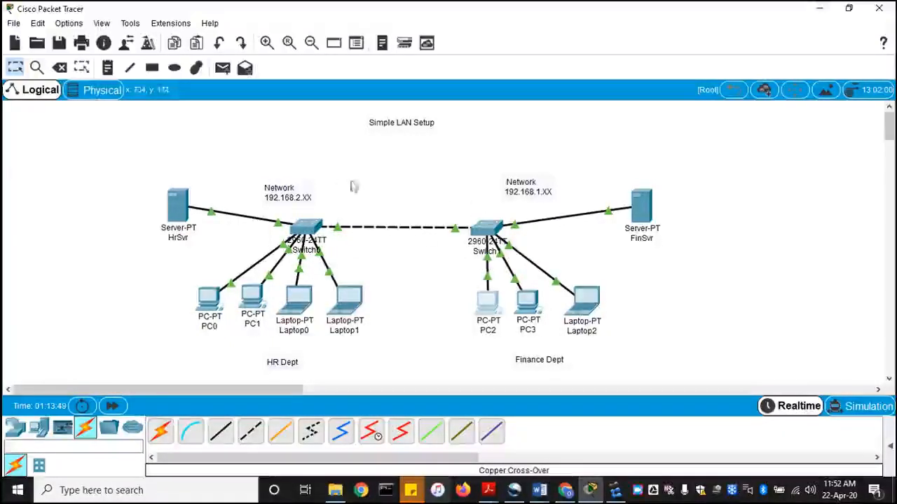
mouse_move(403, 149)
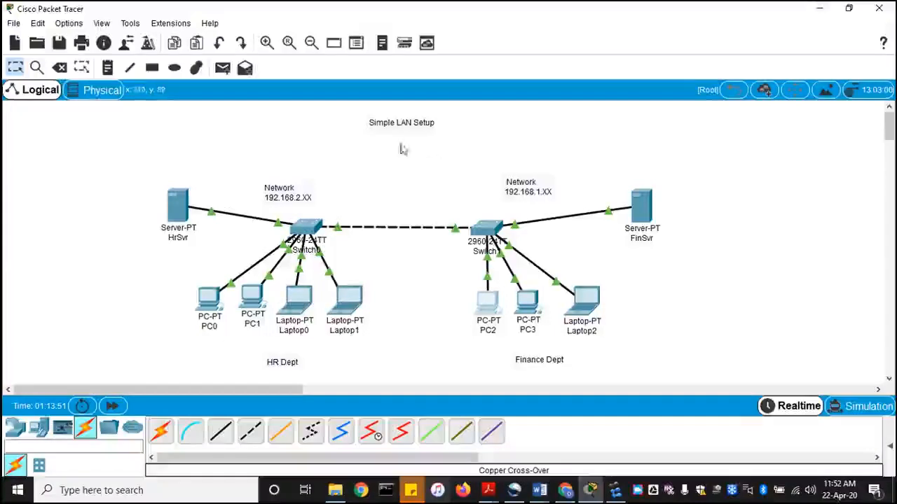
mouse_move(409, 186)
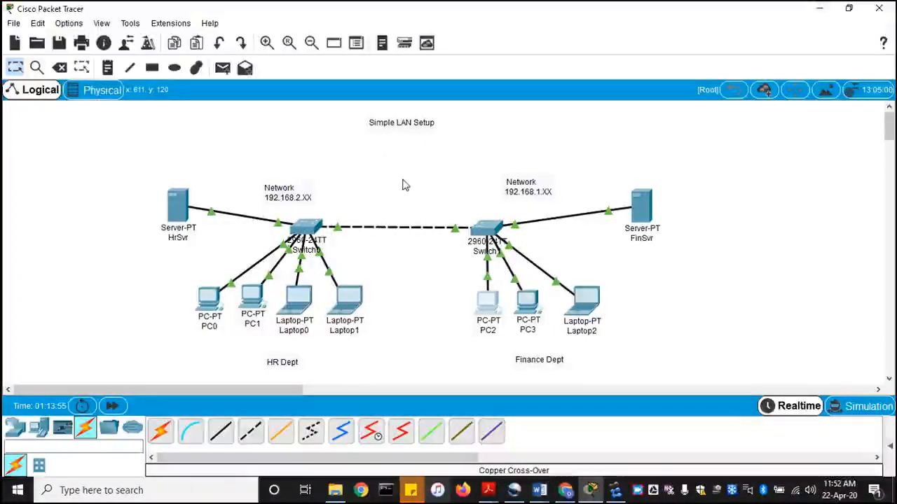
mouse_move(509, 222)
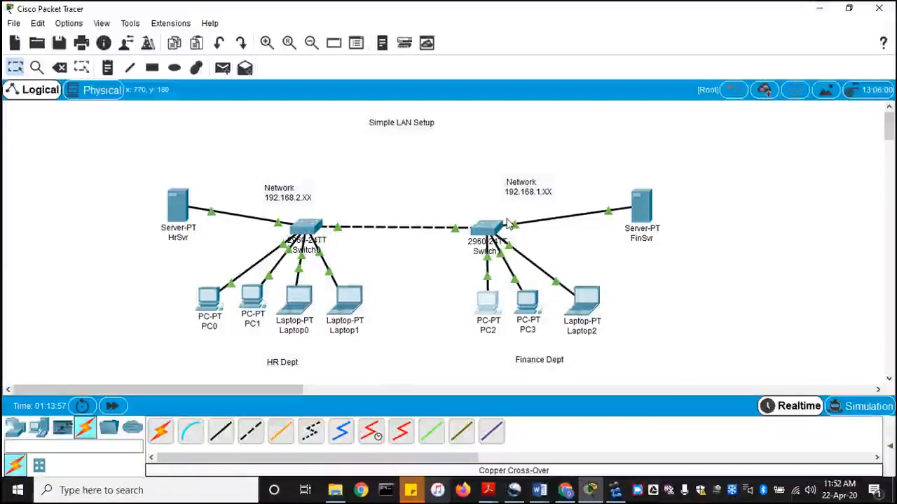
mouse_move(516, 219)
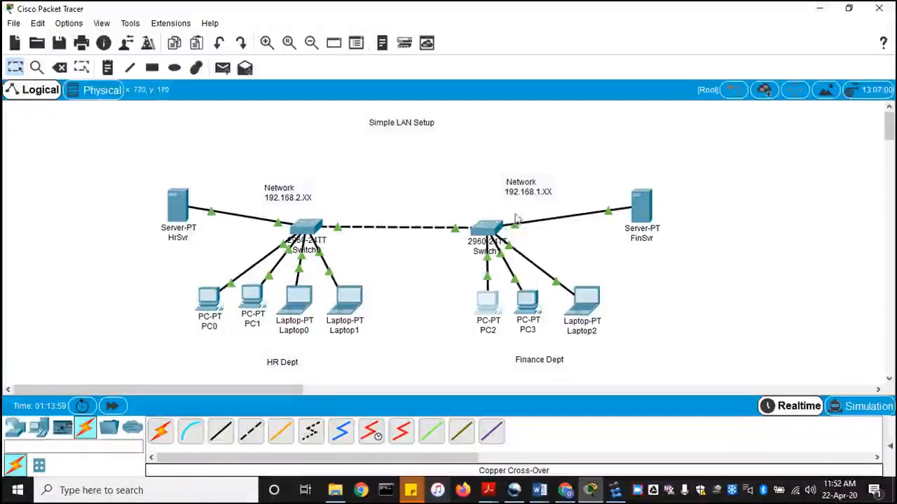
mouse_move(392, 186)
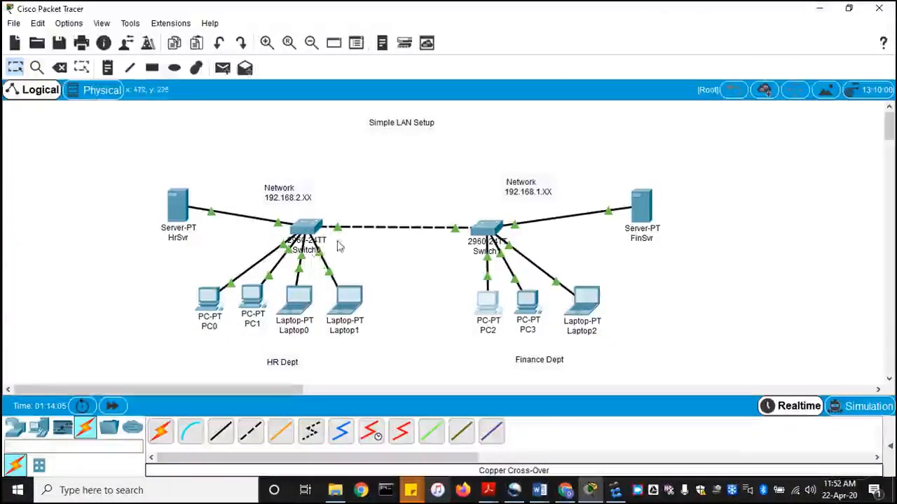
mouse_move(189, 146)
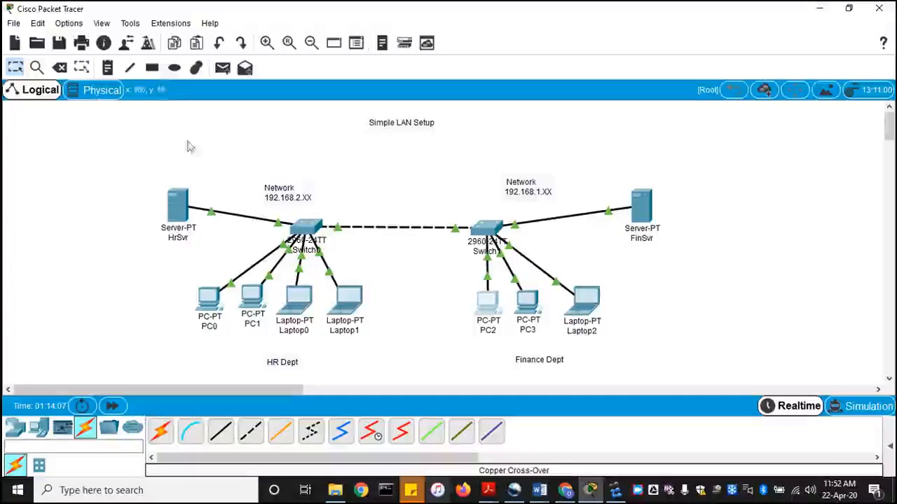
mouse_move(359, 234)
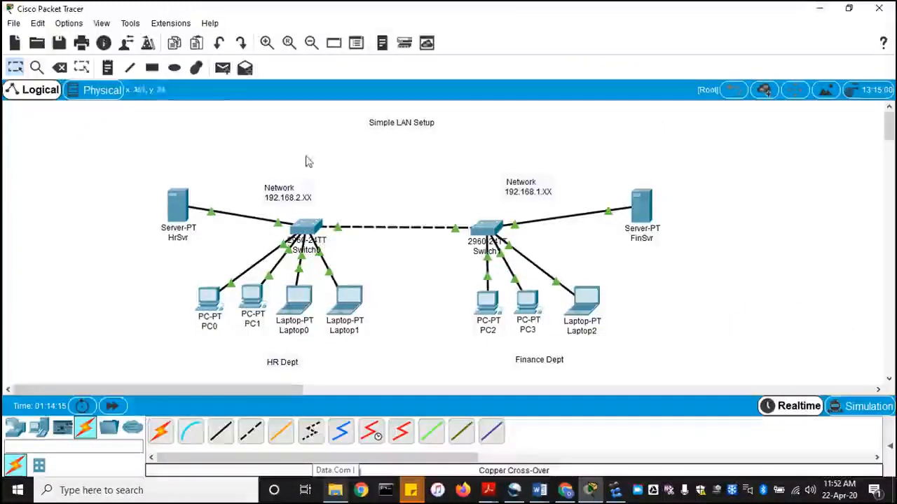
mouse_move(60, 67)
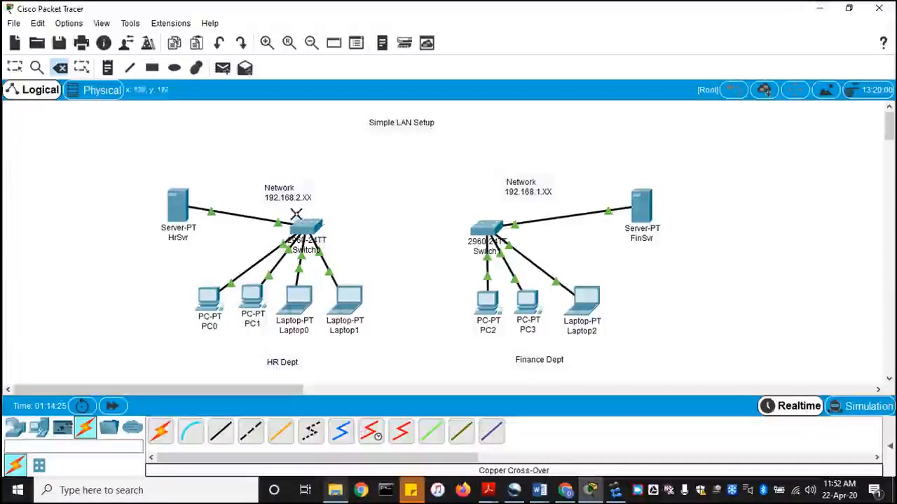
mouse_move(744, 269)
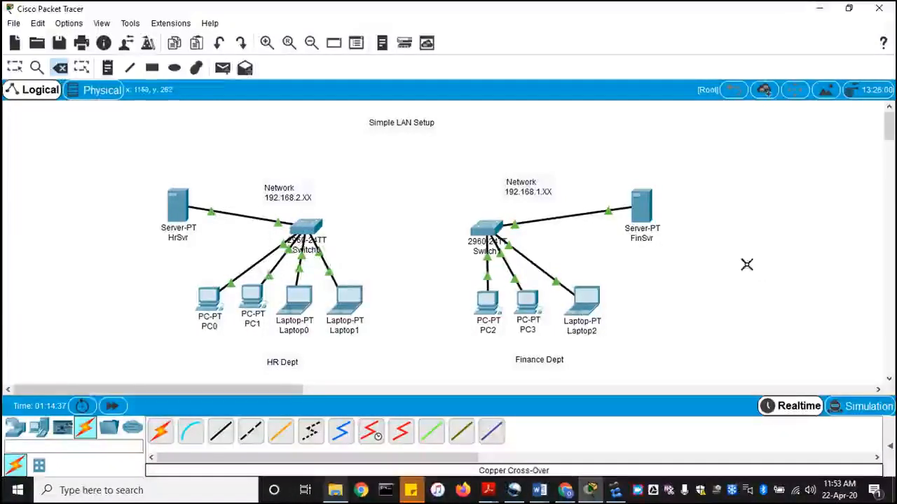
mouse_move(727, 311)
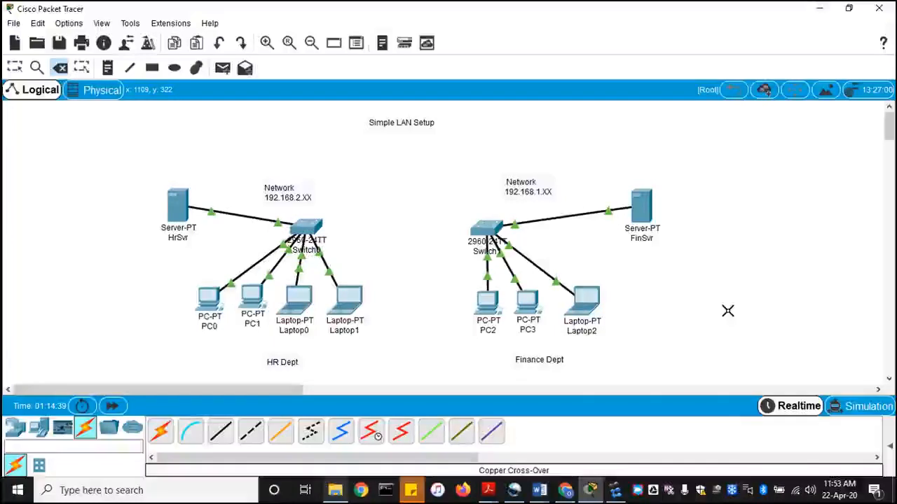
mouse_move(674, 348)
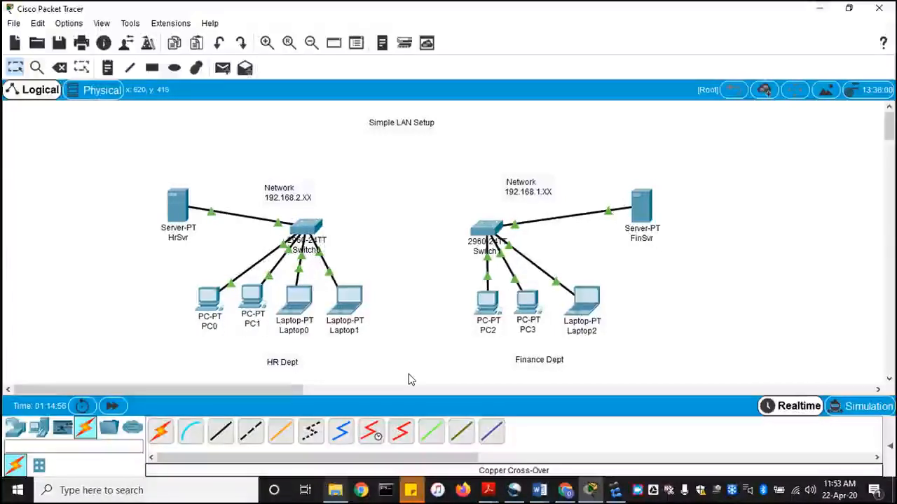
mouse_move(399, 304)
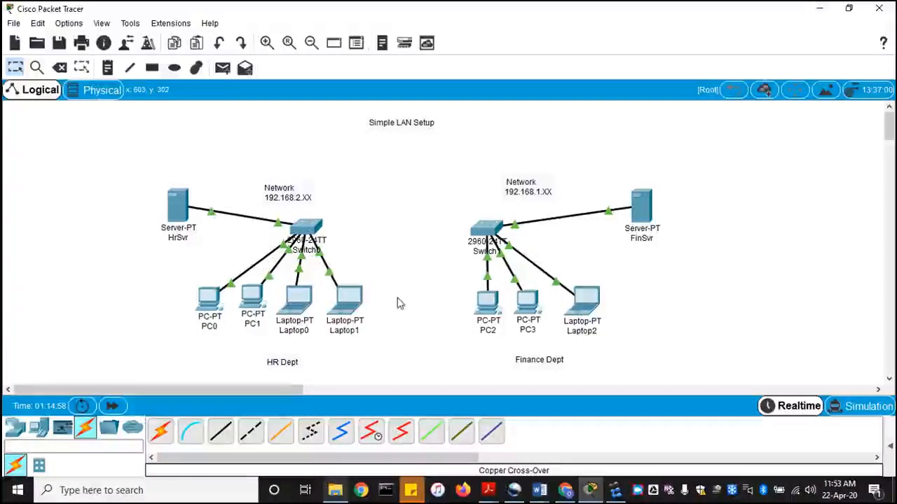
mouse_move(451, 310)
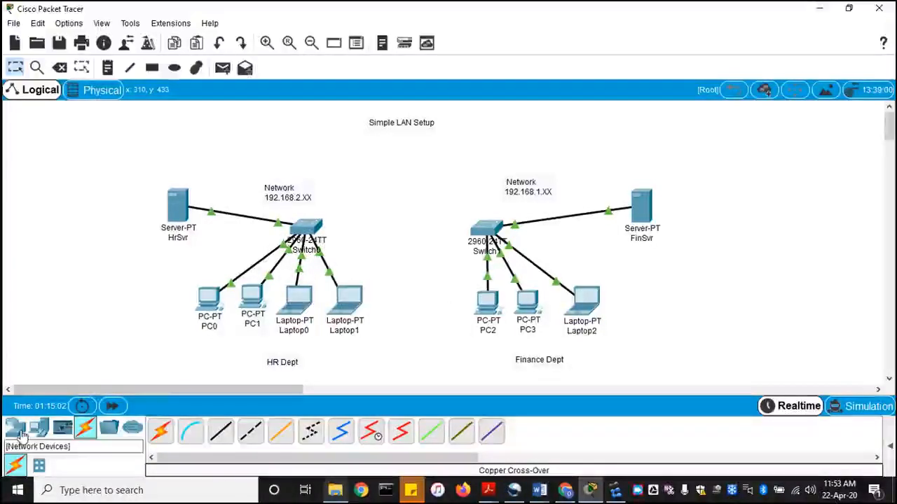
Add 1941 Router0 and cable Switch0's GigabitEthernet0/1 and Switch1 to its gigabit ports.
left_click(15, 427)
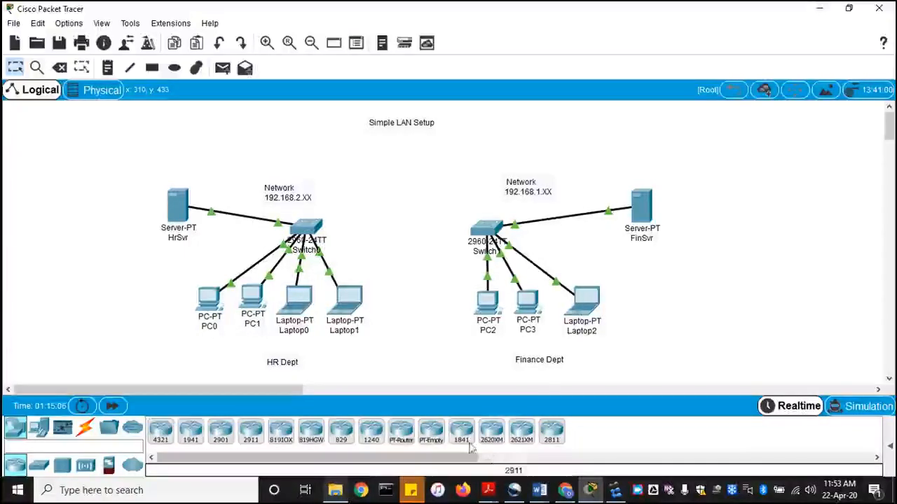
mouse_move(132, 427)
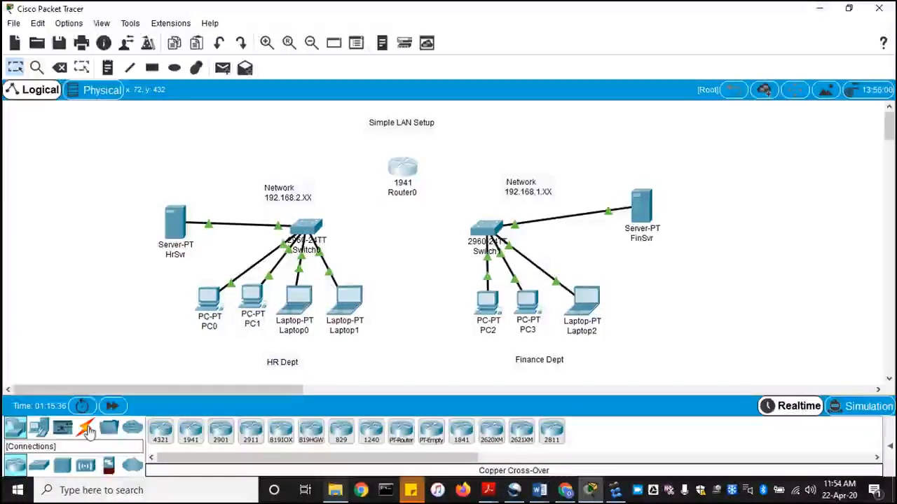
left_click(85, 427)
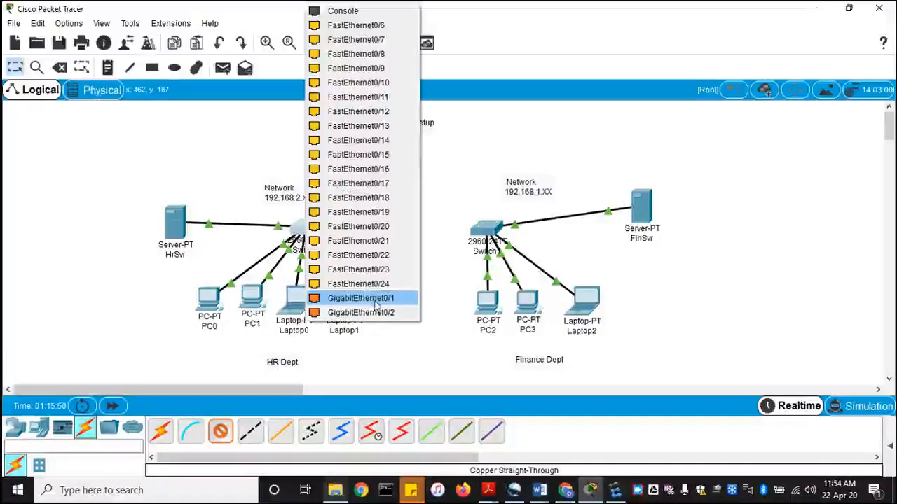
left_click(361, 298)
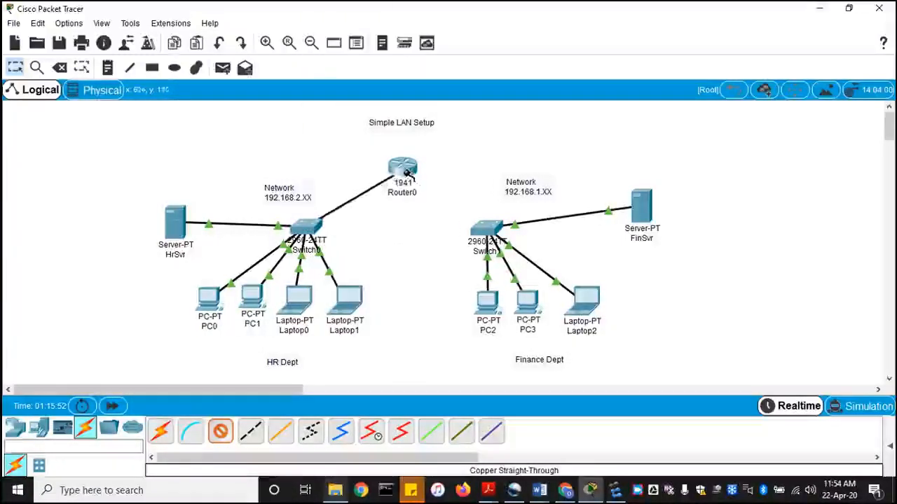
left_click(403, 168)
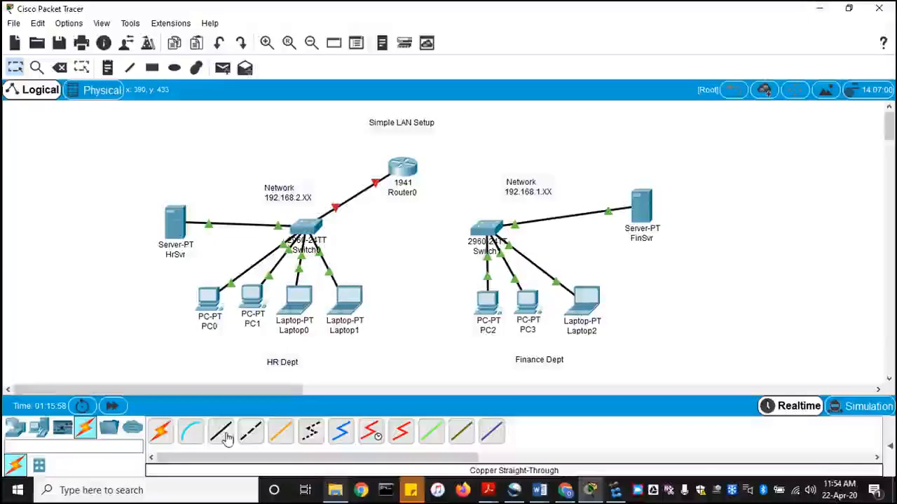
left_click(403, 172)
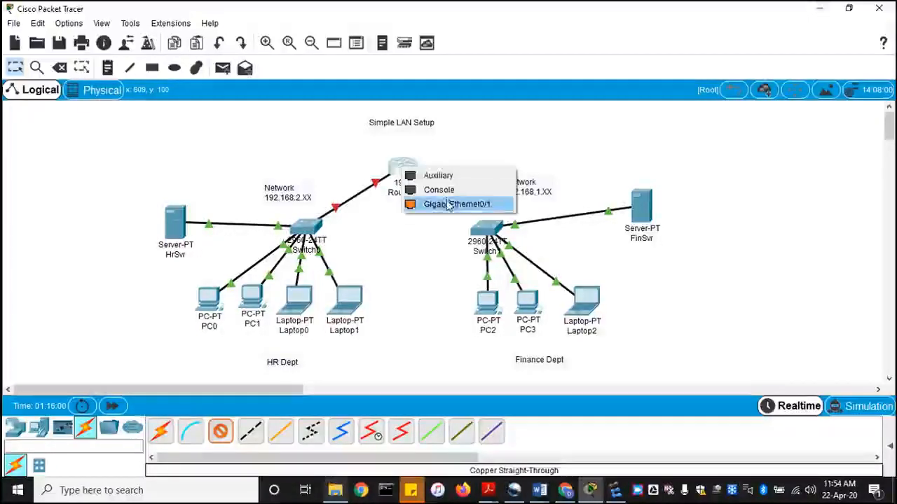
left_click(460, 204)
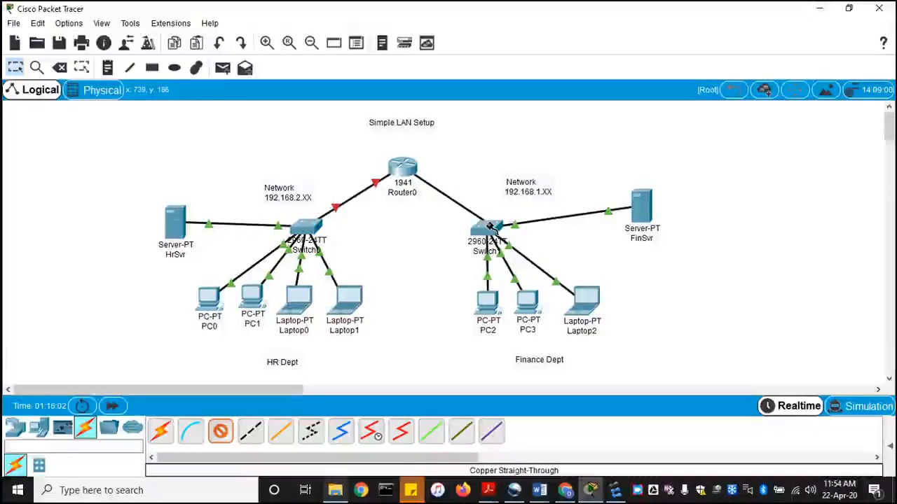
mouse_move(486, 227)
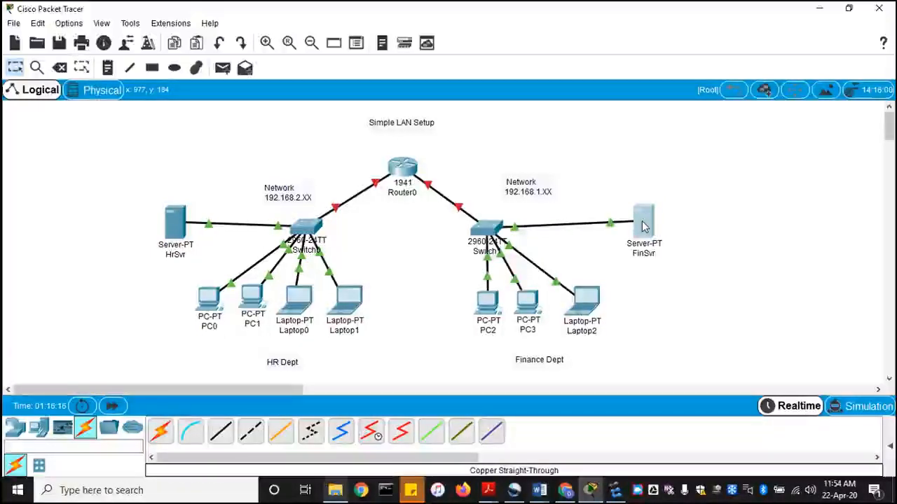
mouse_move(419, 155)
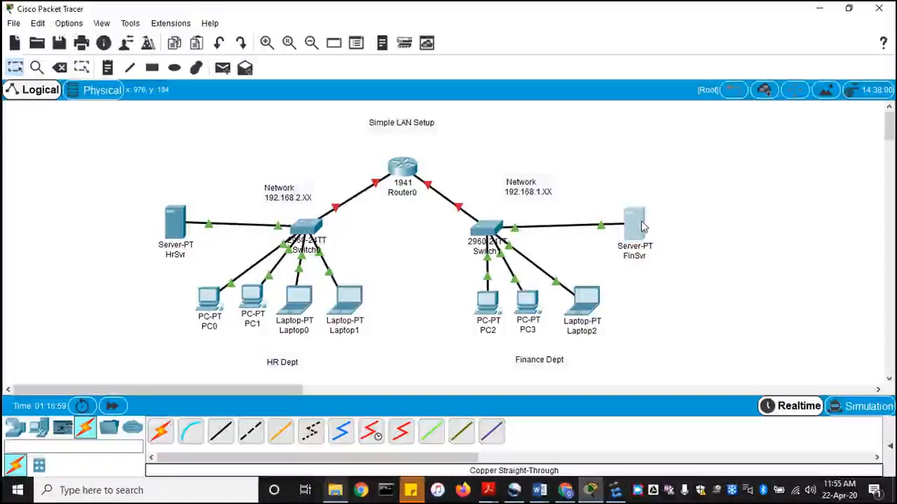
mouse_move(440, 243)
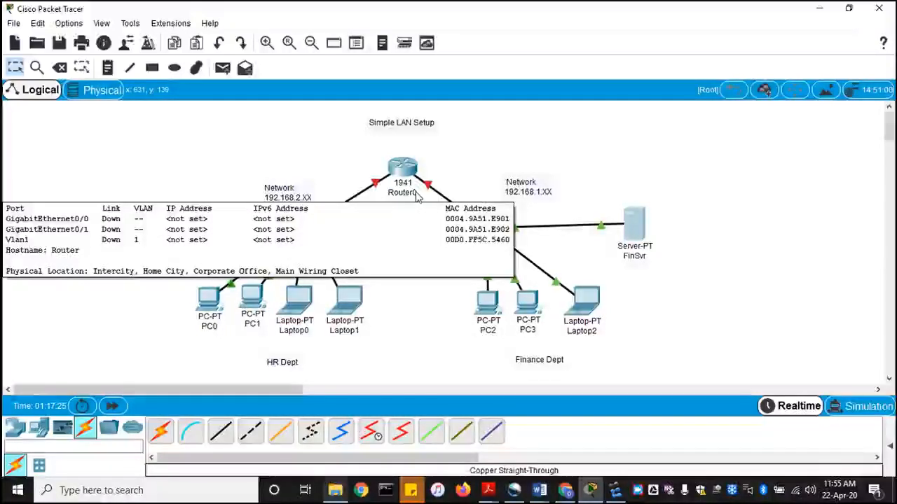
mouse_move(683, 166)
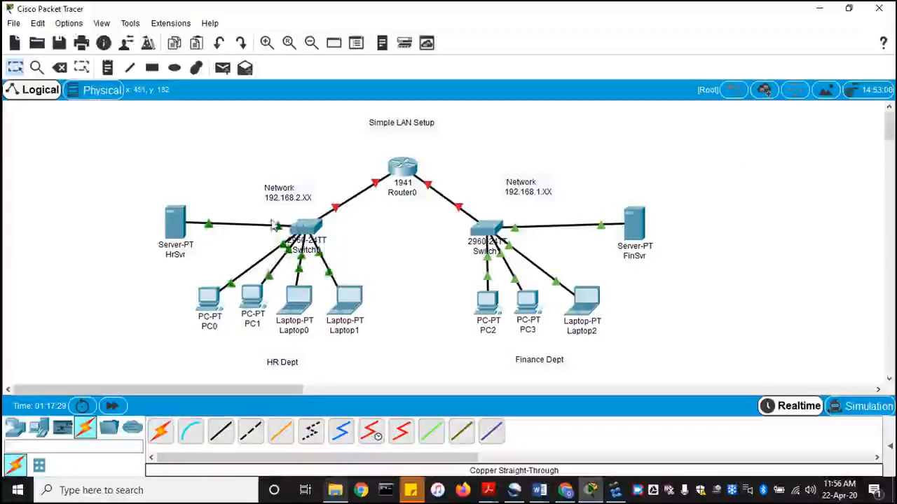
mouse_move(374, 245)
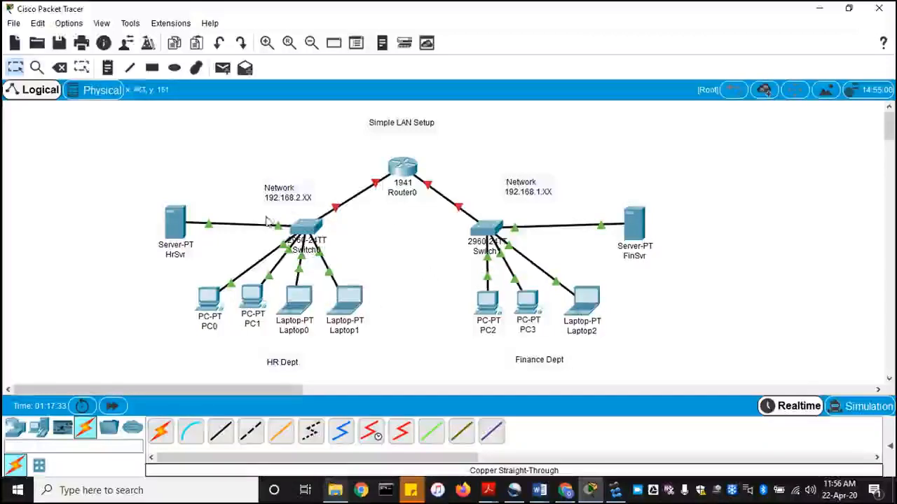
mouse_move(494, 237)
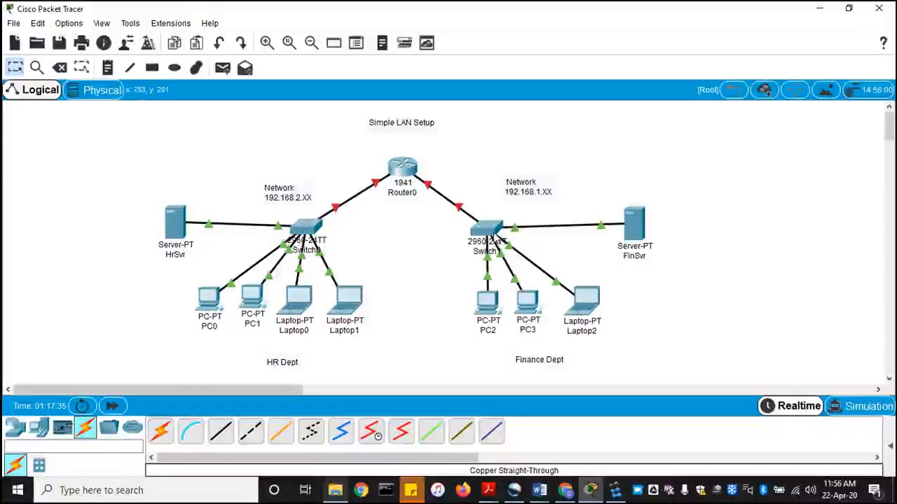
mouse_move(488, 232)
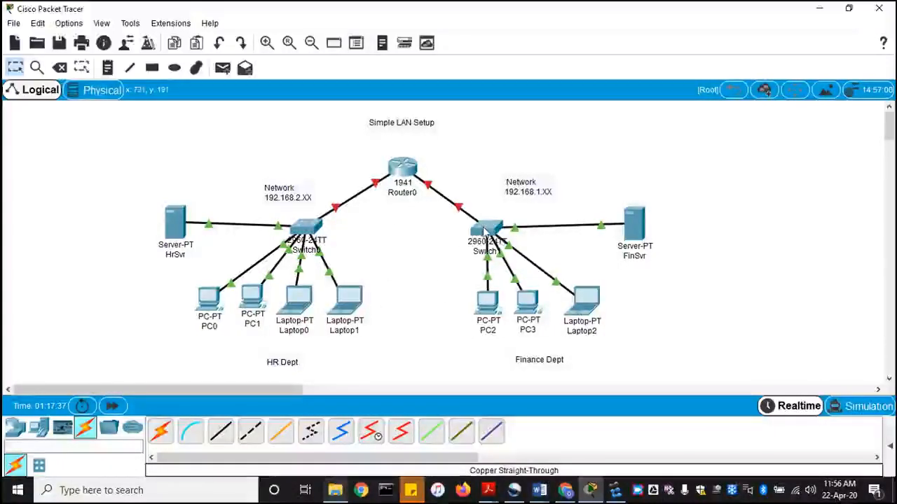
mouse_move(487, 235)
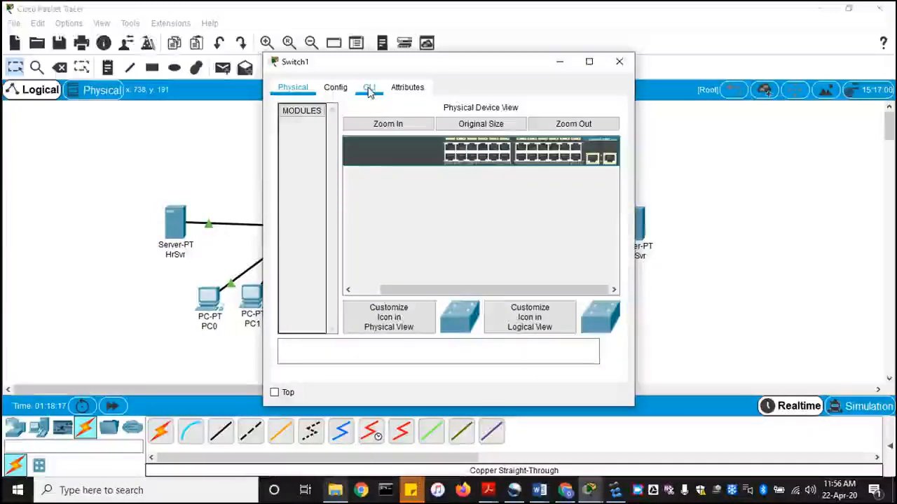
Browse Switch1's Config and CLI views, then view FastEthernet0/1 as an access port on VLAN 1.
left_click(335, 87)
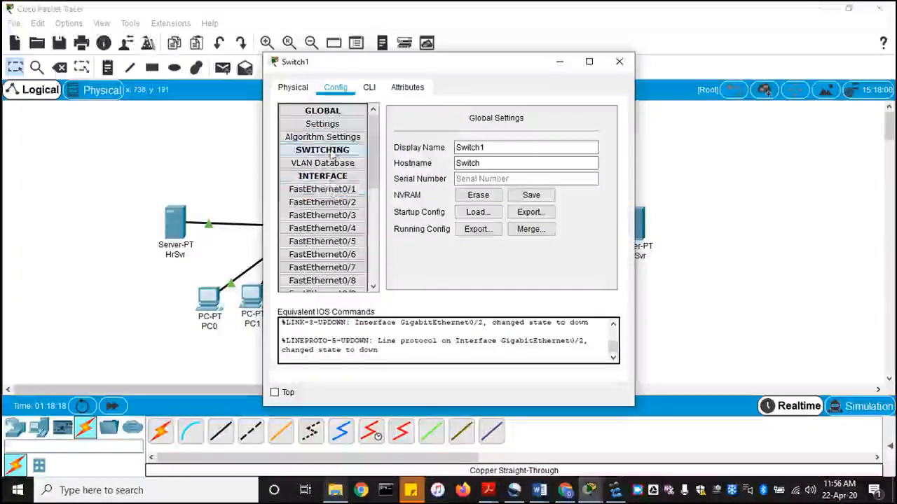
scroll("down", 3)
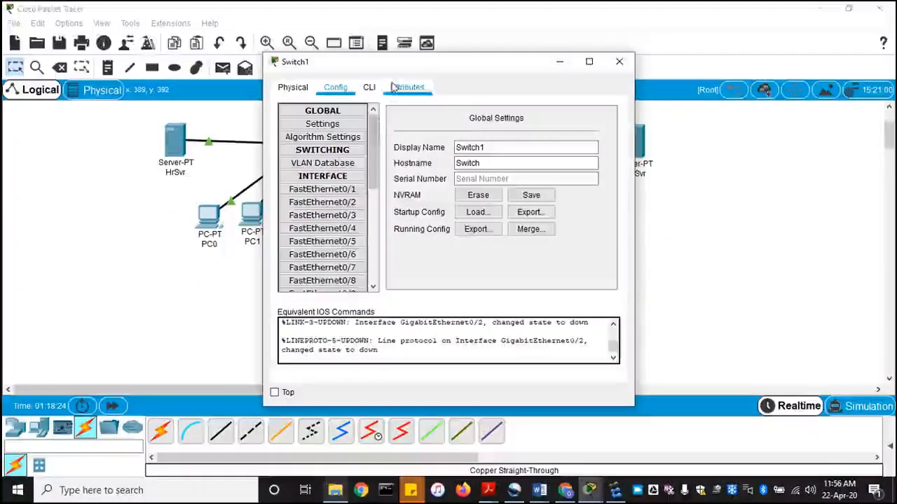
left_click(368, 87)
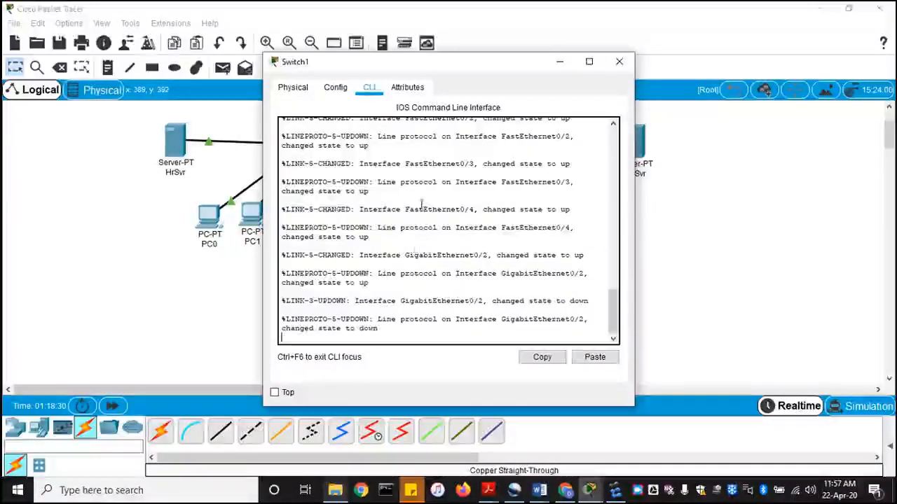
left_click(335, 87)
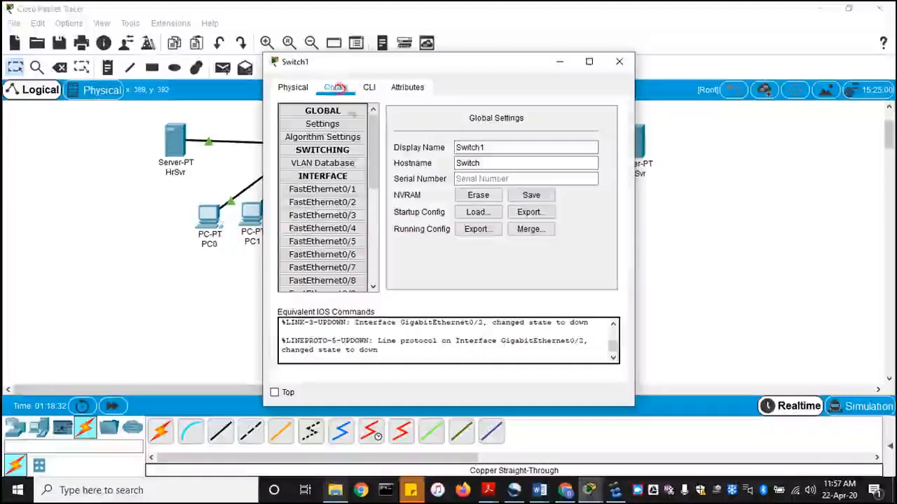
scroll("down", 3)
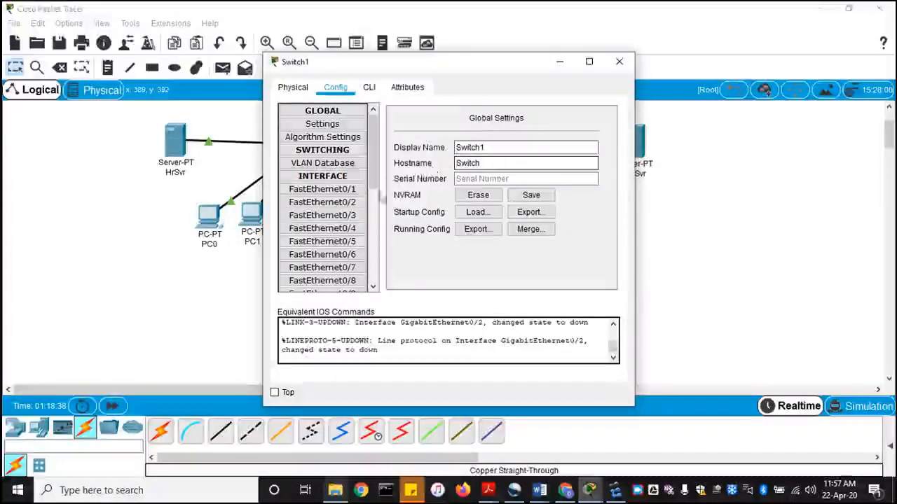
left_click(321, 189)
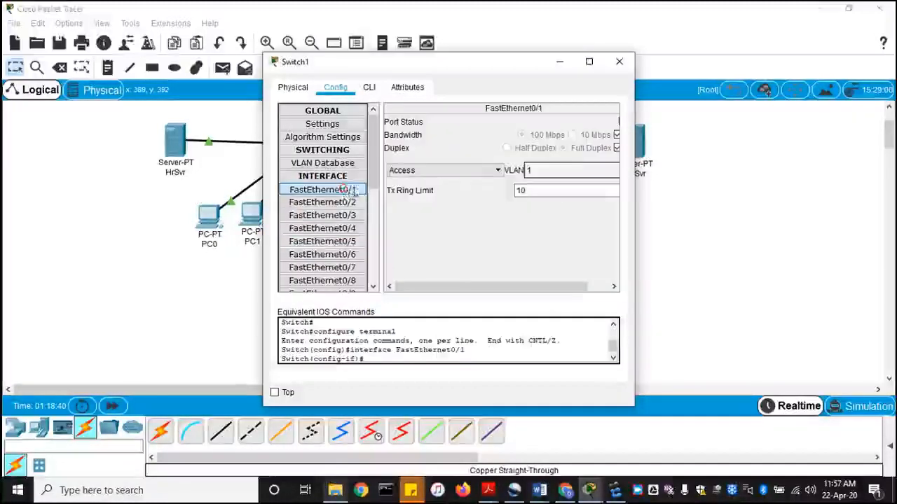